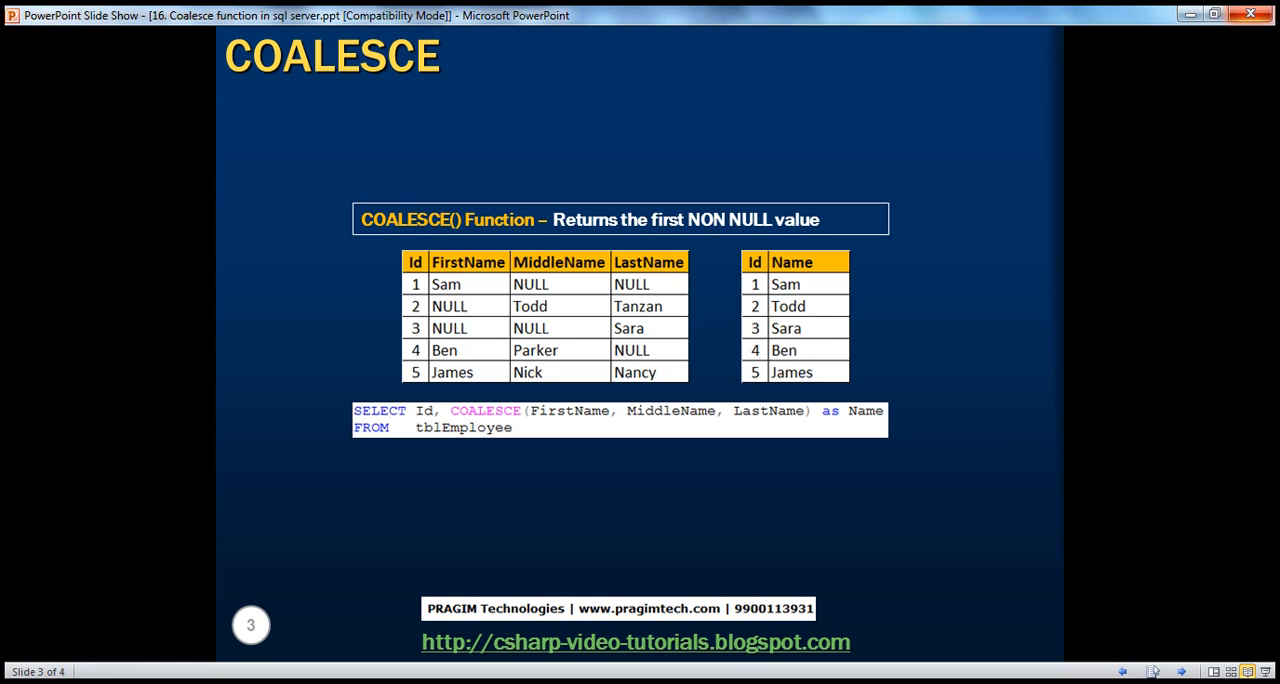
mouse_move(548, 238)
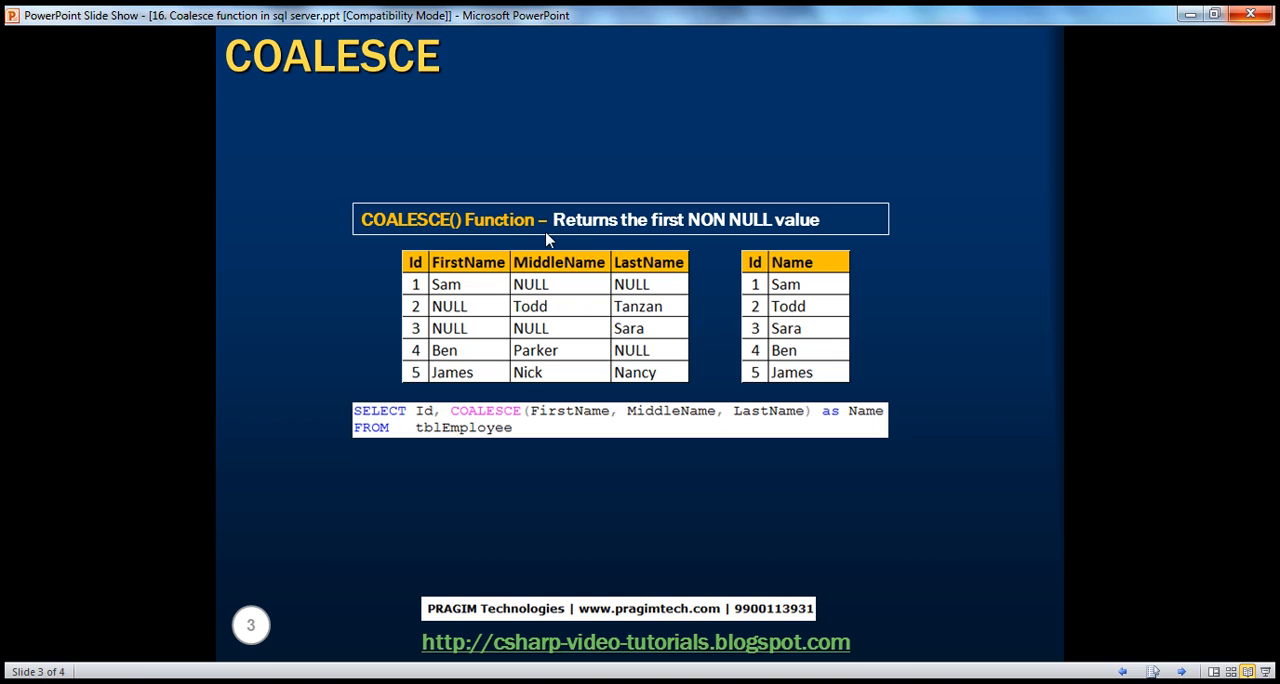
mouse_move(766, 200)
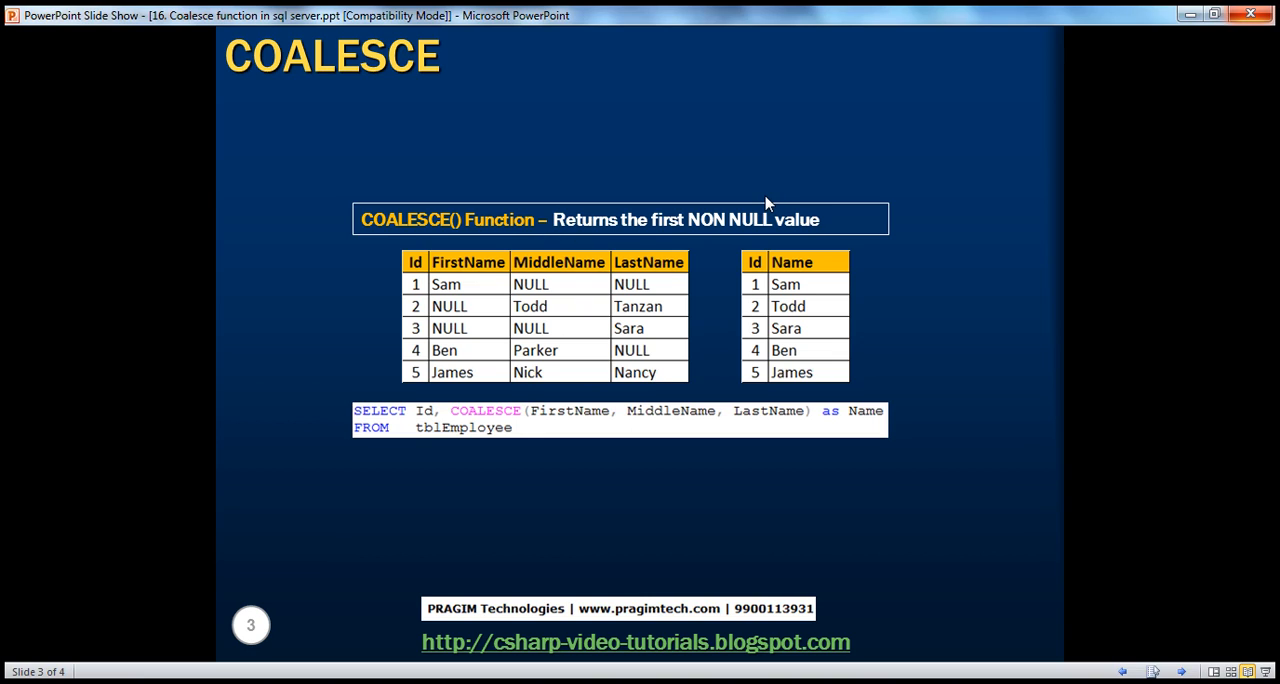
mouse_move(392, 302)
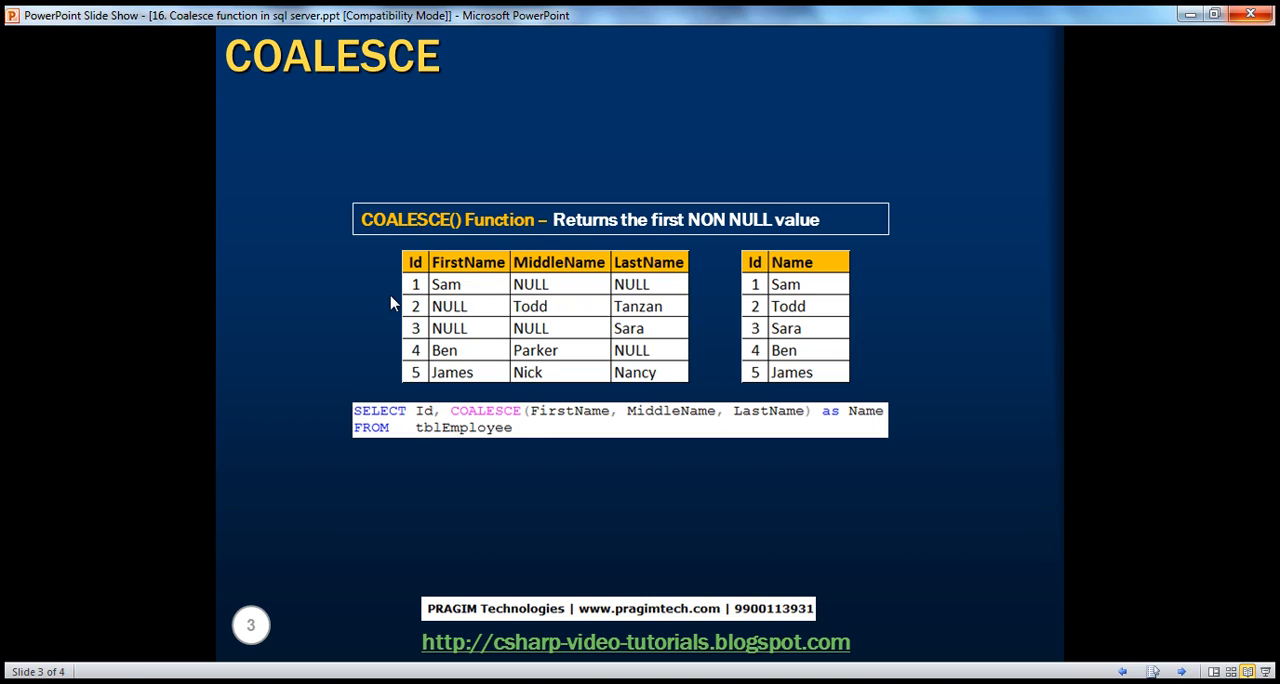
mouse_move(440, 268)
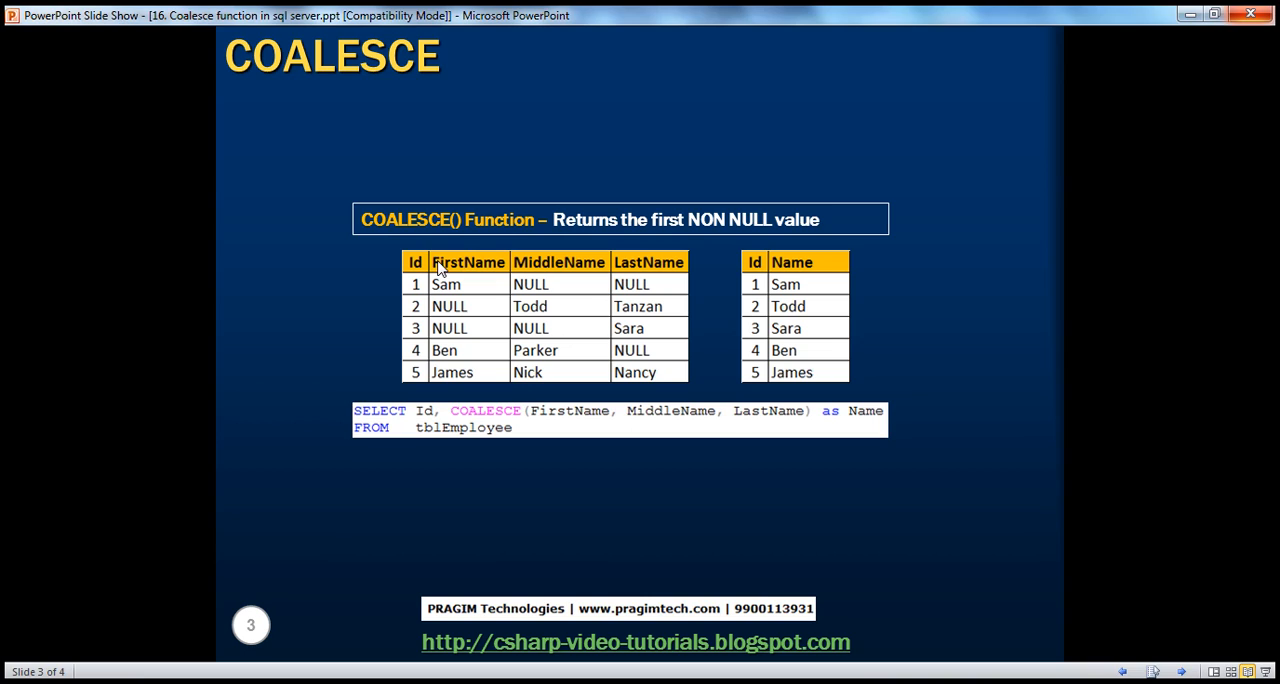
mouse_move(648, 284)
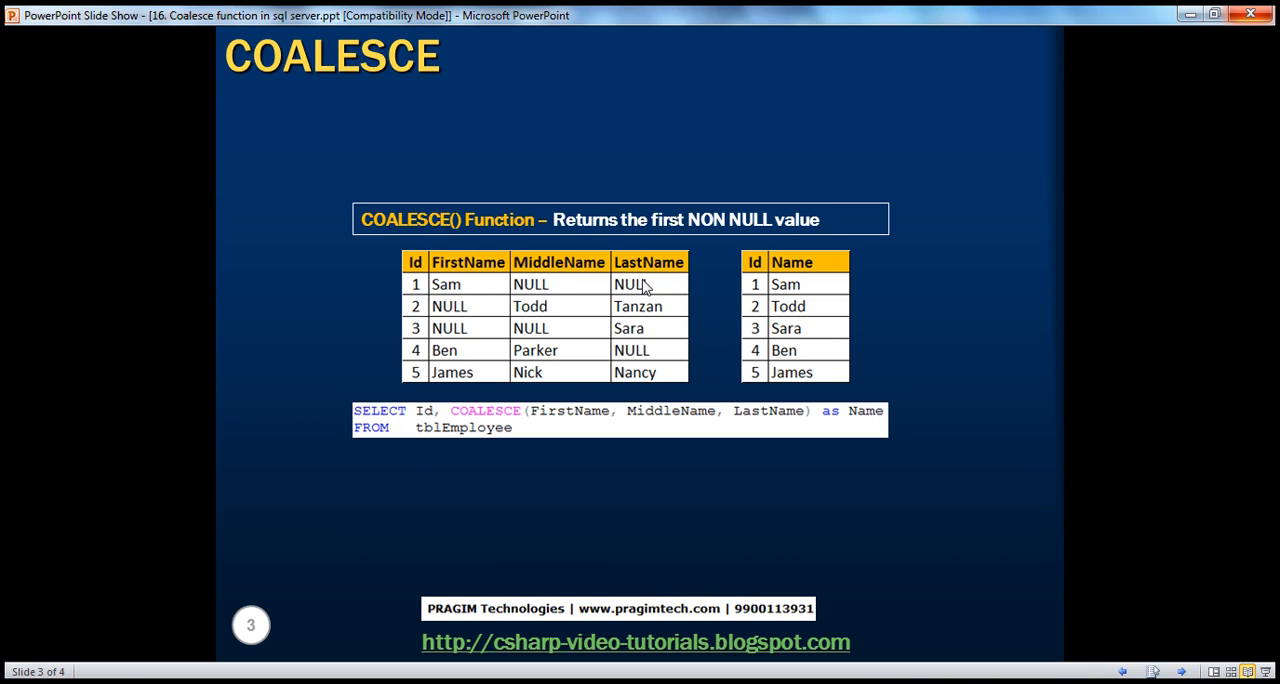
mouse_move(752, 306)
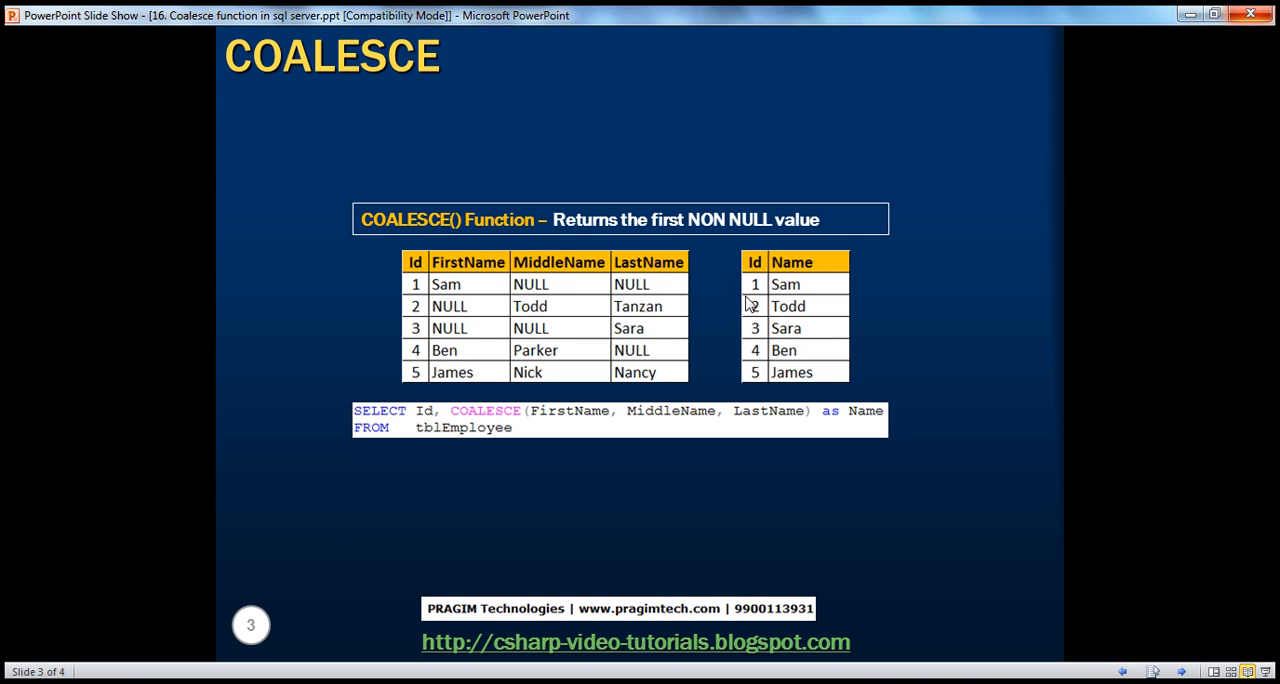
mouse_move(570, 296)
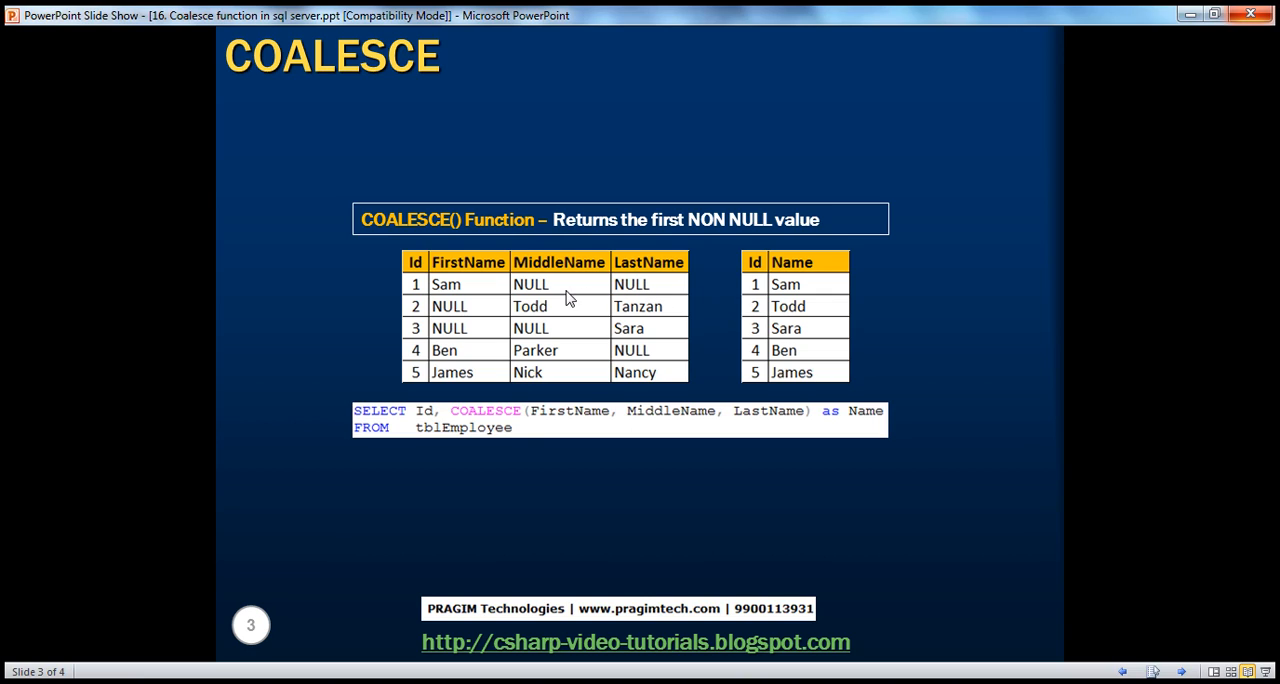
mouse_move(564, 312)
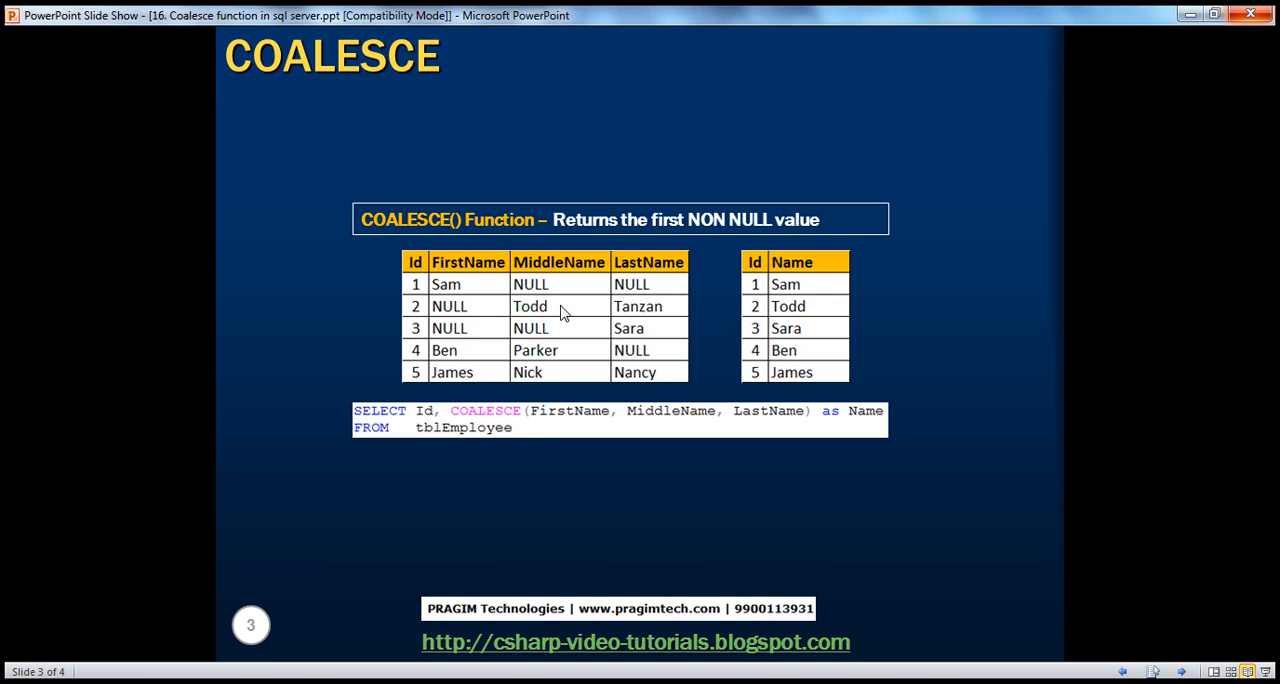
mouse_move(652, 320)
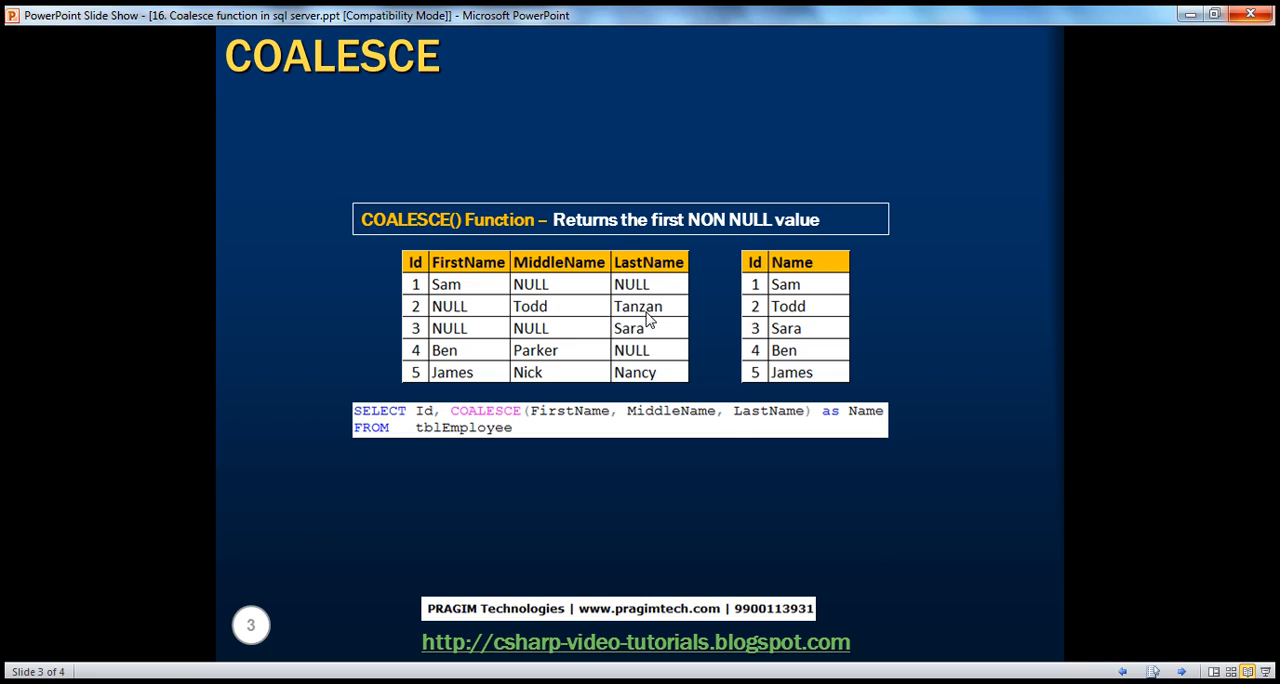
mouse_move(644, 332)
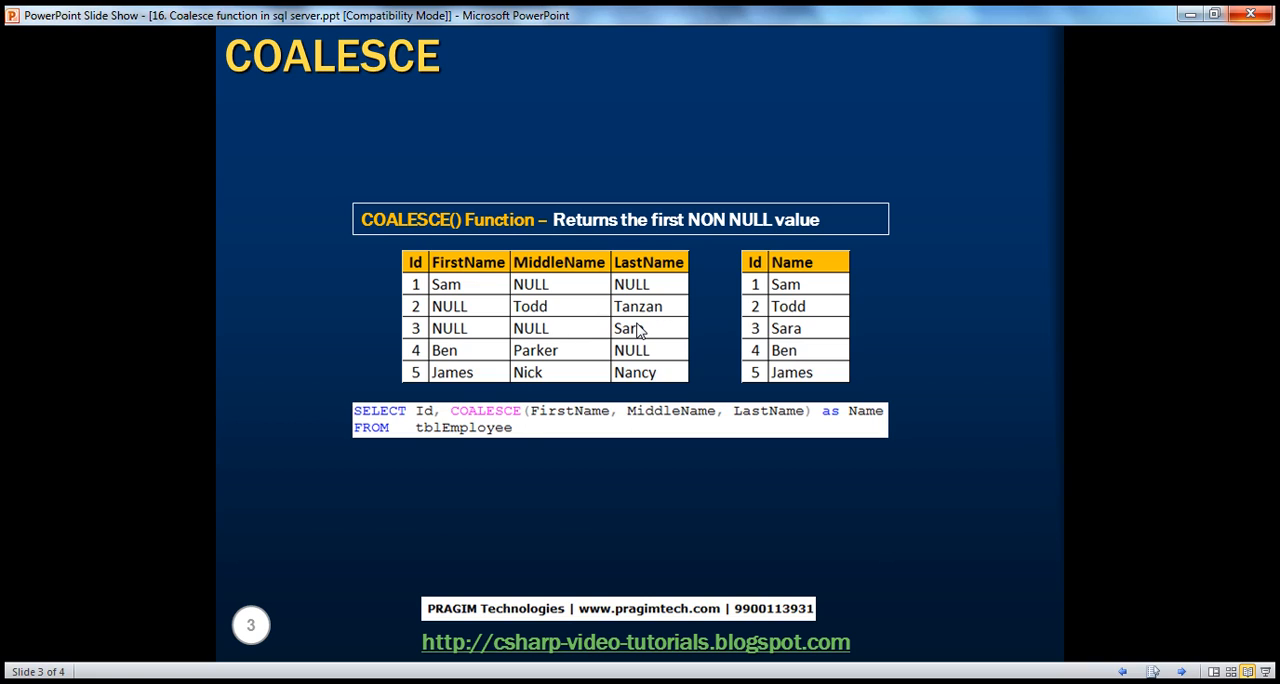
mouse_move(658, 318)
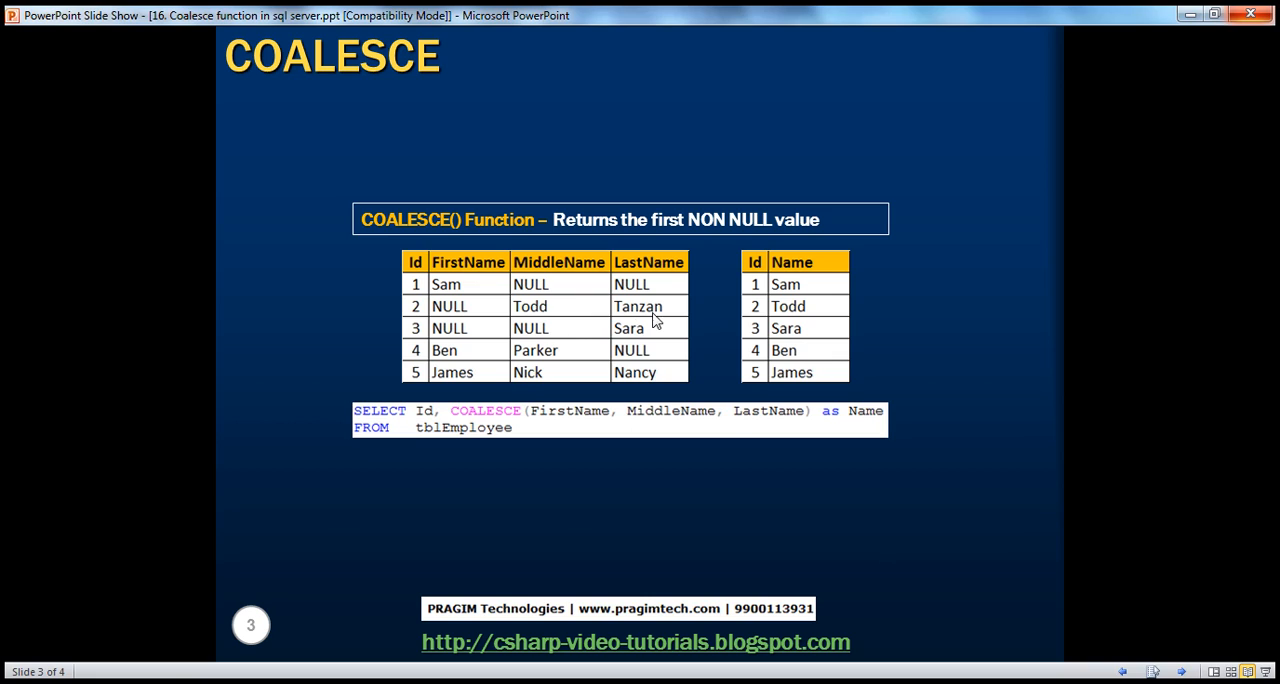
mouse_move(796, 288)
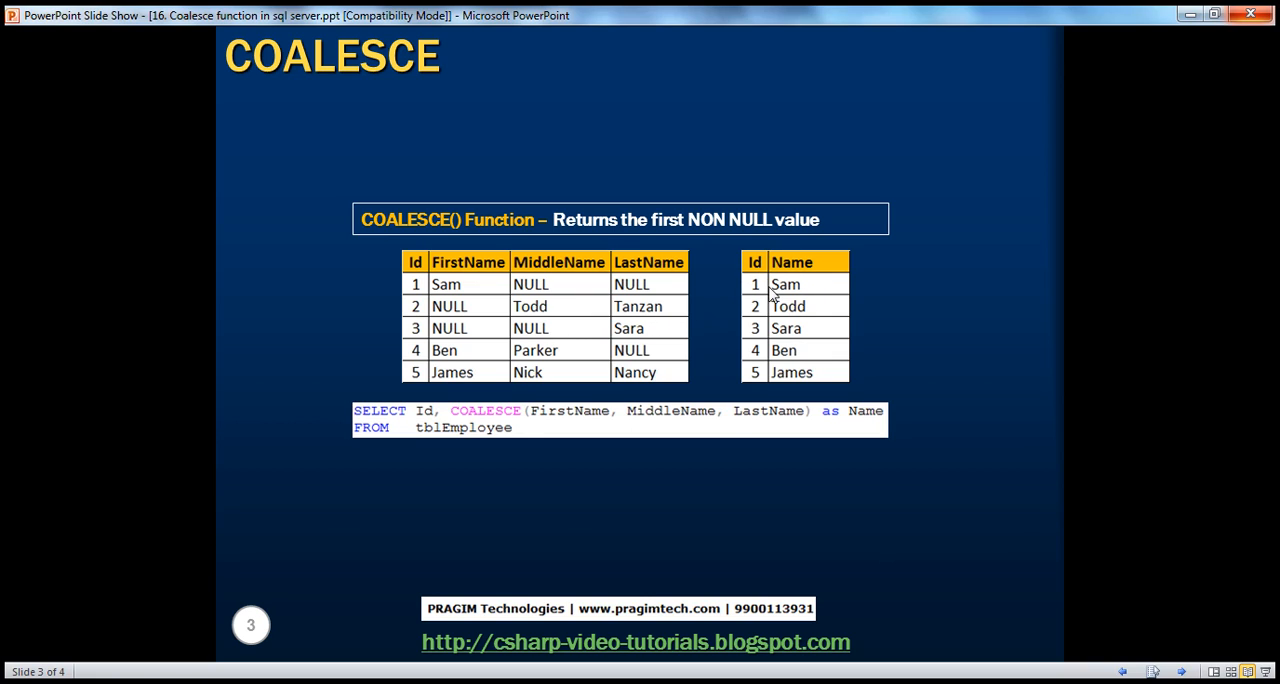
mouse_move(804, 324)
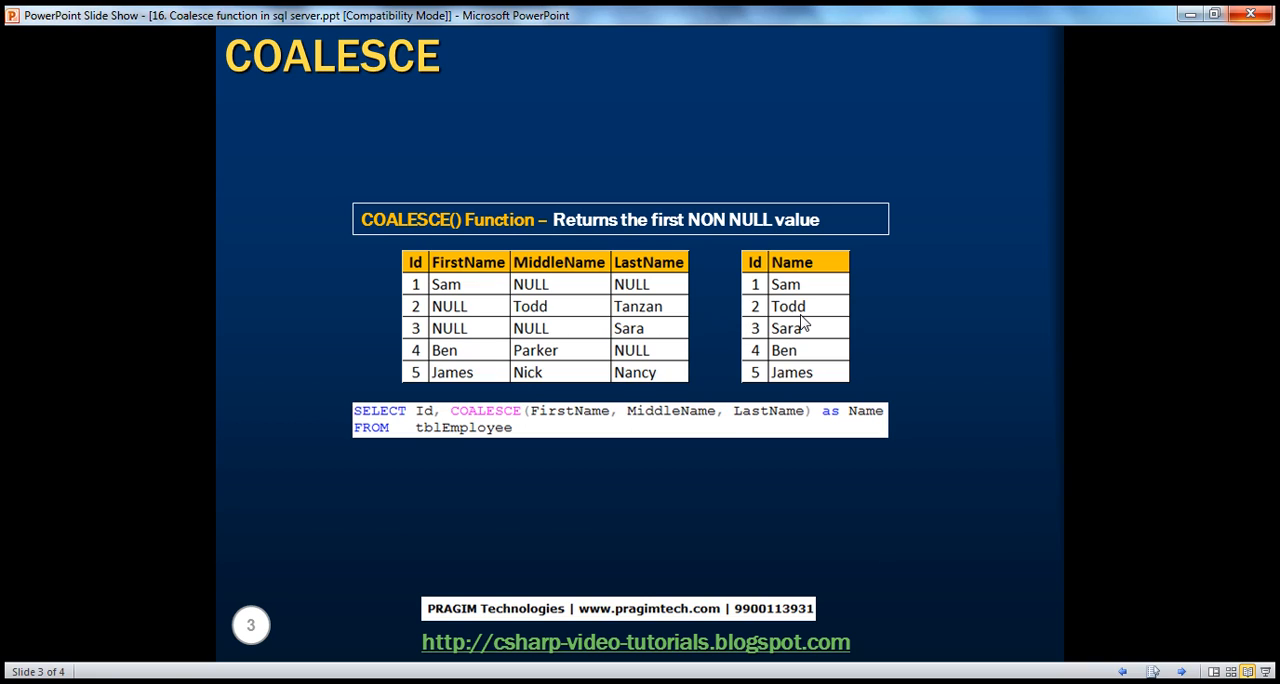
mouse_move(484, 314)
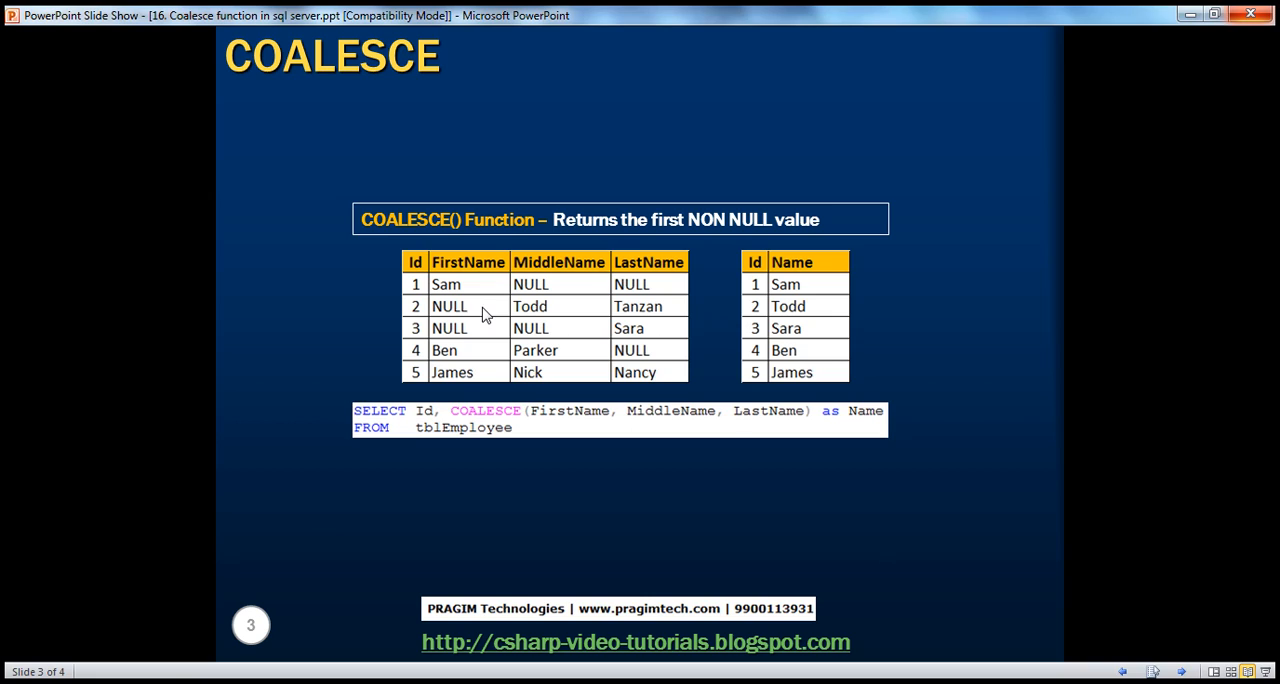
mouse_move(468, 302)
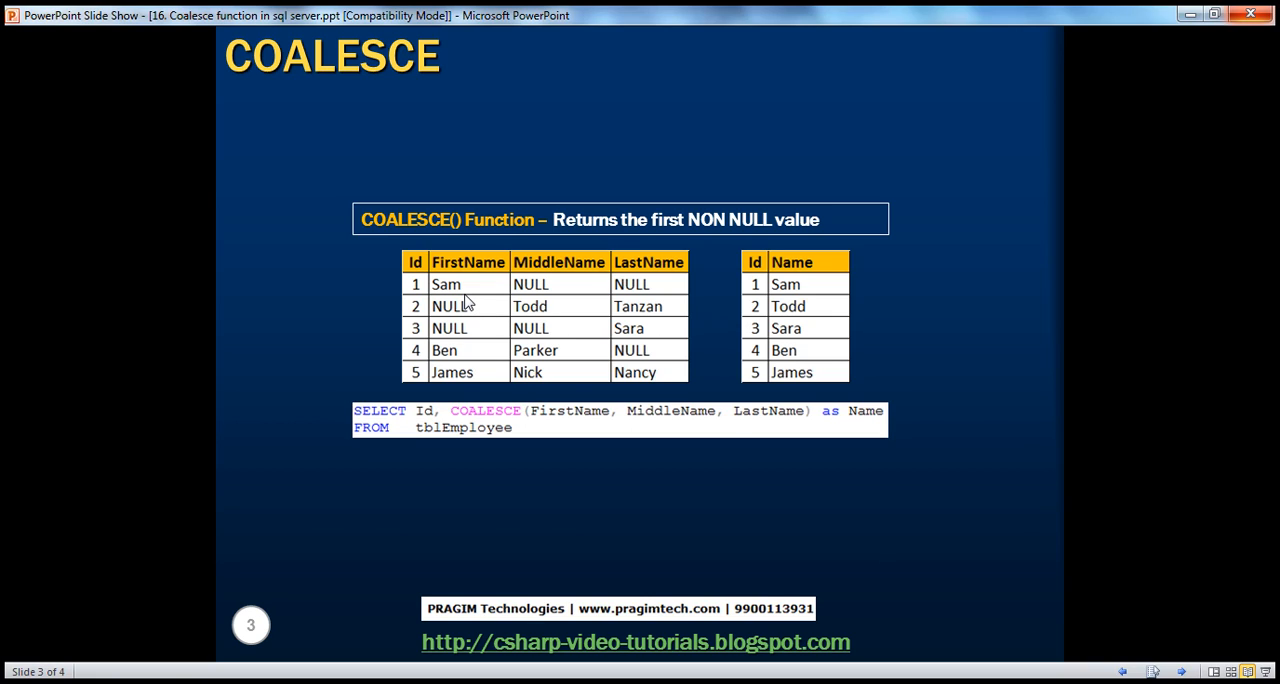
mouse_move(784, 284)
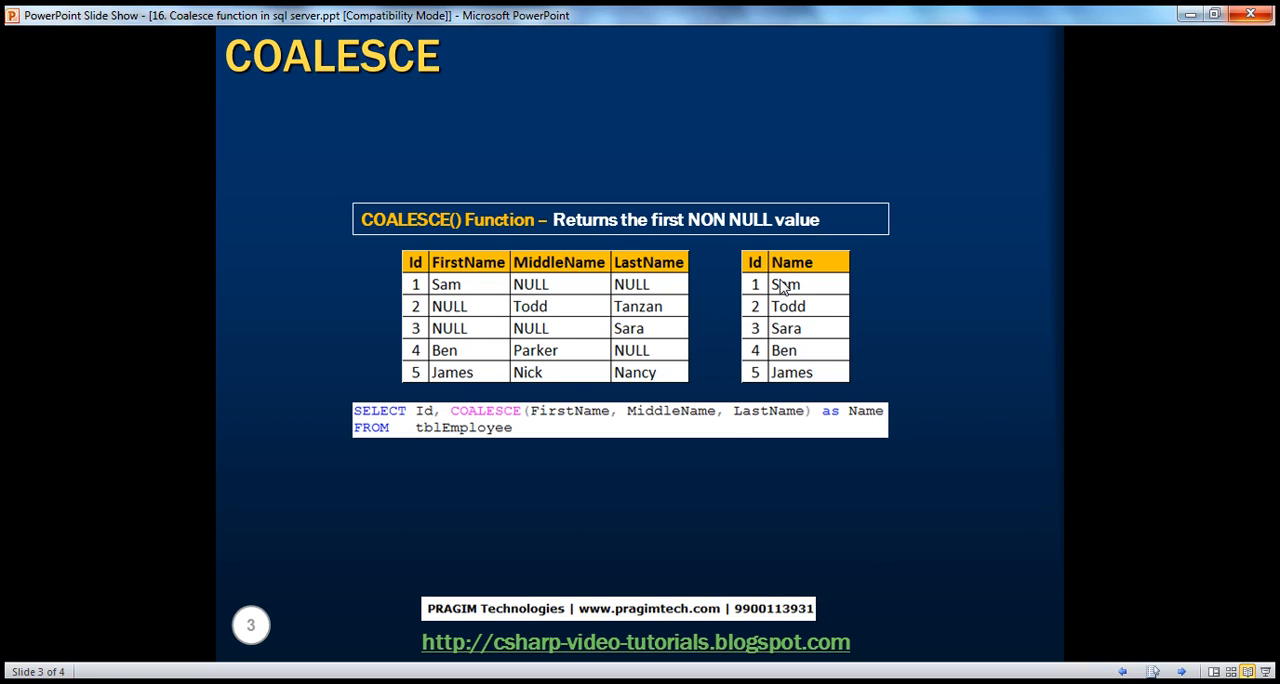
mouse_move(486, 318)
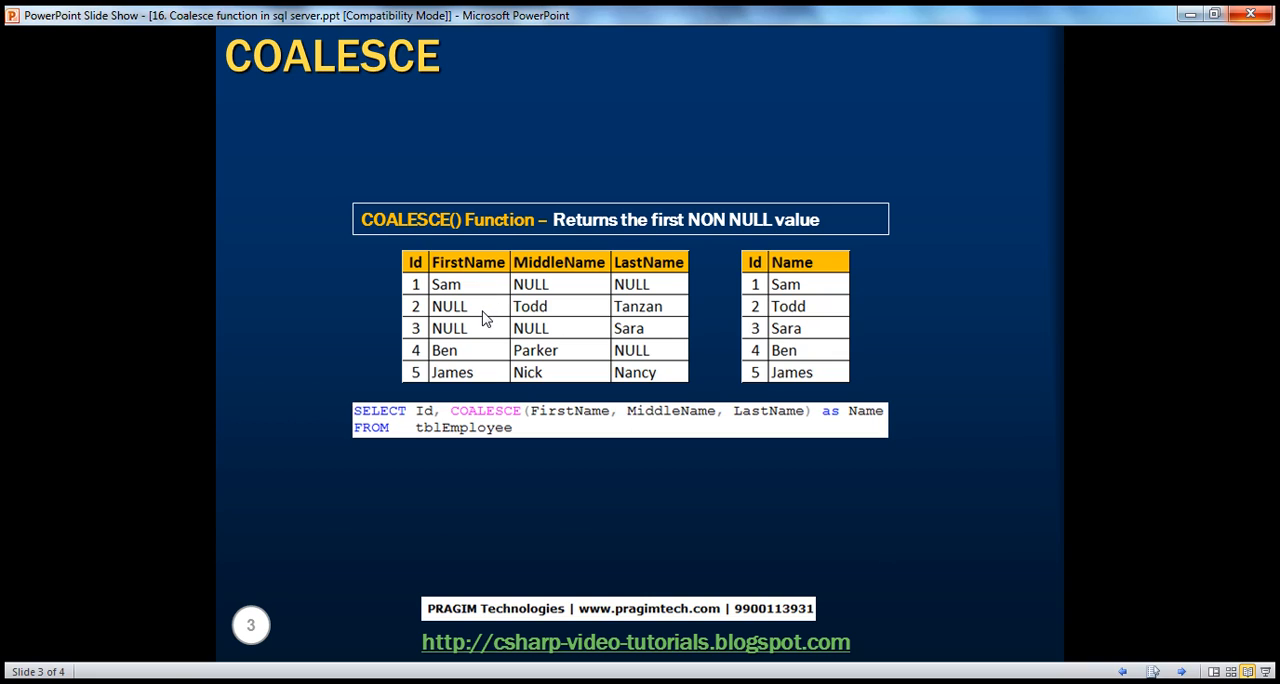
mouse_move(552, 312)
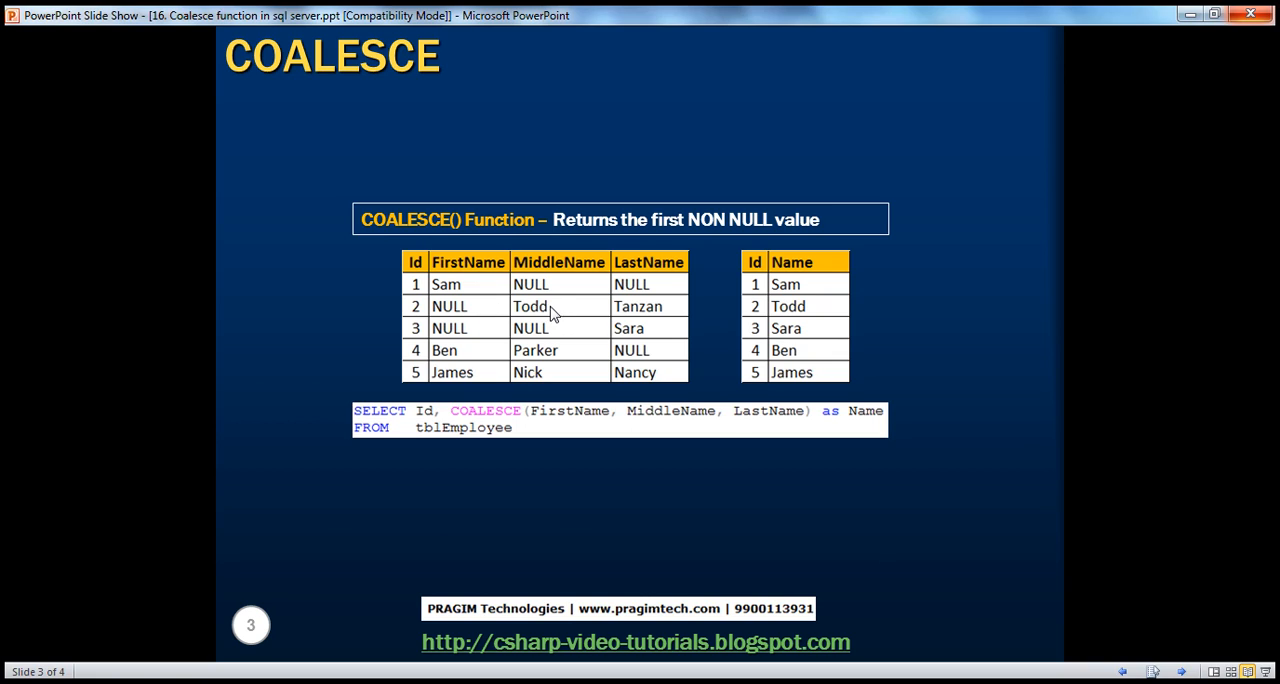
mouse_move(640, 324)
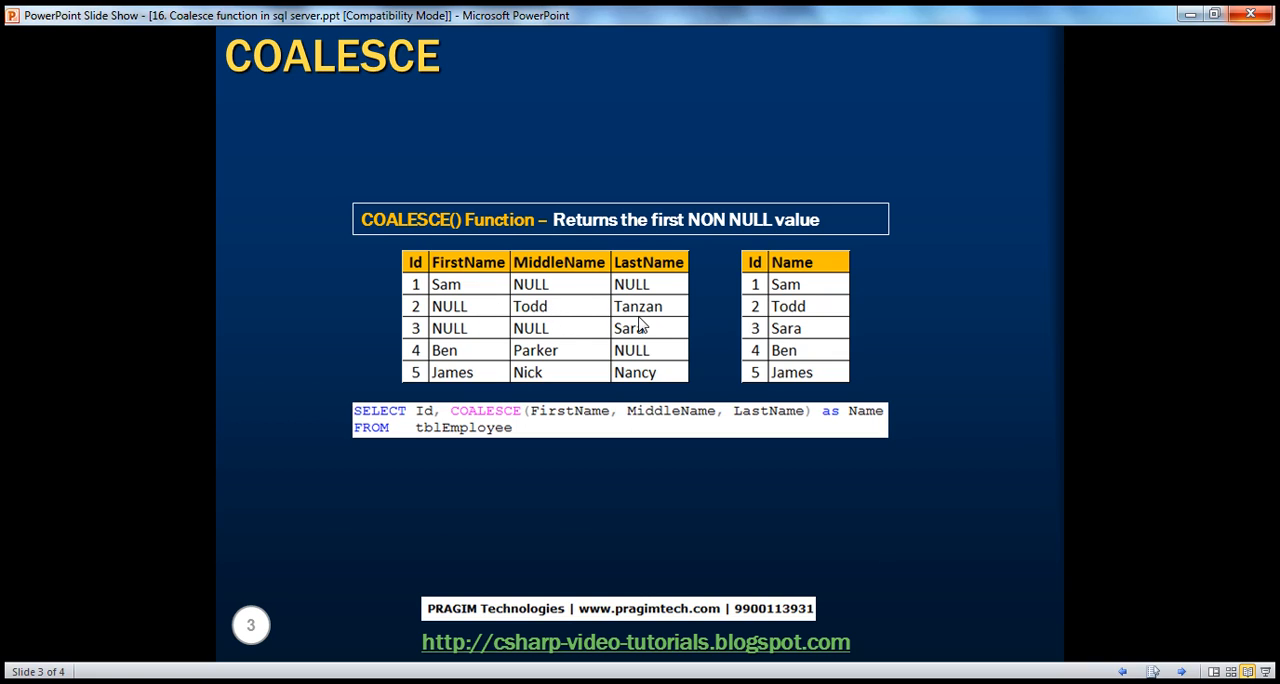
mouse_move(556, 322)
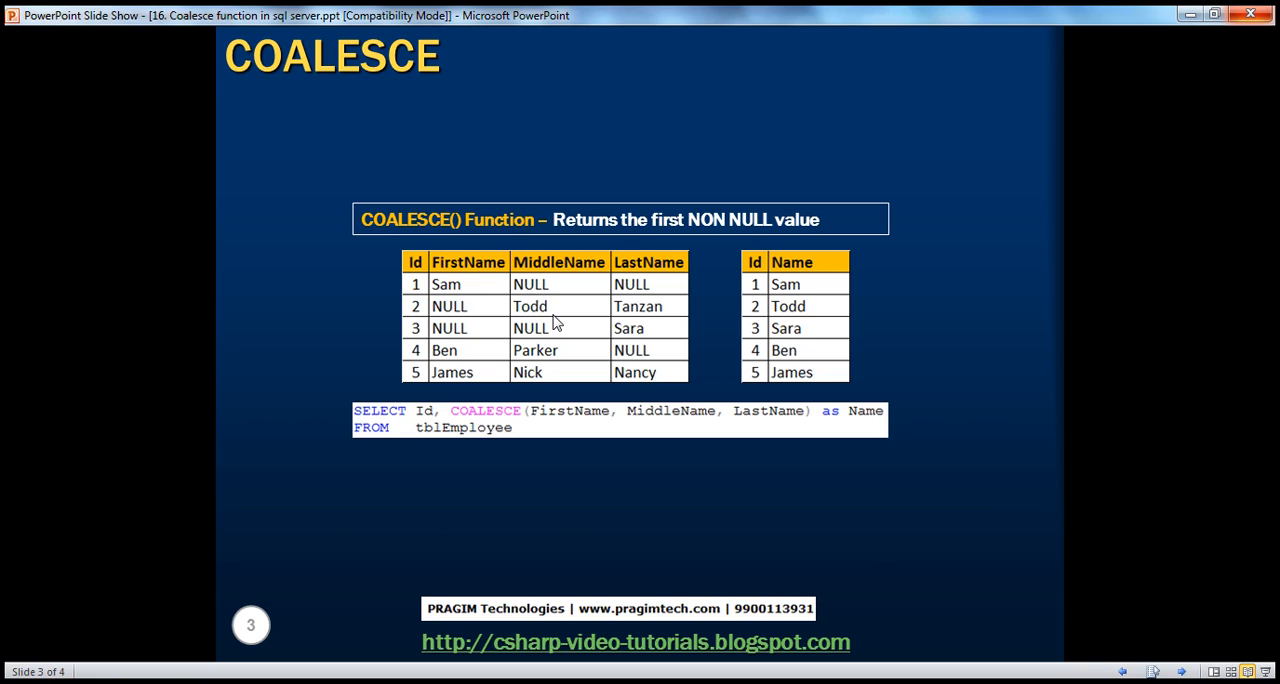
mouse_move(484, 336)
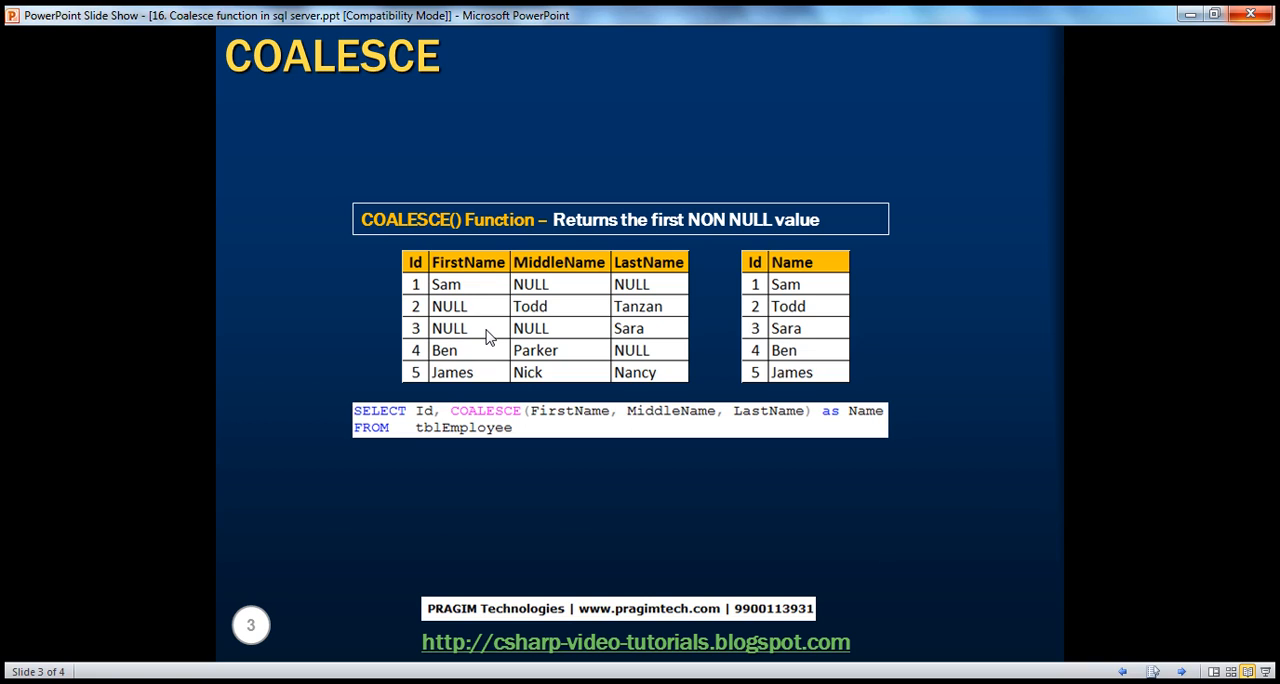
mouse_move(516, 336)
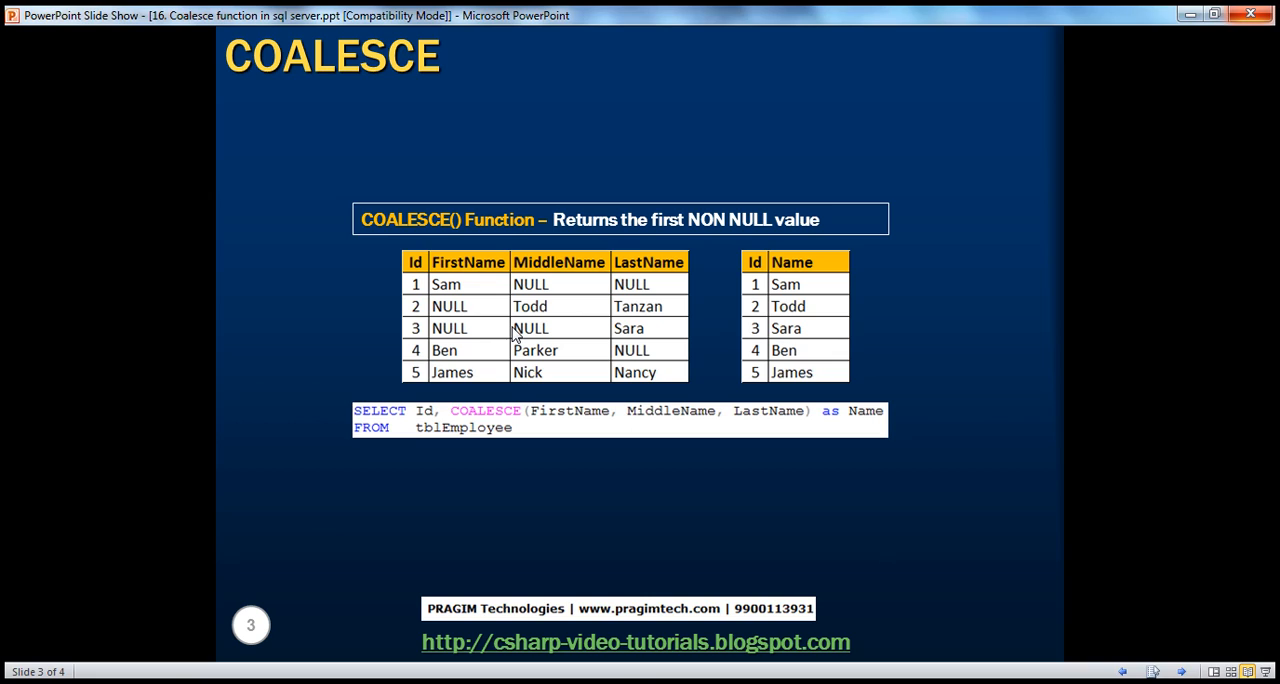
mouse_move(594, 314)
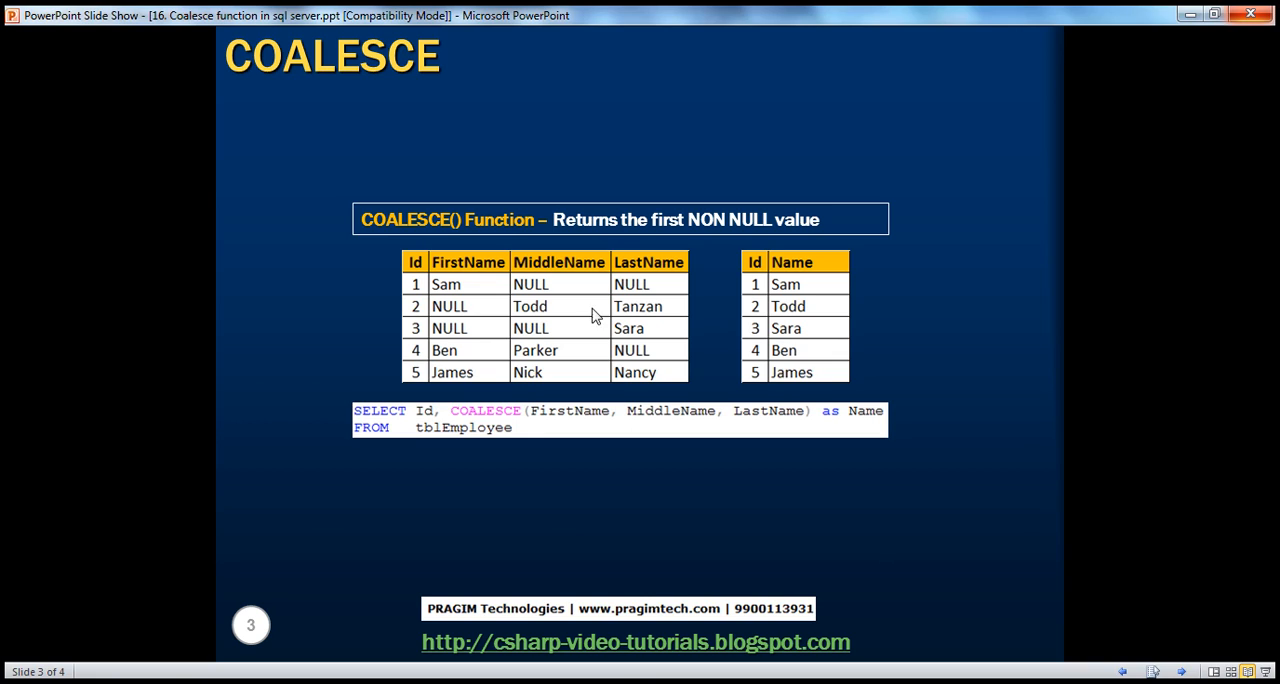
mouse_move(636, 328)
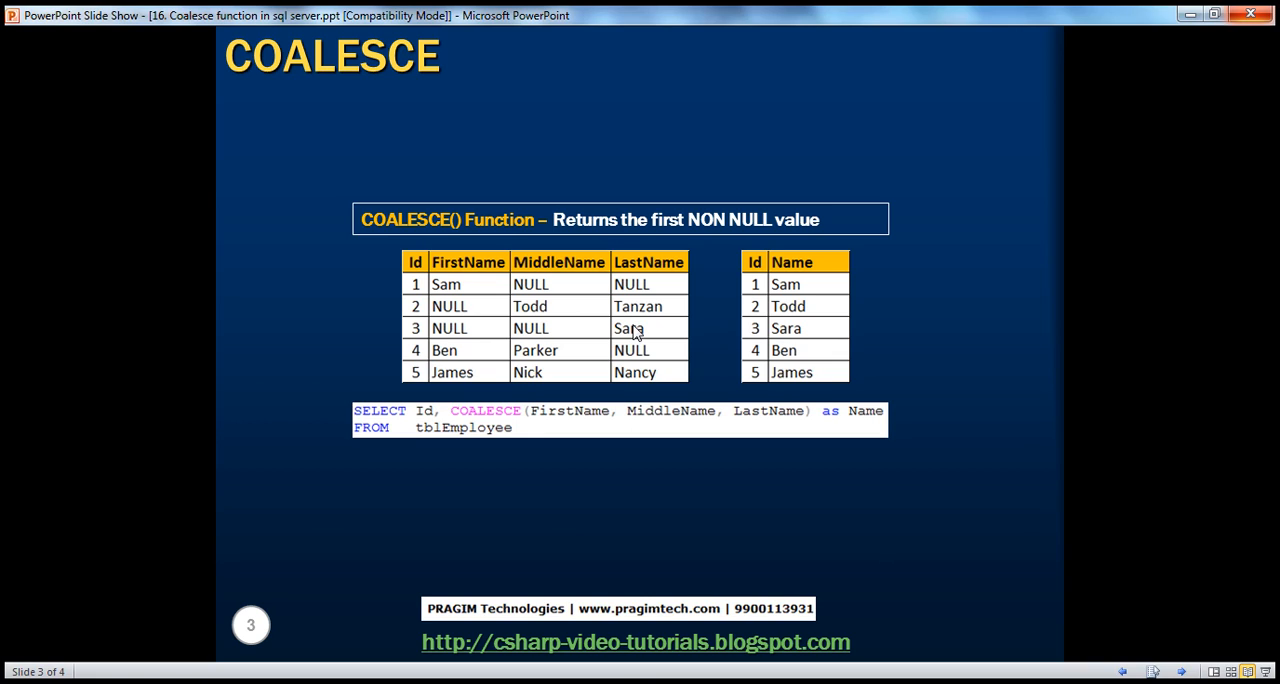
mouse_move(618, 336)
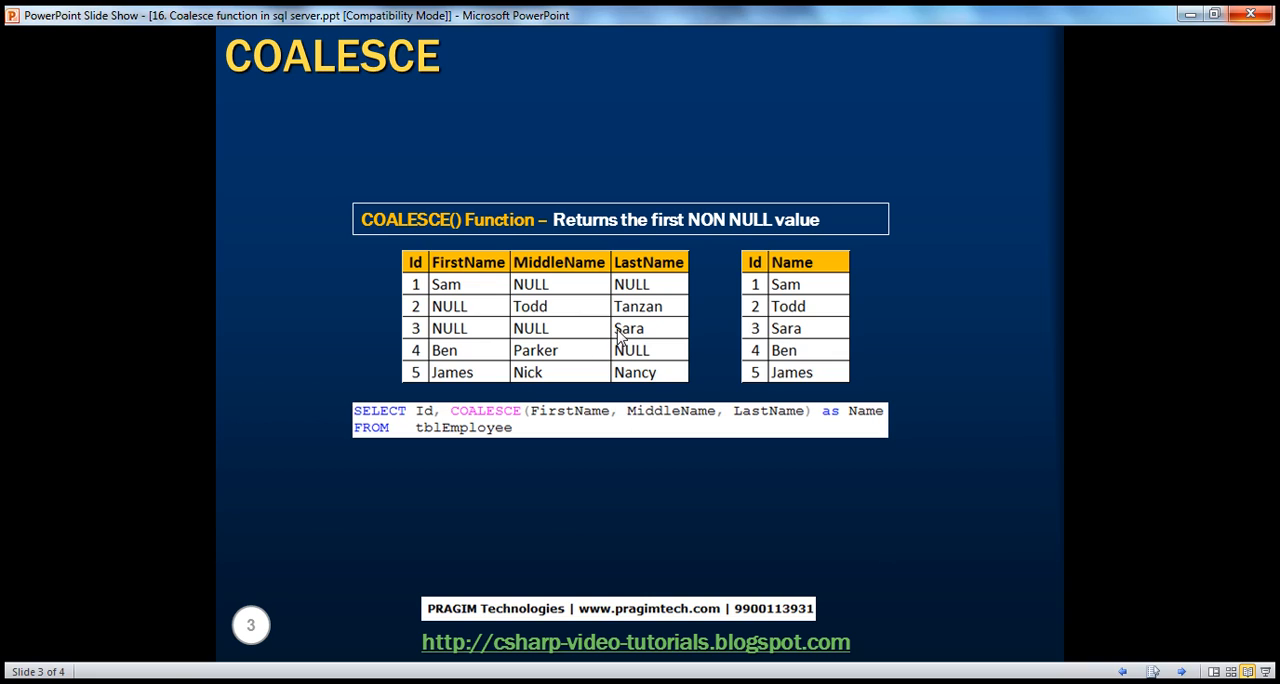
mouse_move(484, 360)
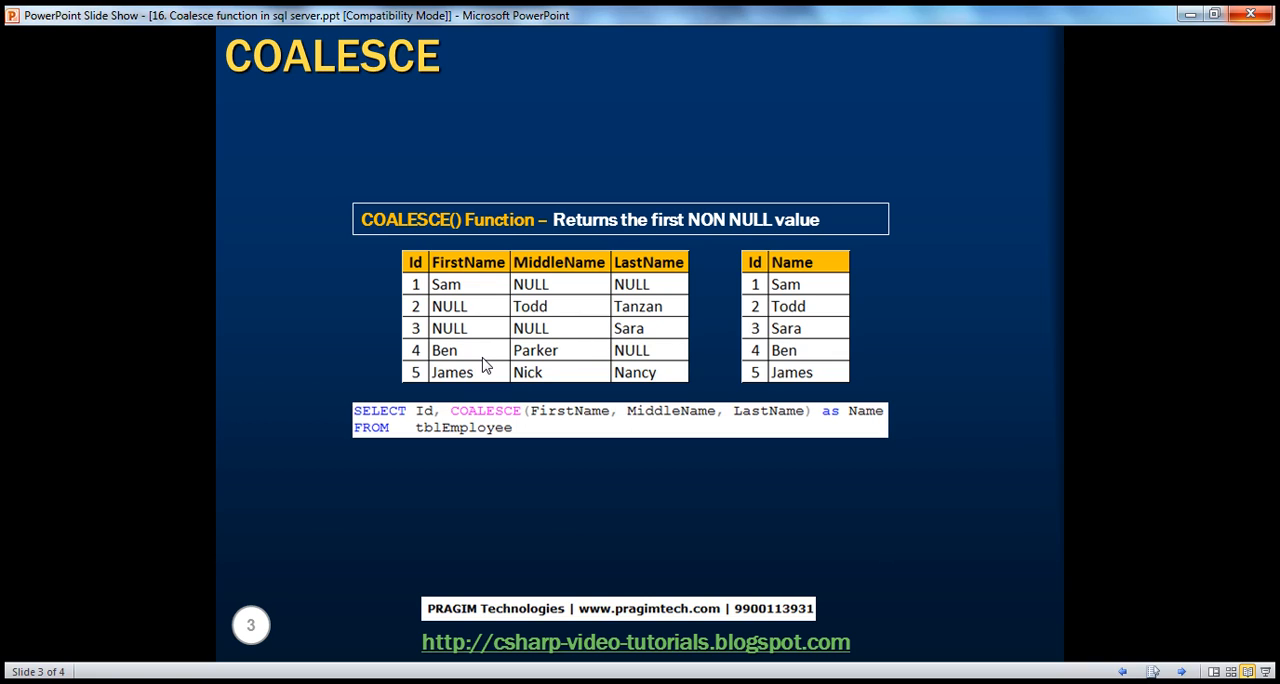
mouse_move(560, 352)
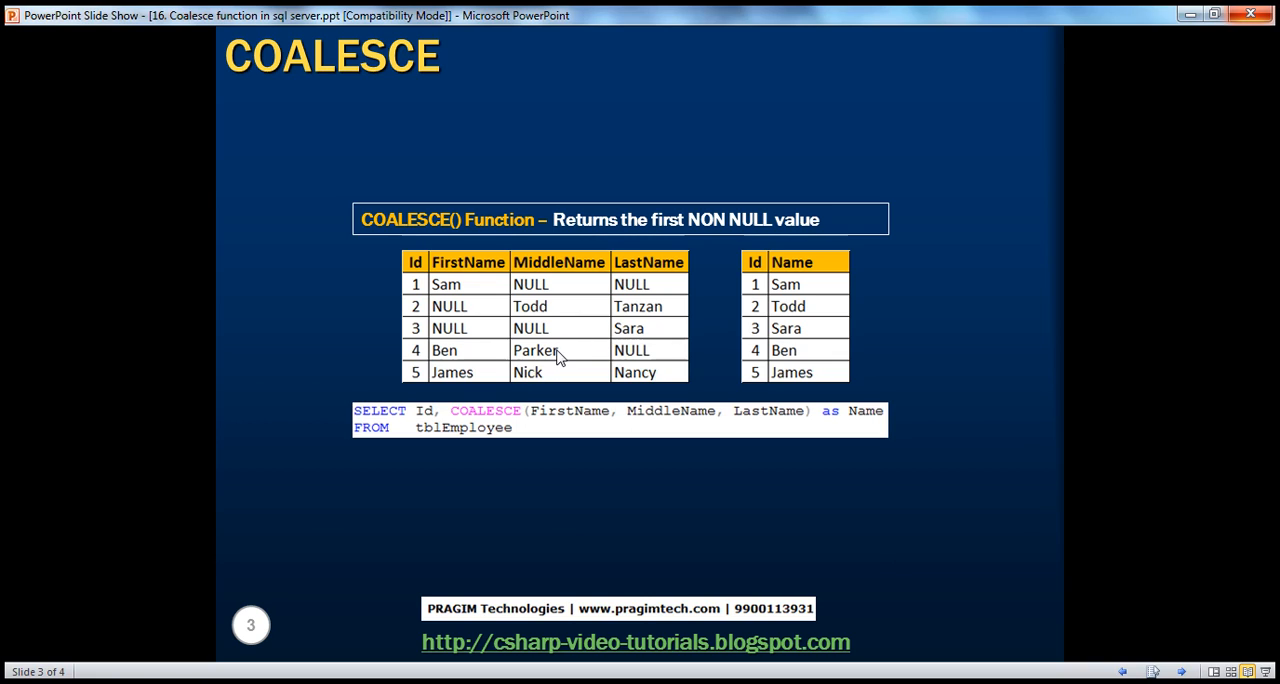
mouse_move(472, 368)
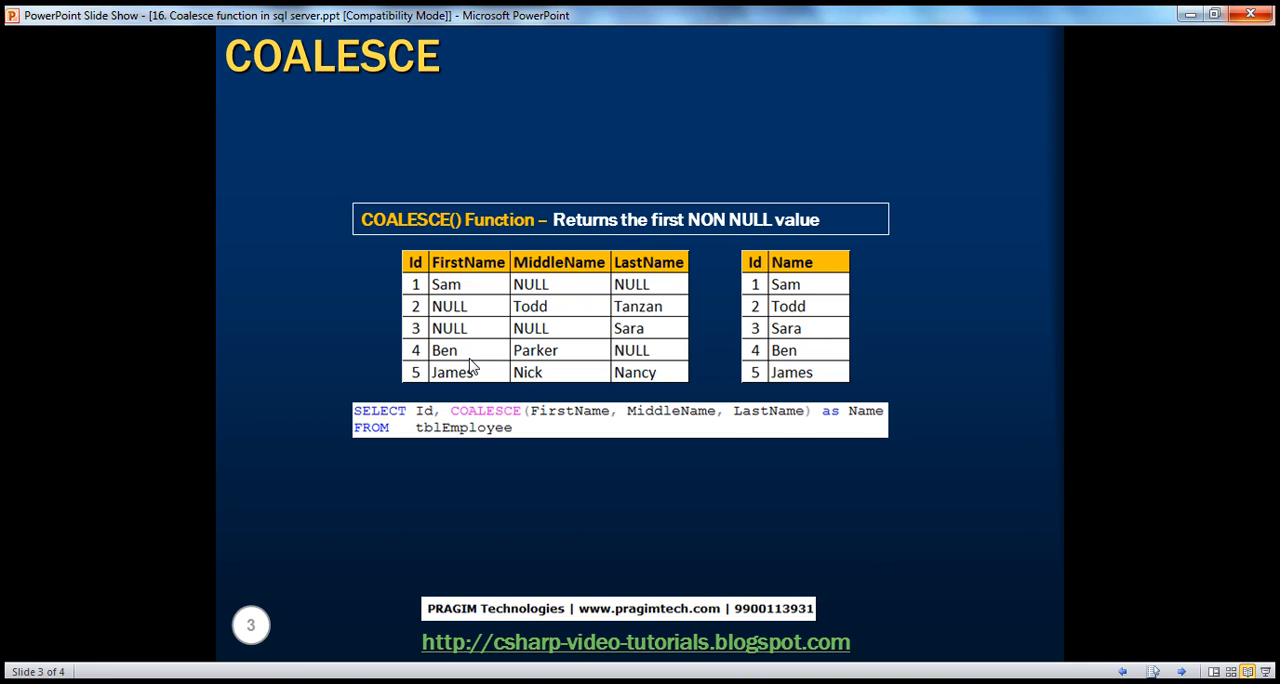
mouse_move(480, 376)
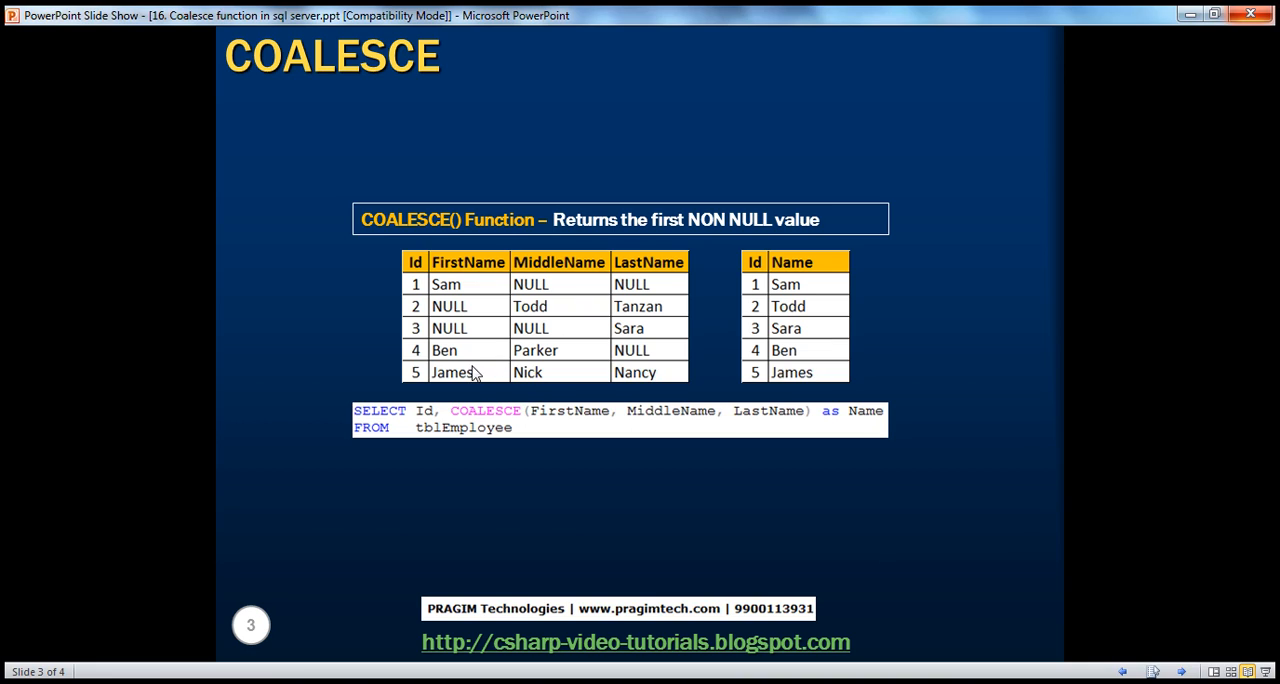
mouse_move(444, 398)
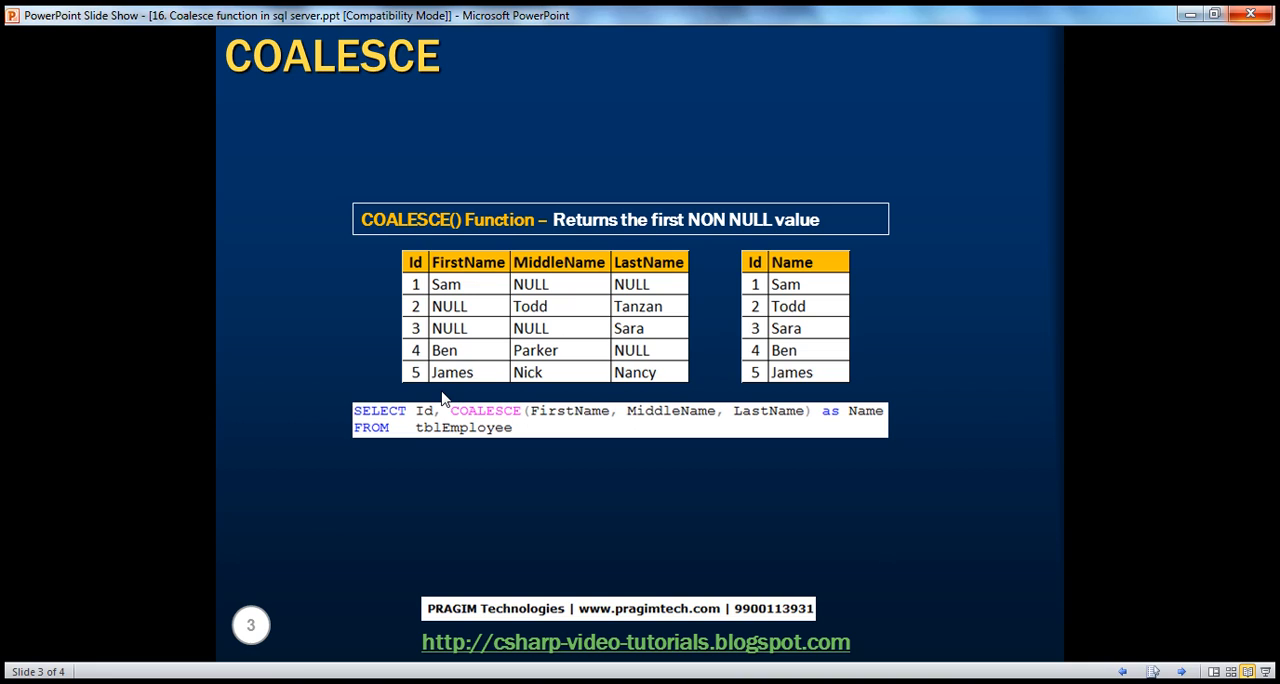
mouse_move(456, 390)
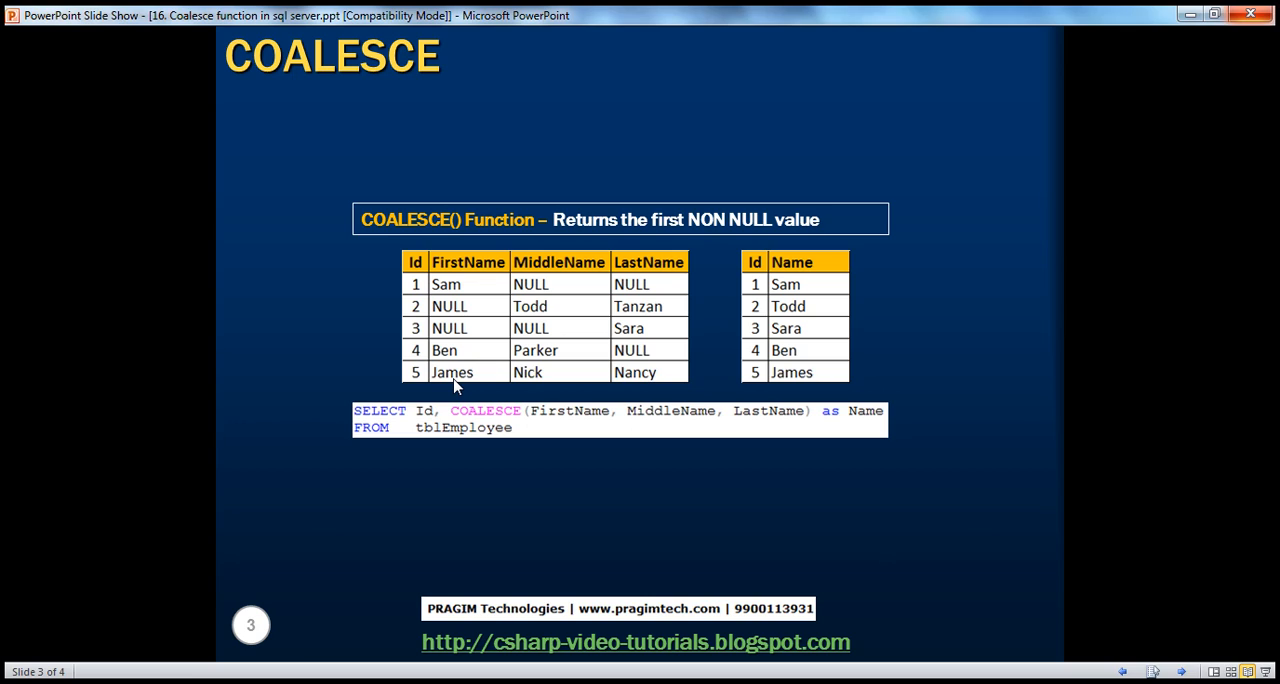
mouse_move(468, 332)
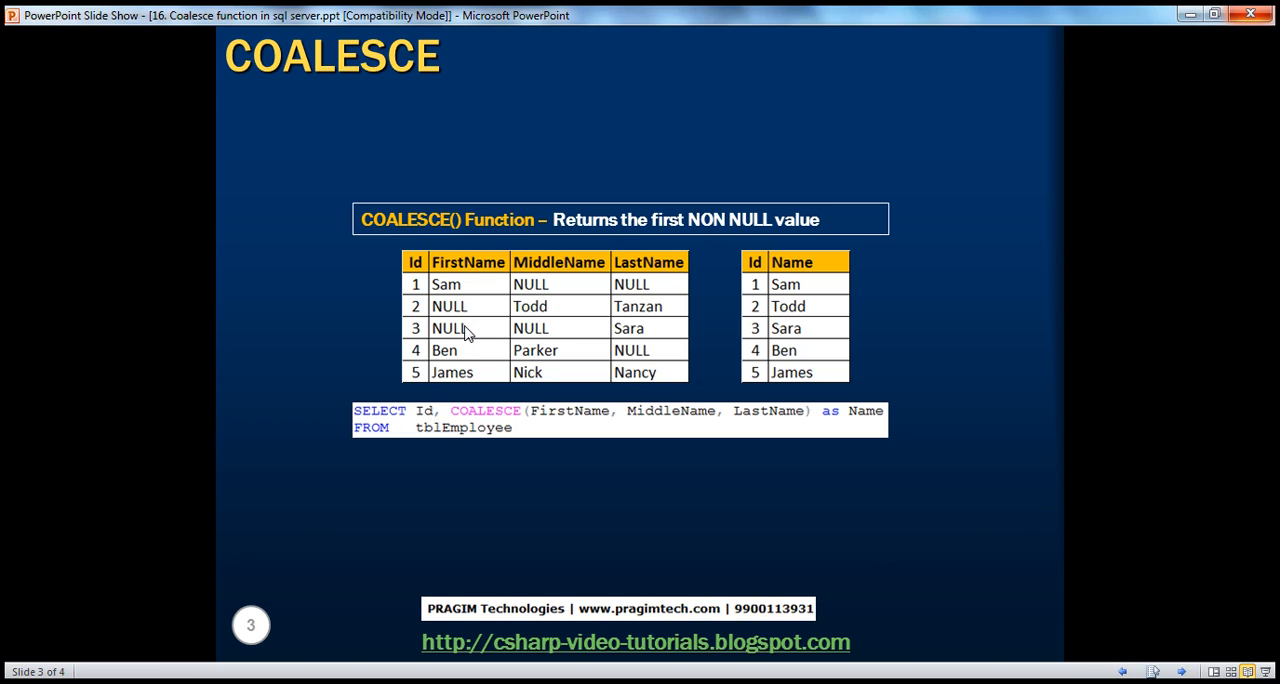
mouse_move(562, 322)
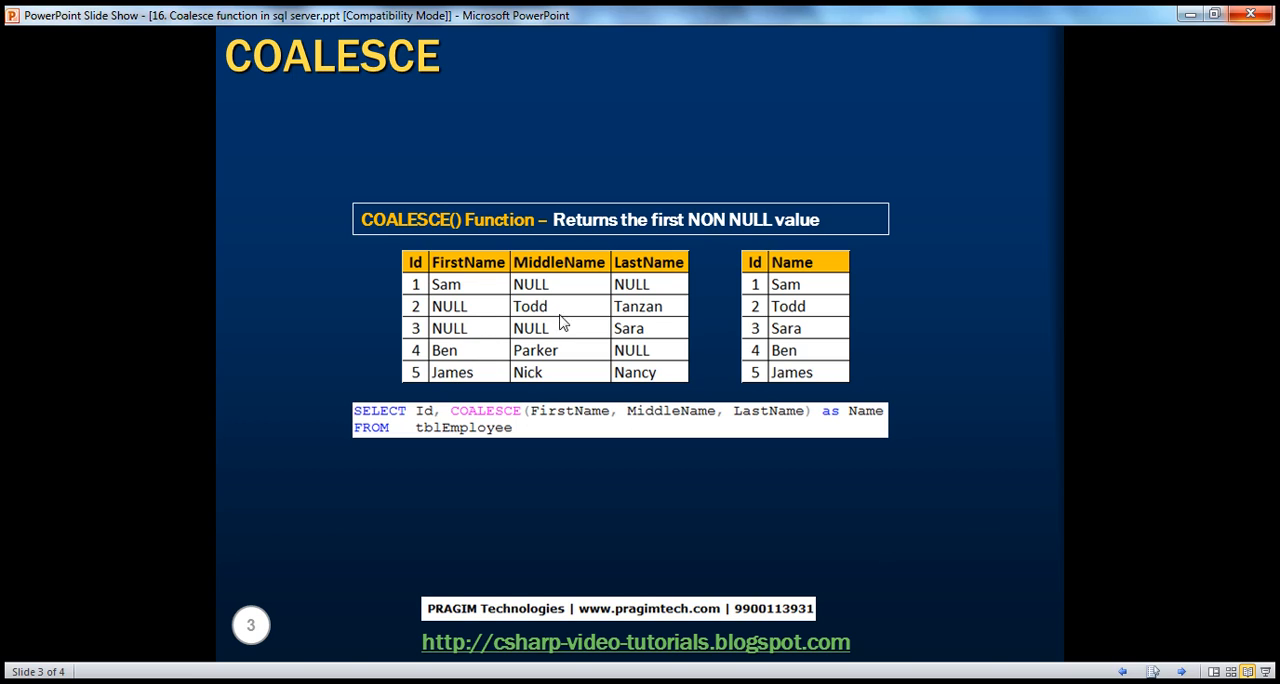
mouse_move(562, 326)
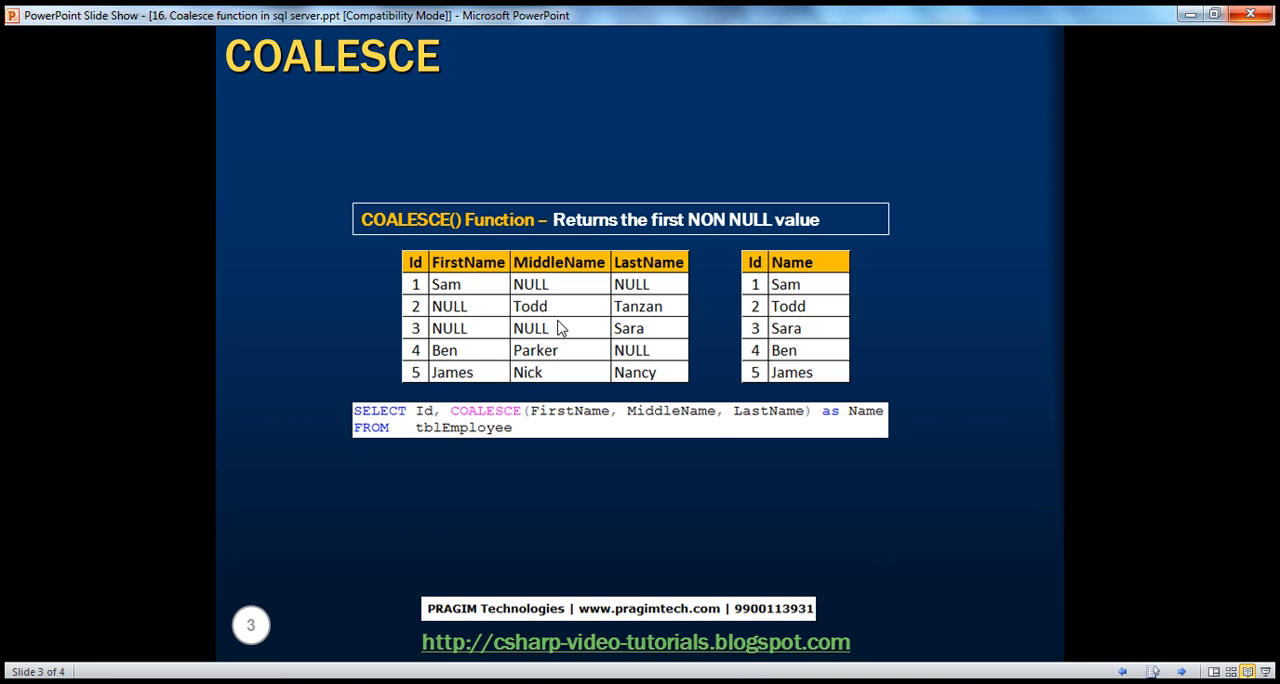
mouse_move(670, 312)
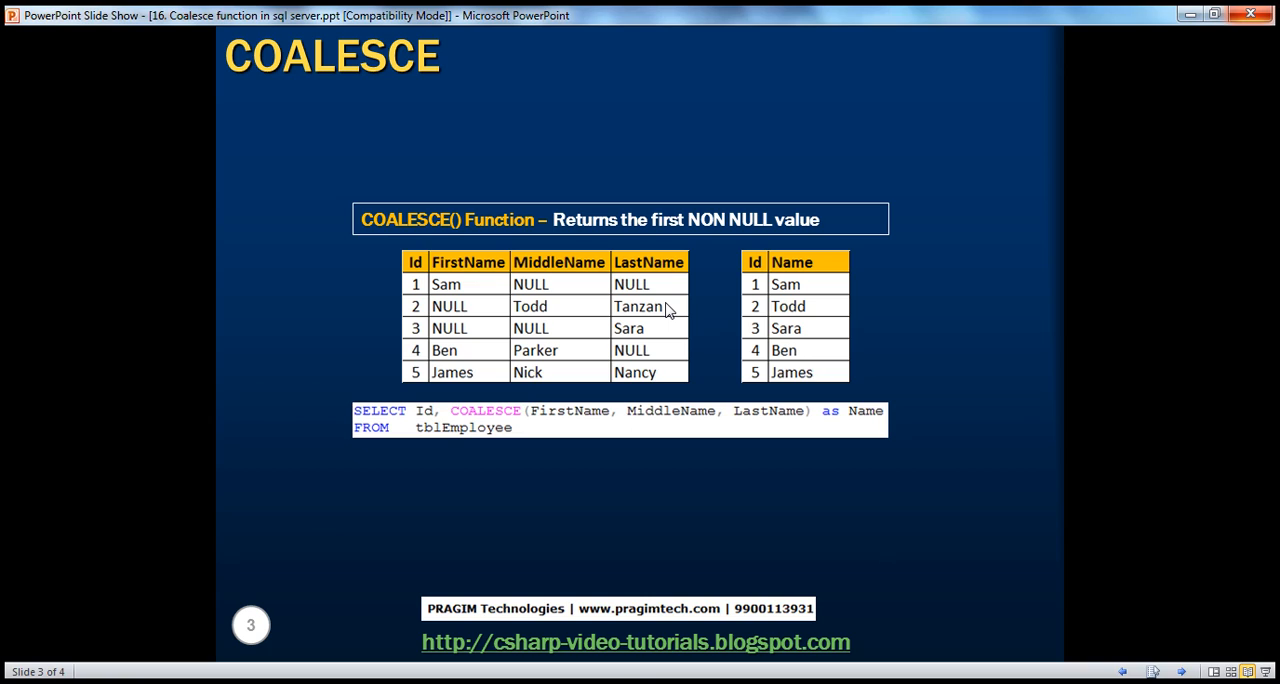
mouse_move(656, 322)
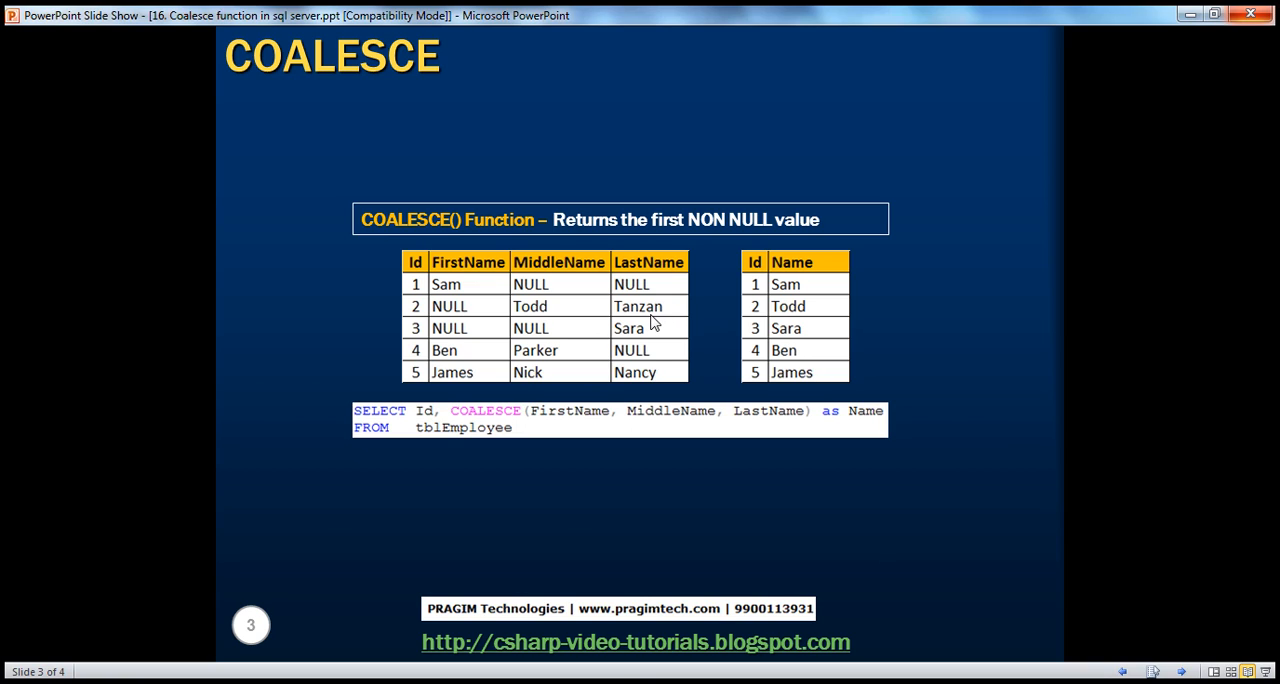
mouse_move(672, 316)
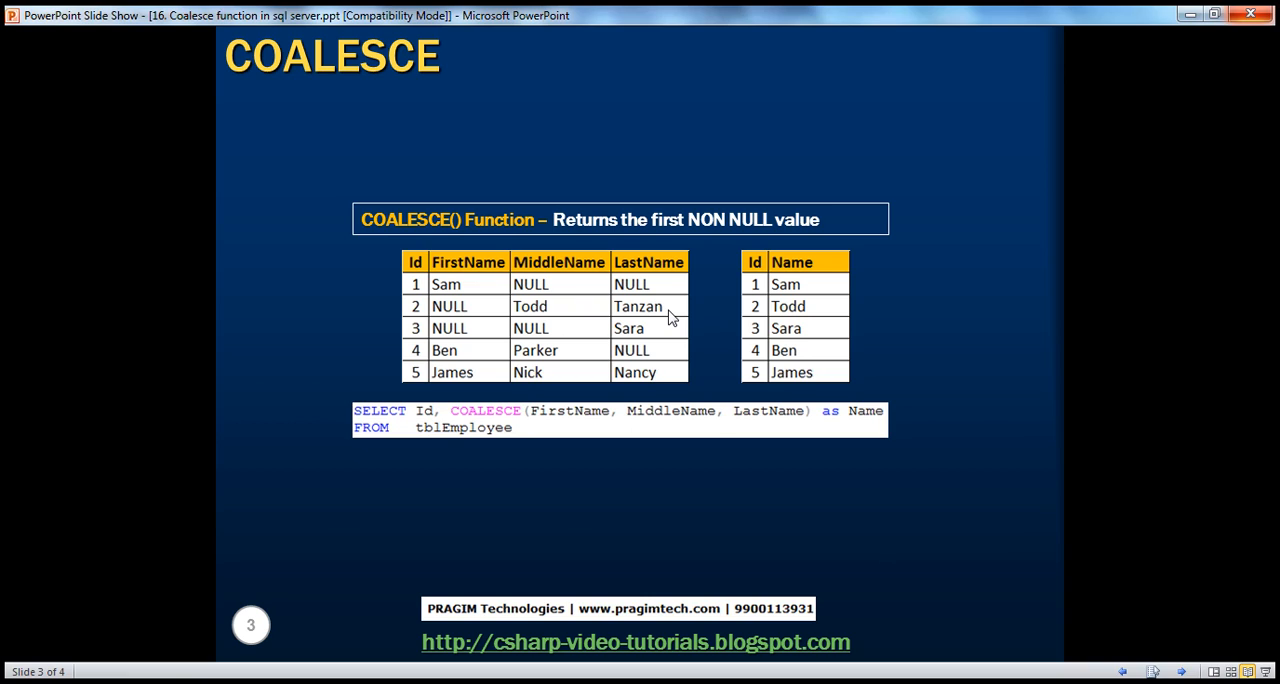
mouse_move(490, 420)
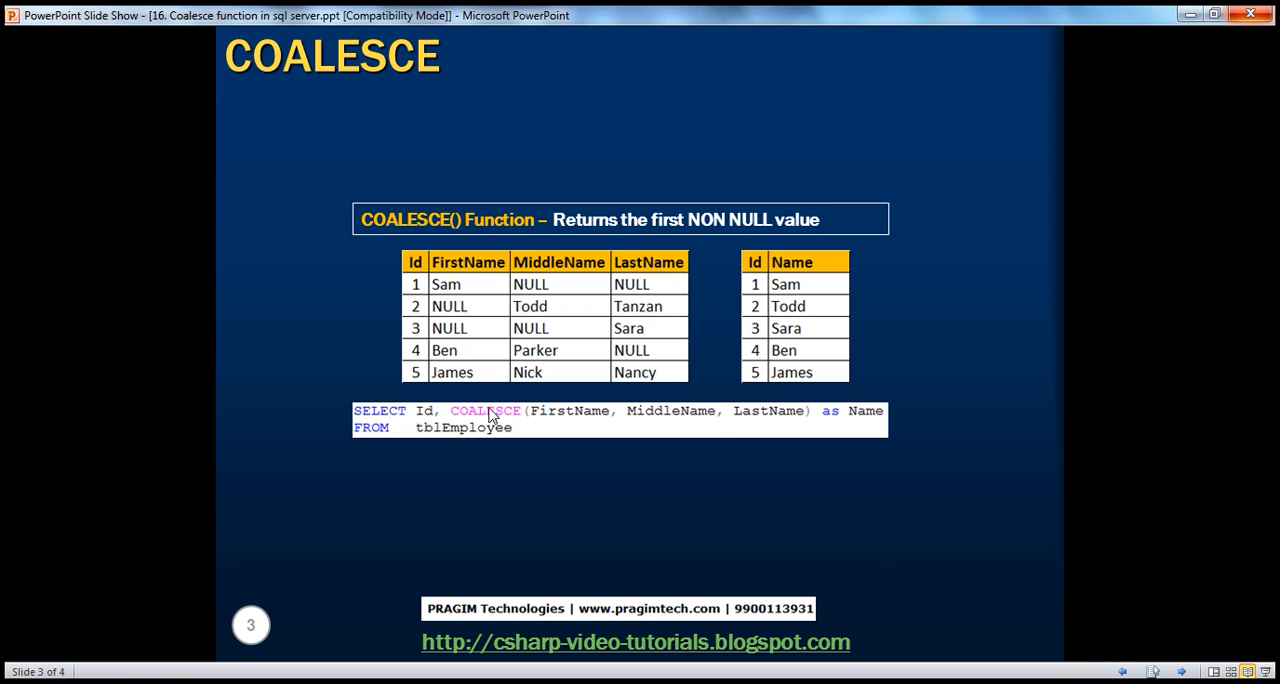
mouse_move(456, 428)
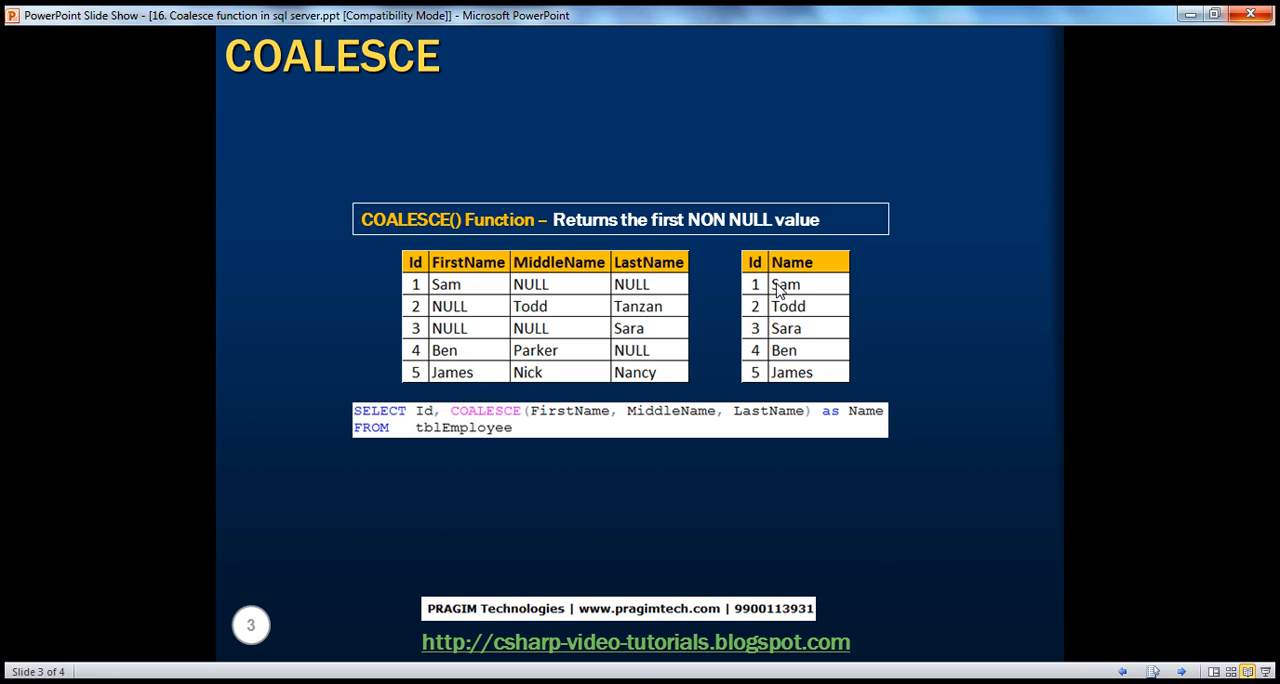
mouse_move(608, 364)
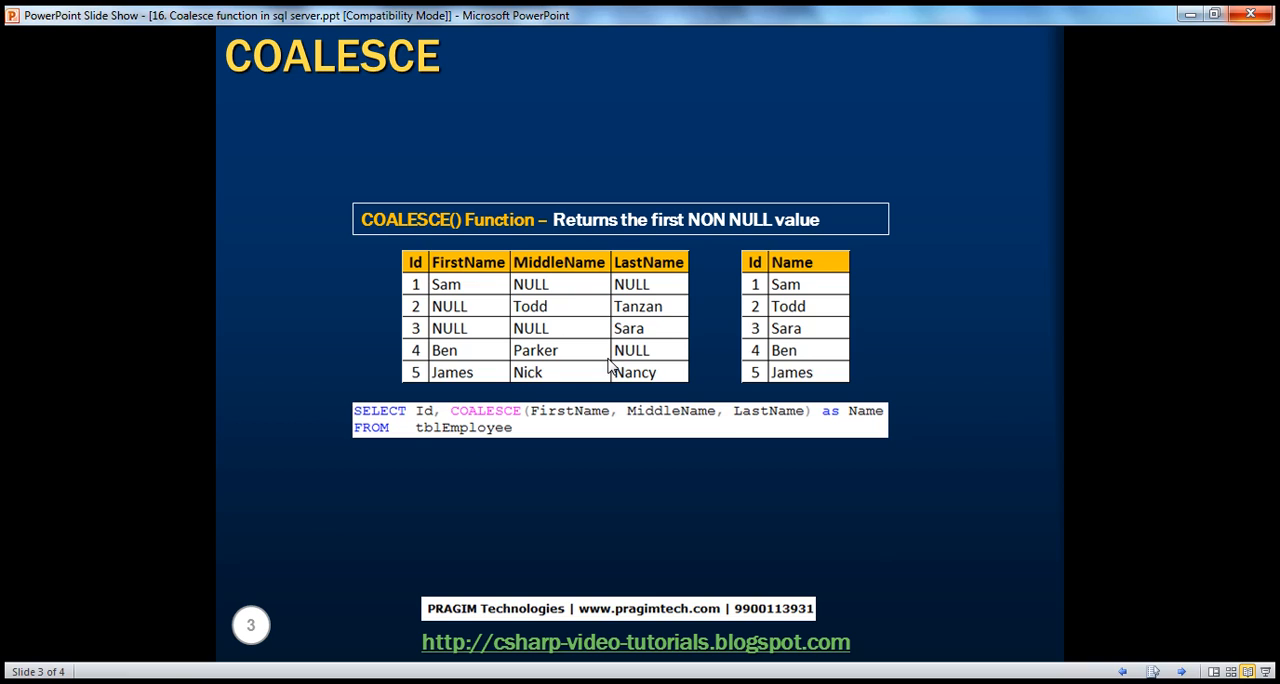
mouse_move(440, 414)
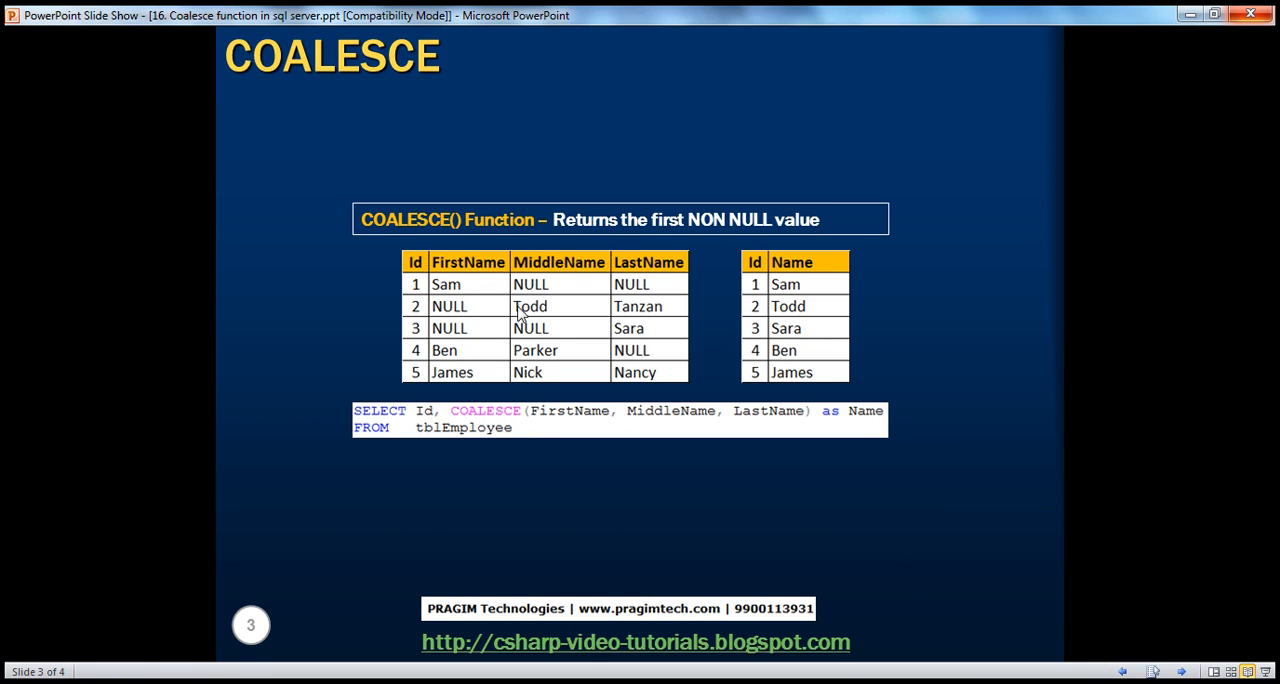
mouse_move(644, 320)
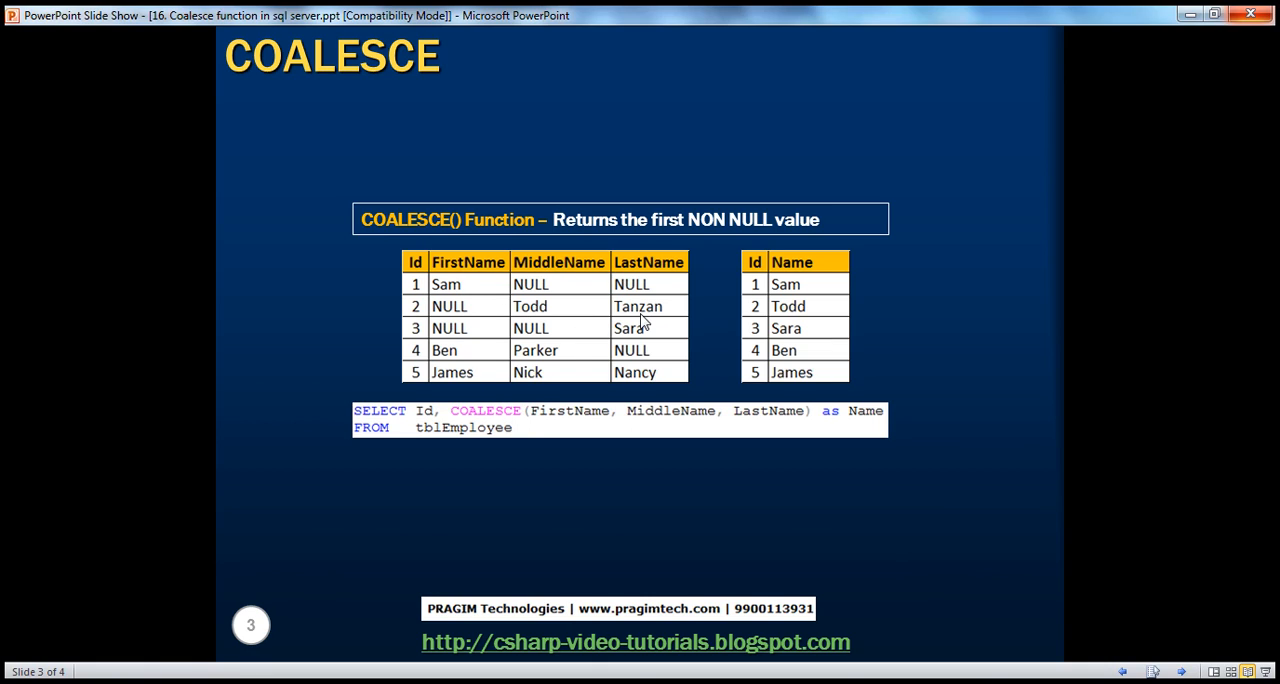
mouse_move(584, 424)
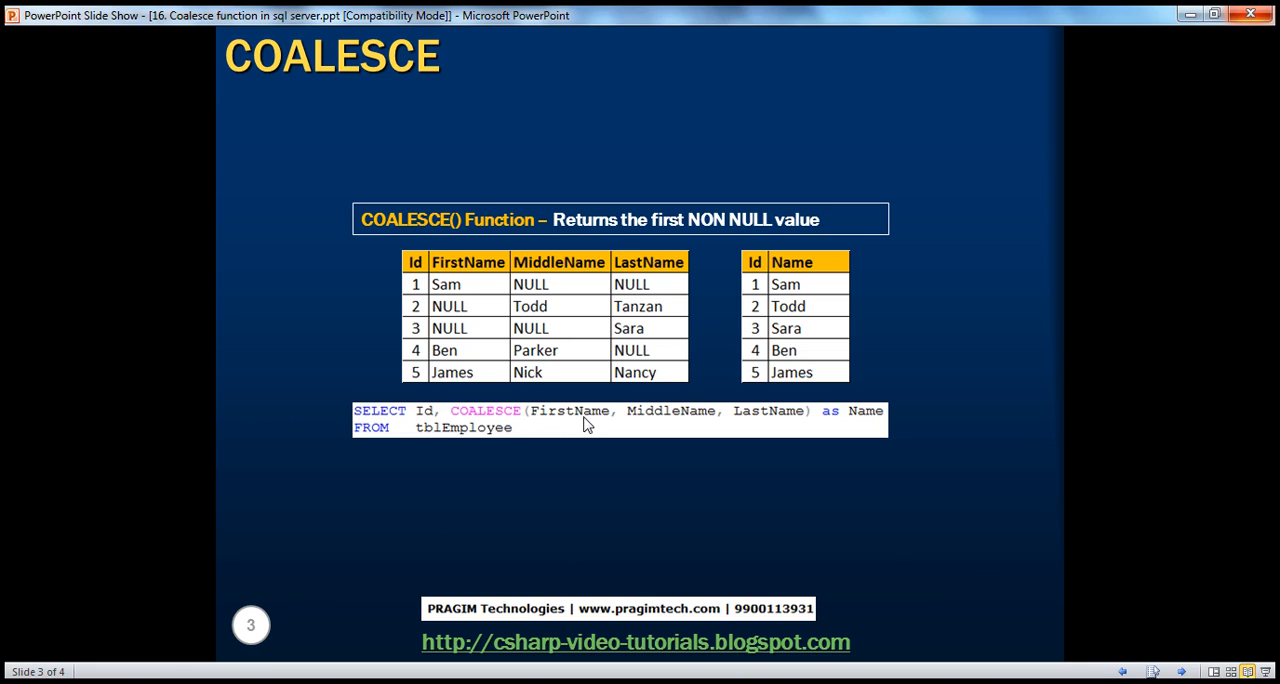
mouse_move(568, 238)
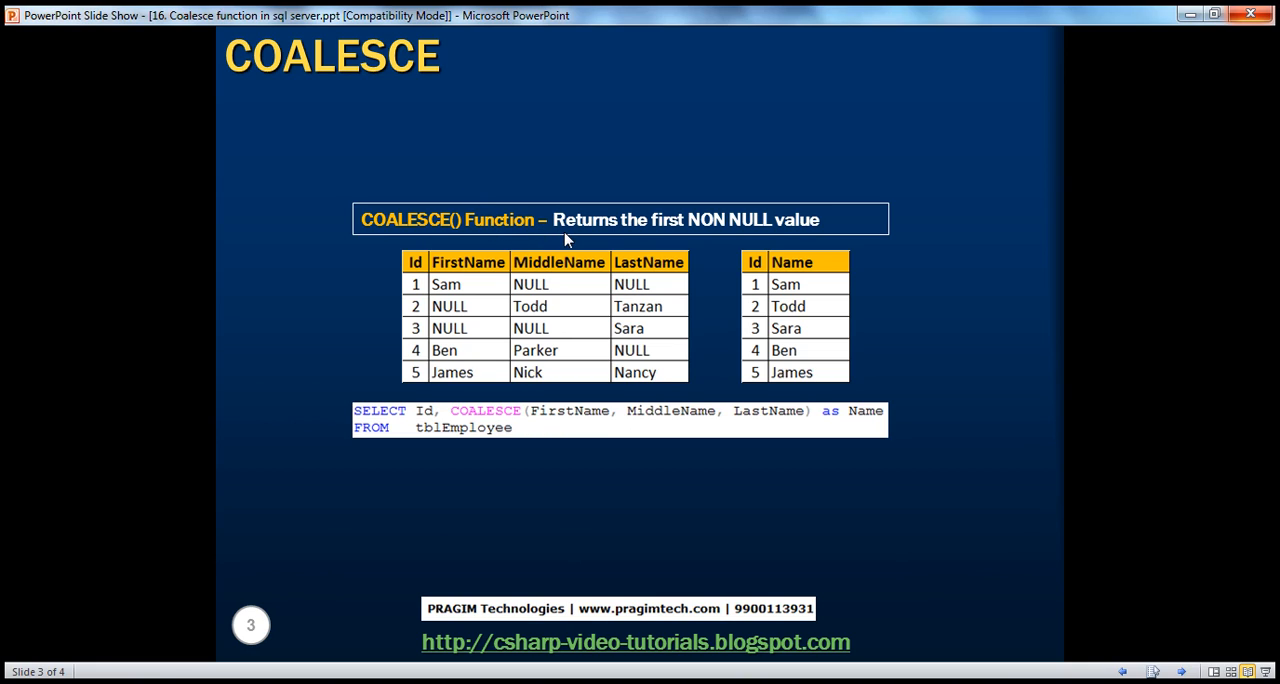
mouse_move(622, 238)
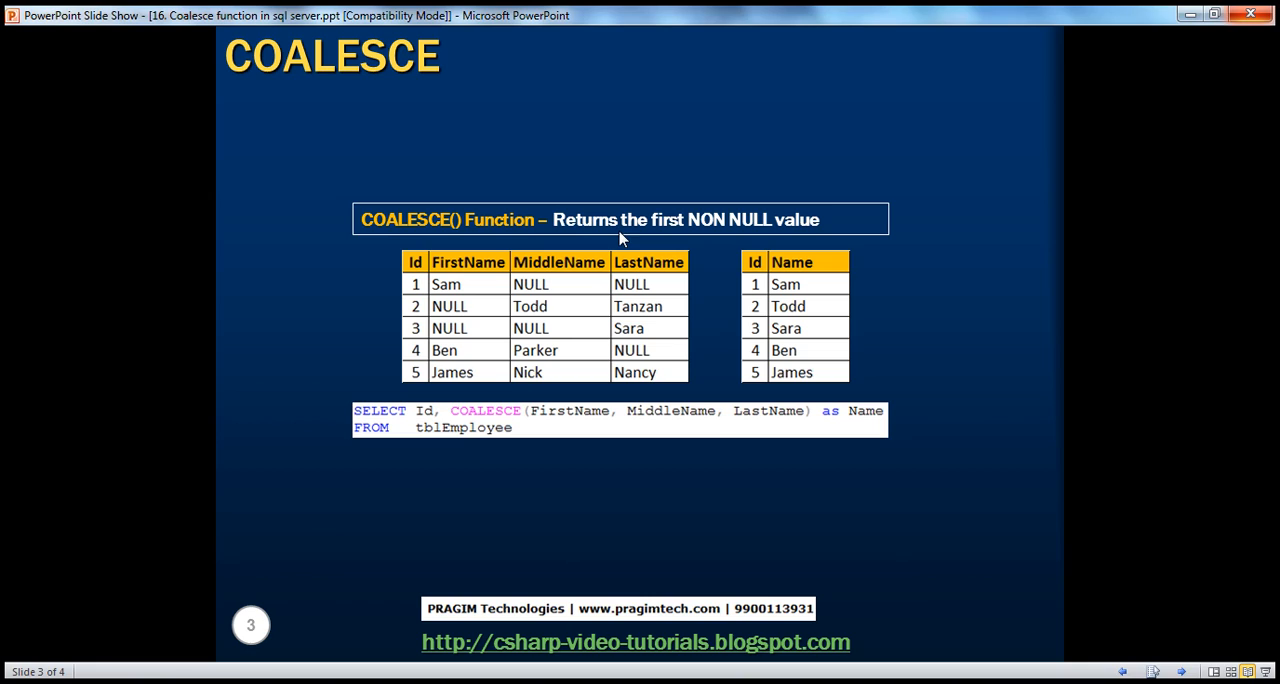
mouse_move(448, 434)
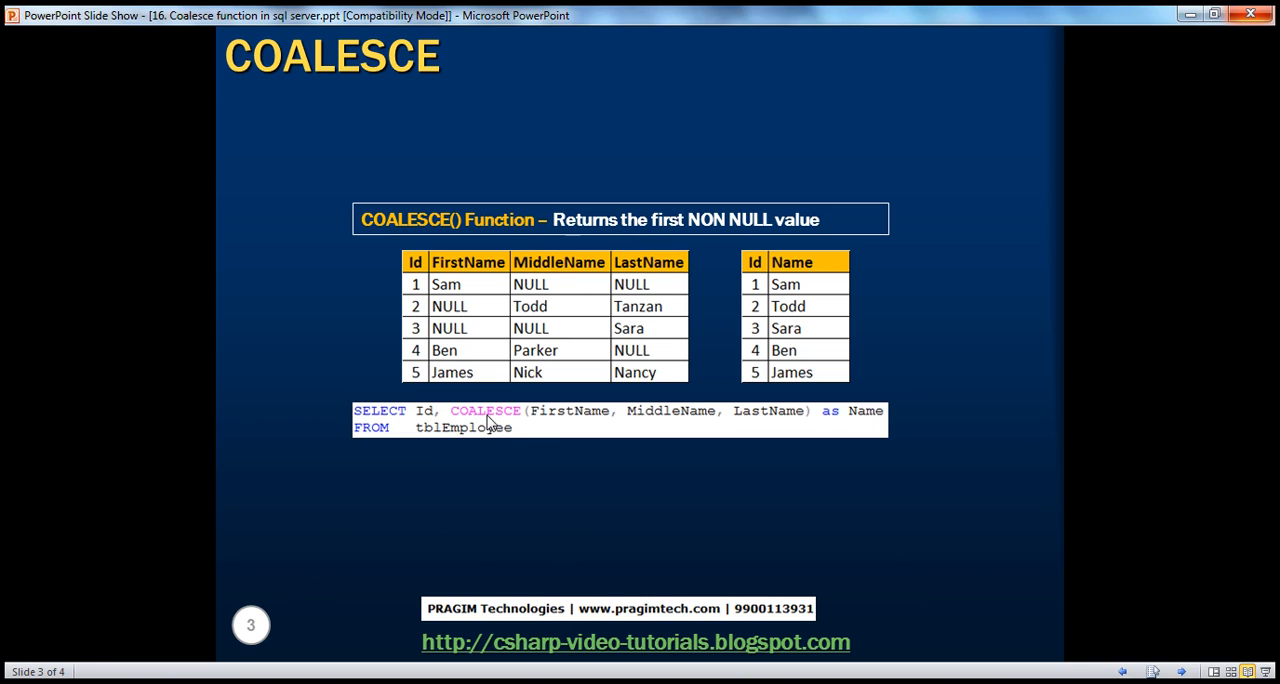
mouse_move(492, 416)
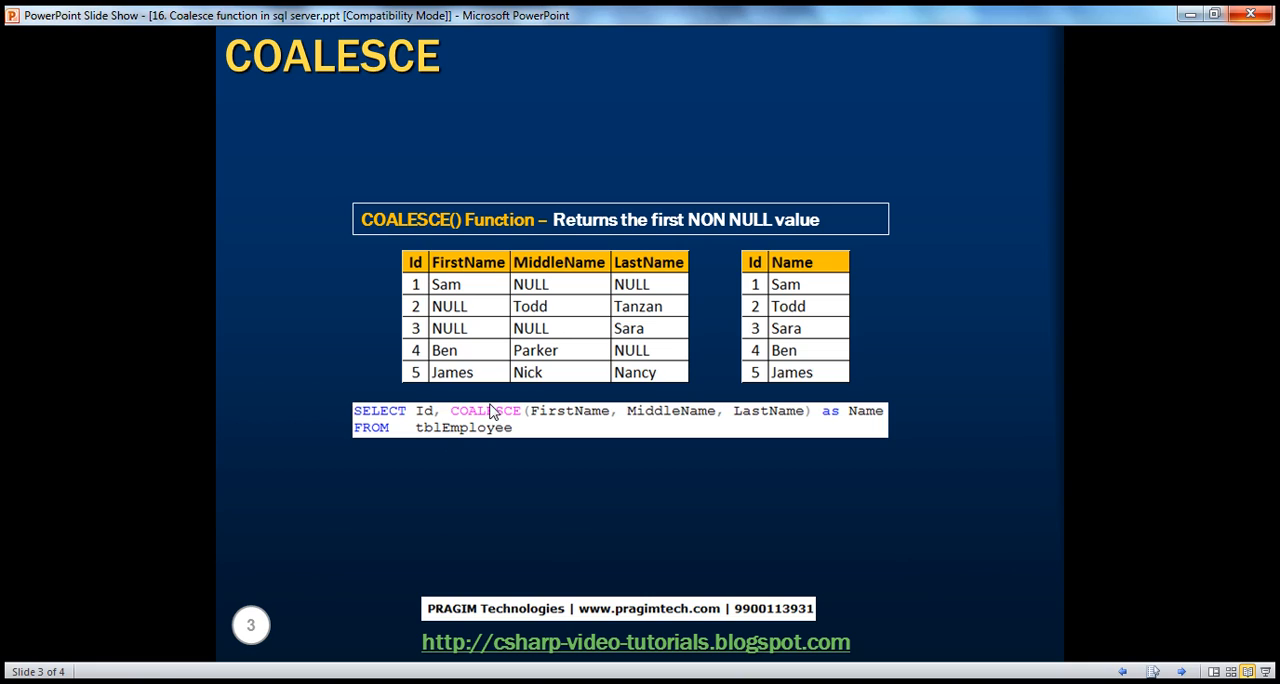
mouse_move(502, 296)
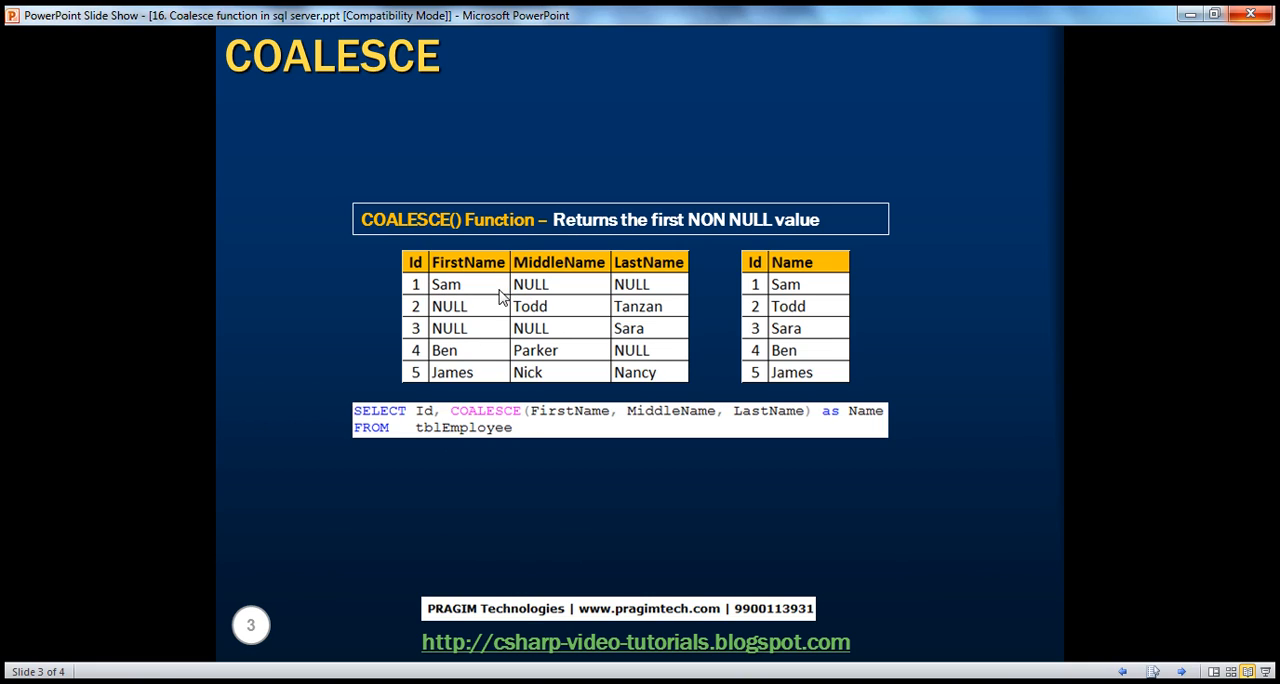
mouse_move(472, 298)
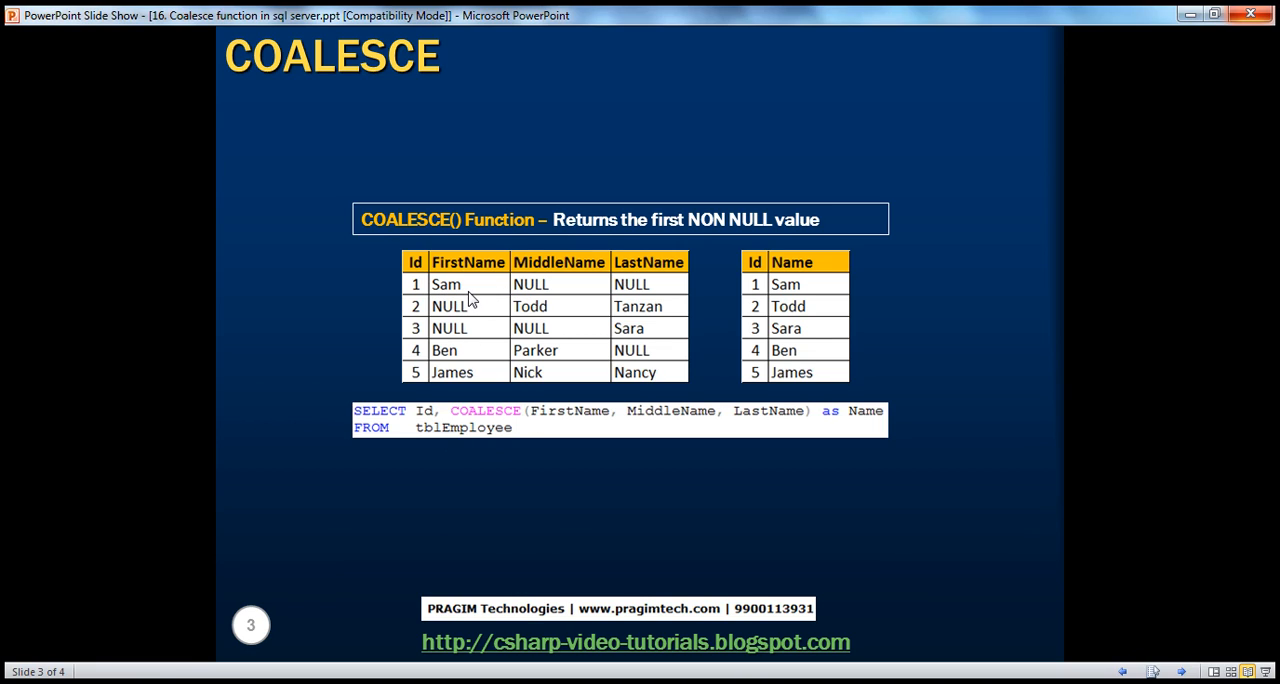
mouse_move(550, 426)
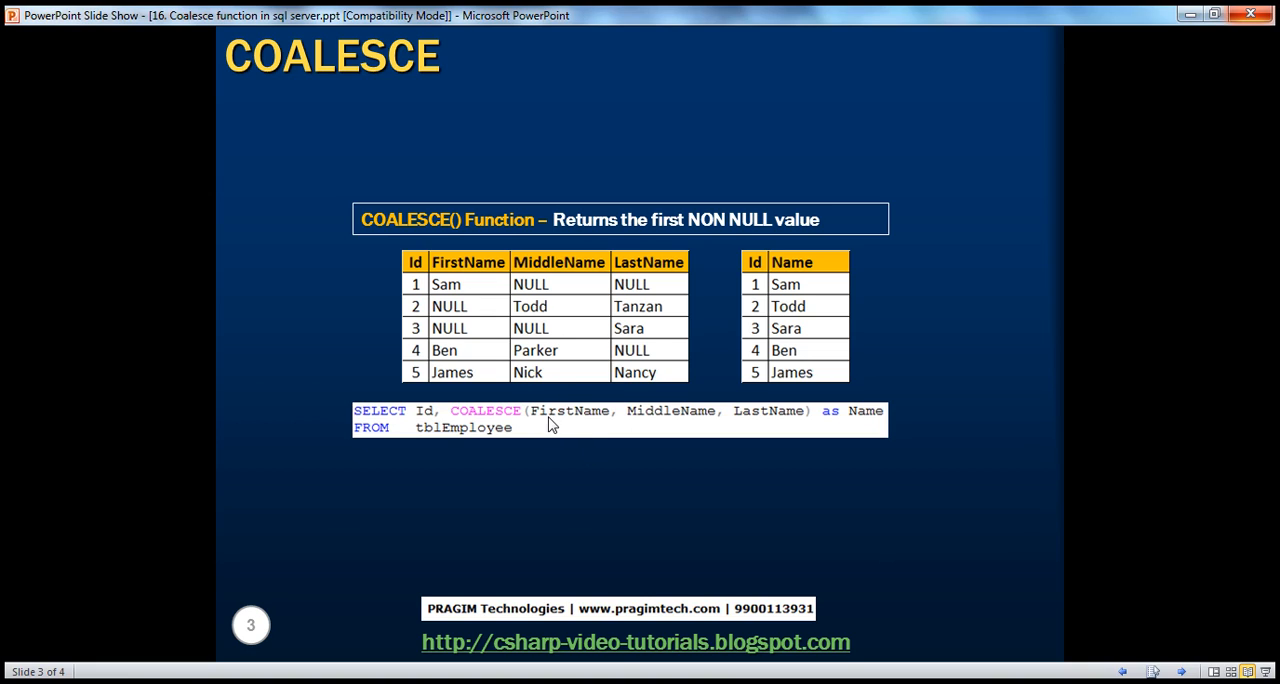
mouse_move(460, 308)
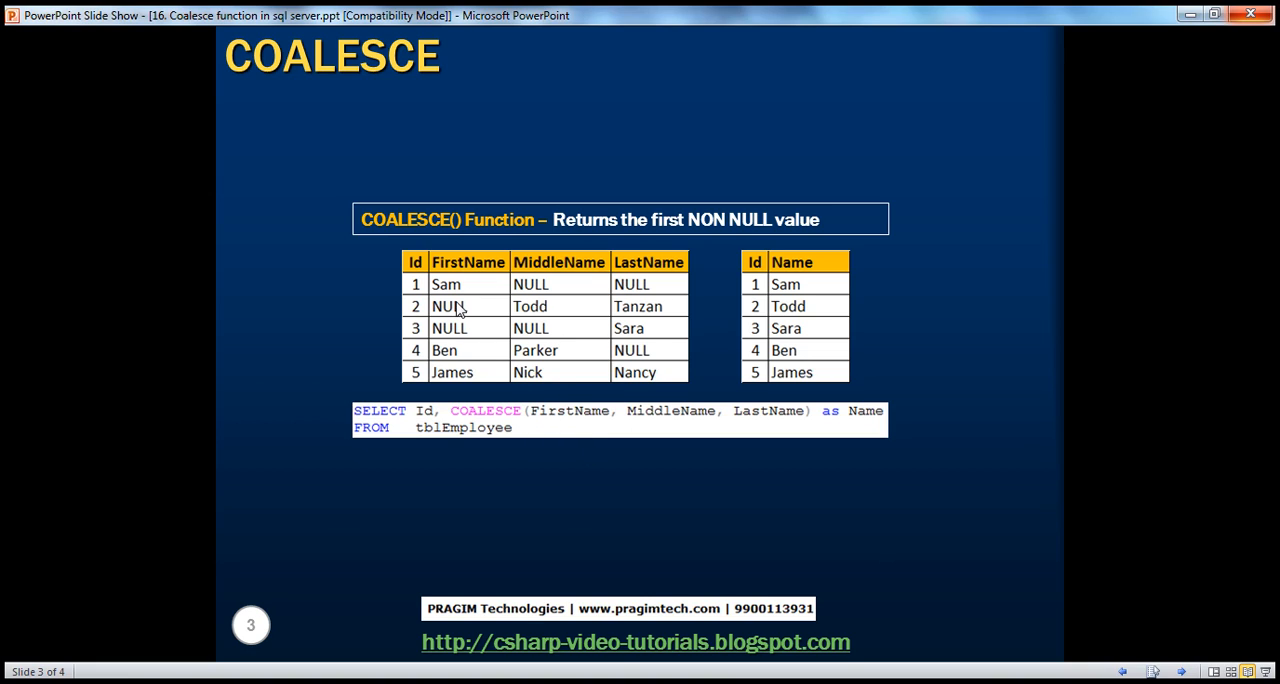
mouse_move(802, 292)
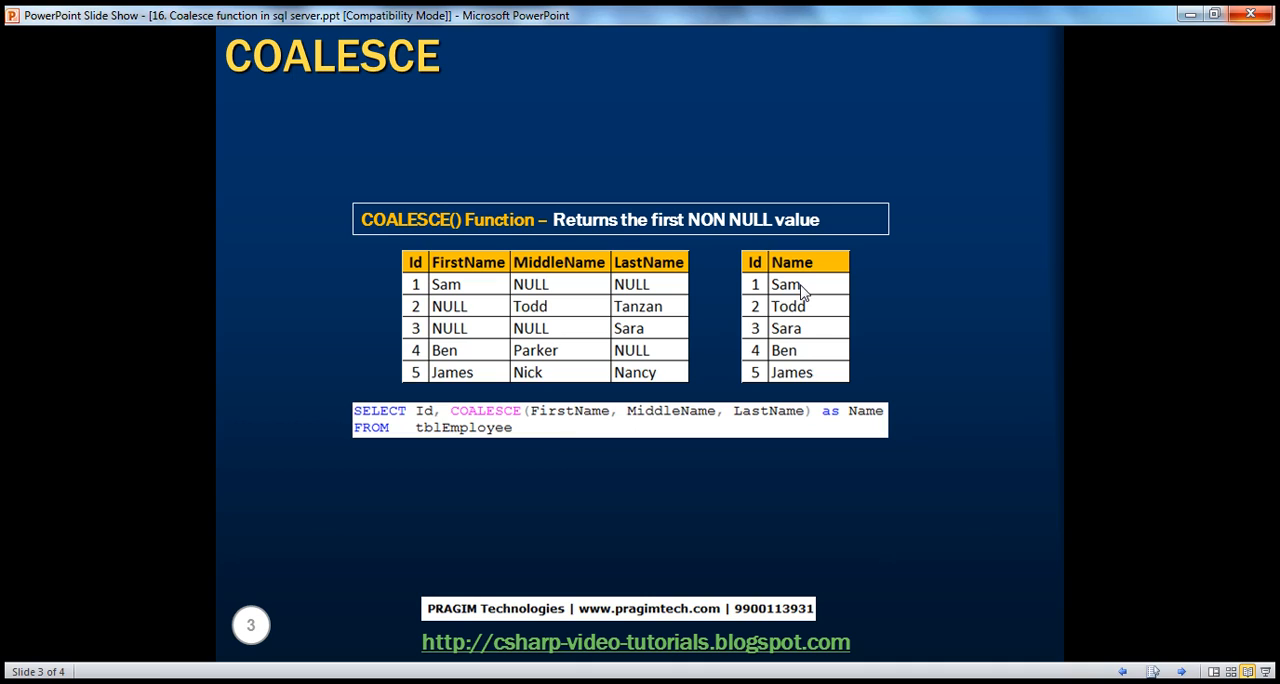
mouse_move(472, 322)
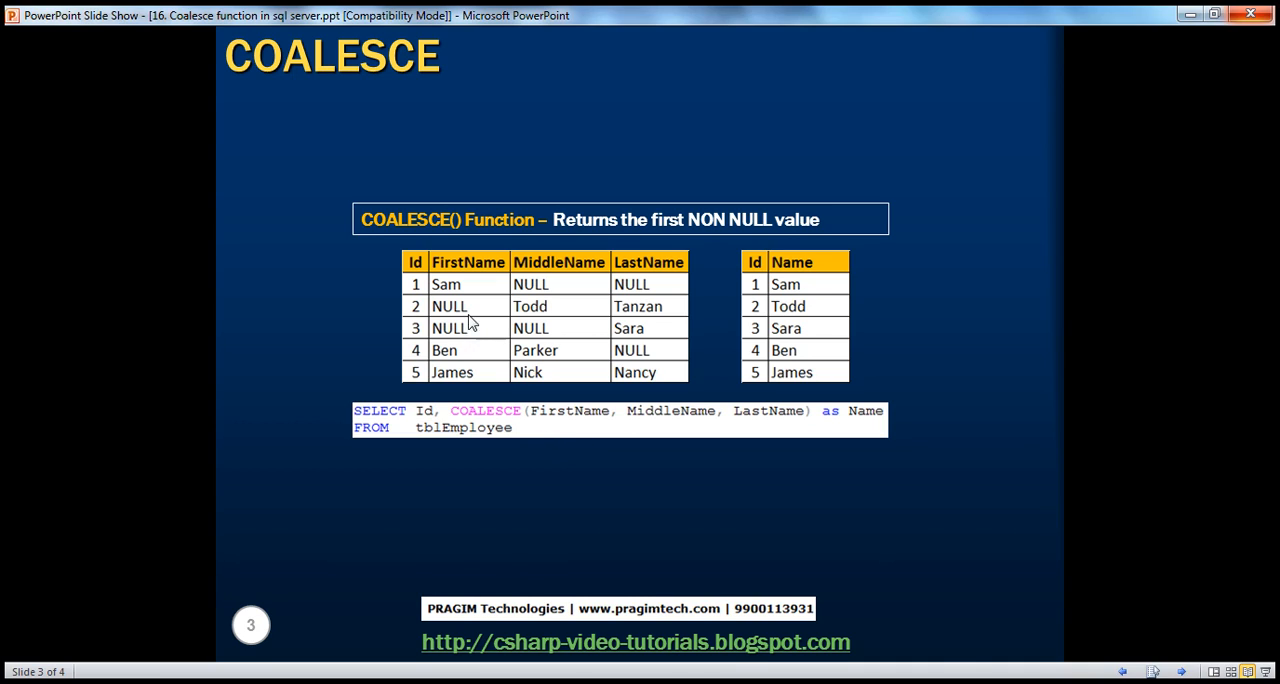
mouse_move(516, 422)
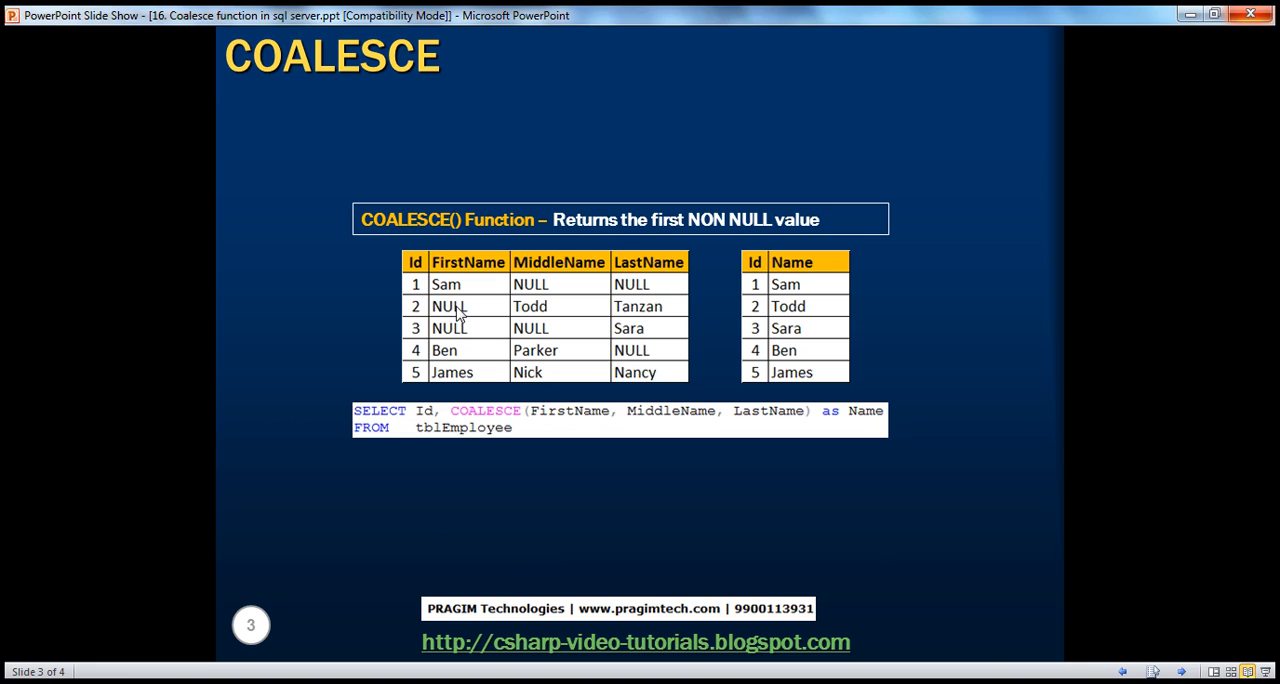
mouse_move(568, 420)
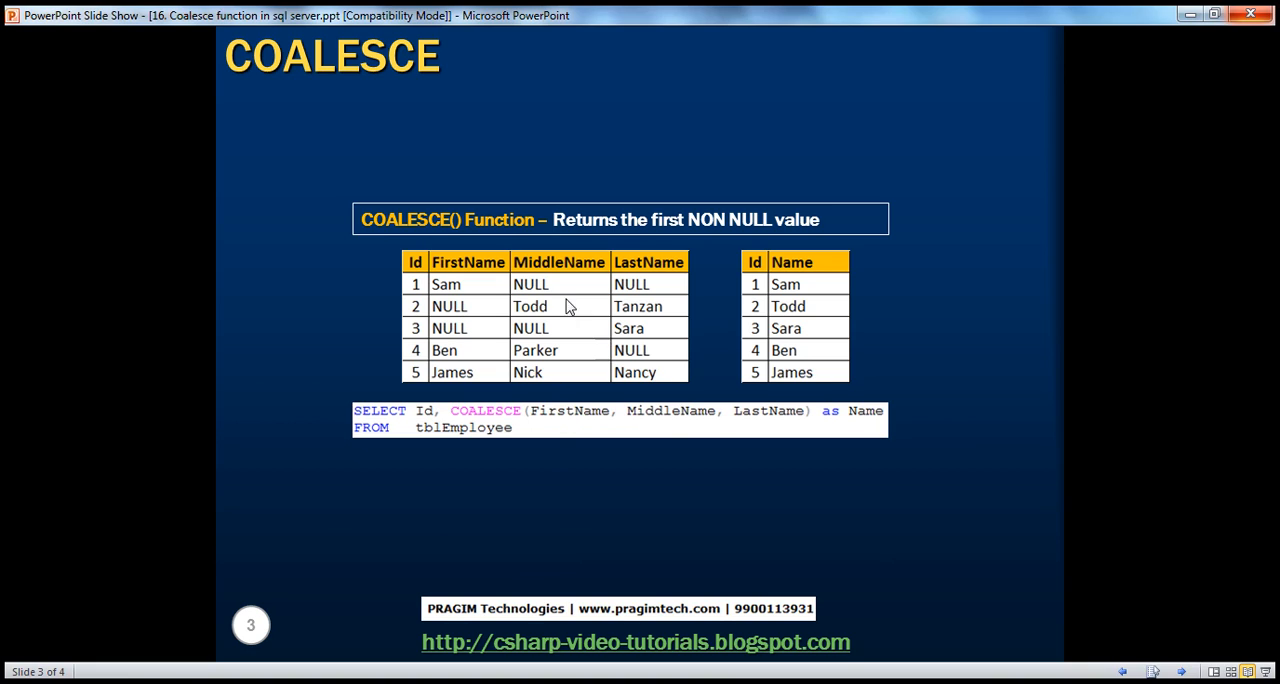
mouse_move(548, 308)
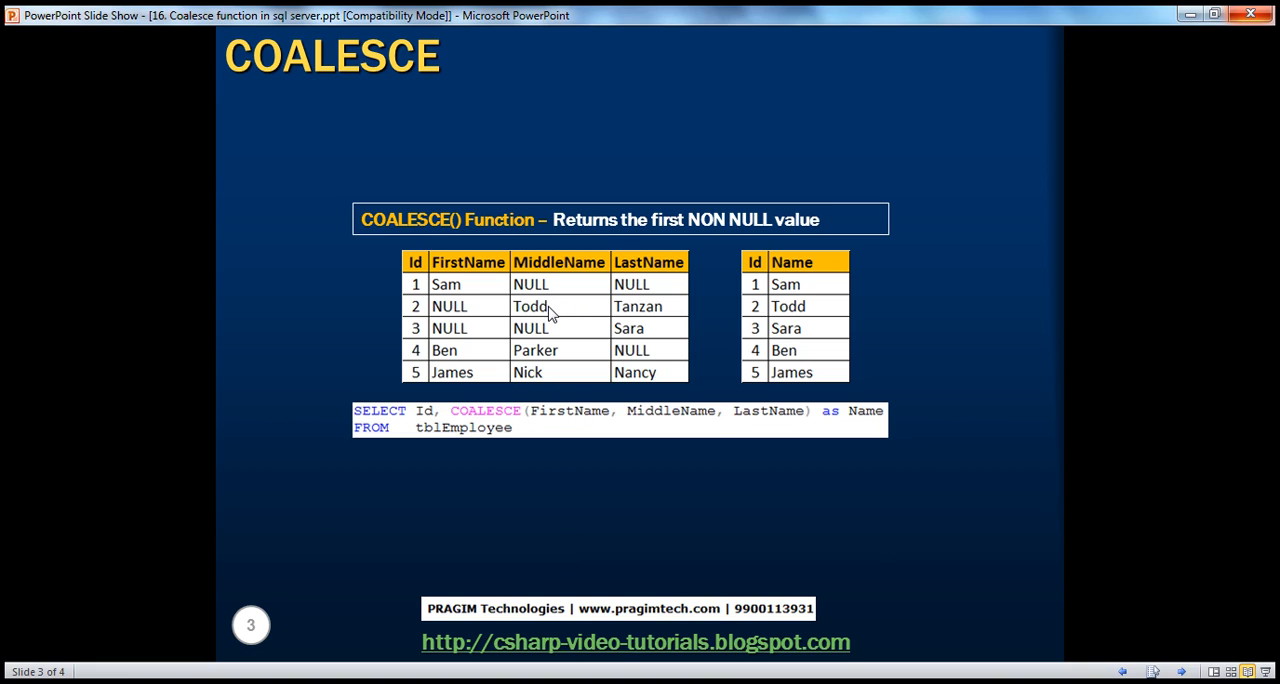
mouse_move(544, 324)
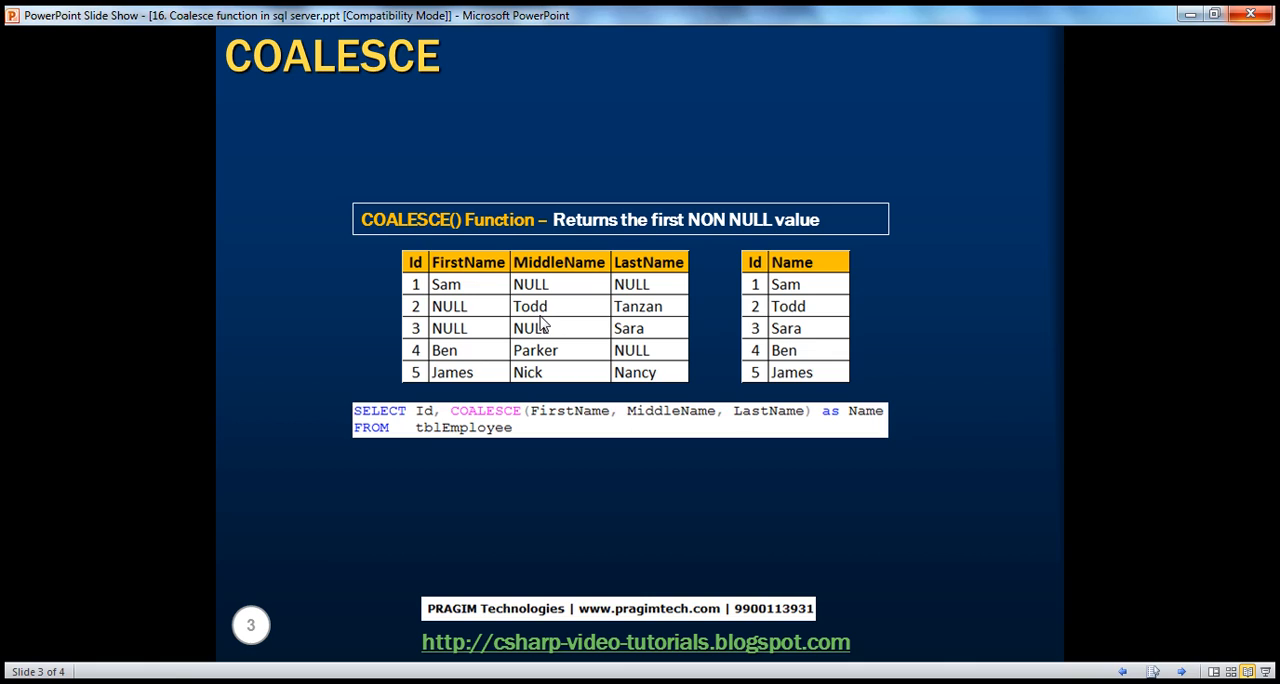
mouse_move(656, 320)
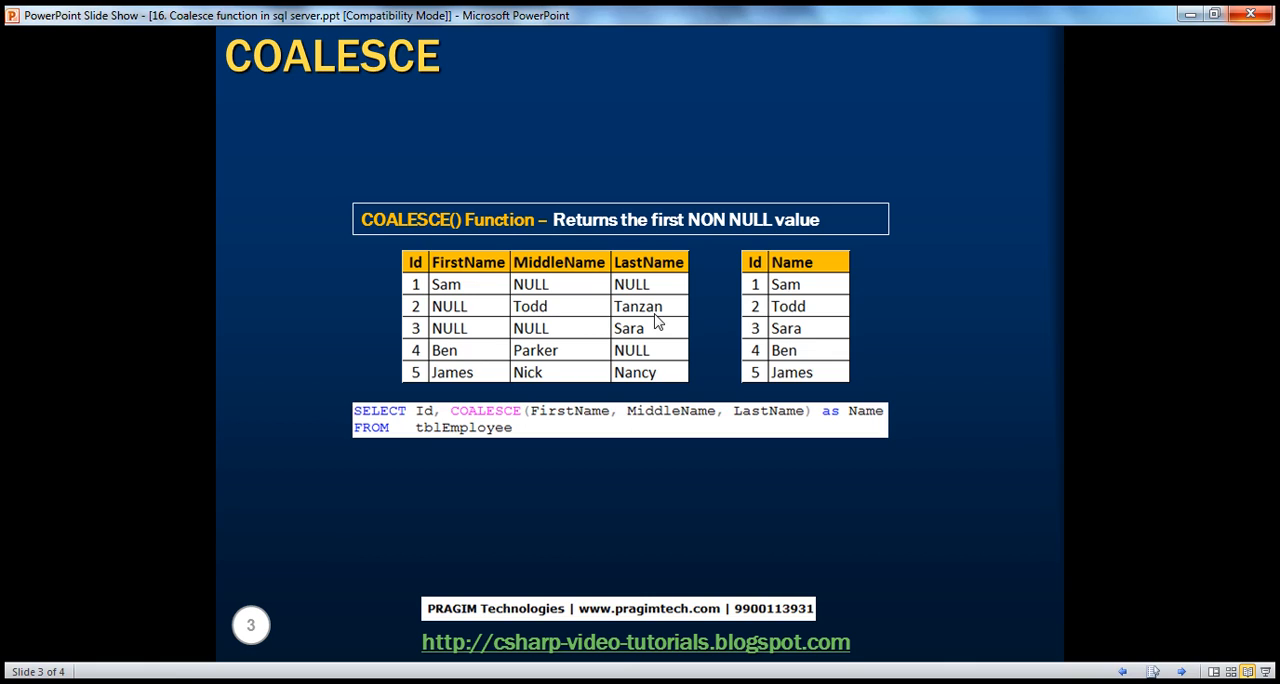
mouse_move(578, 420)
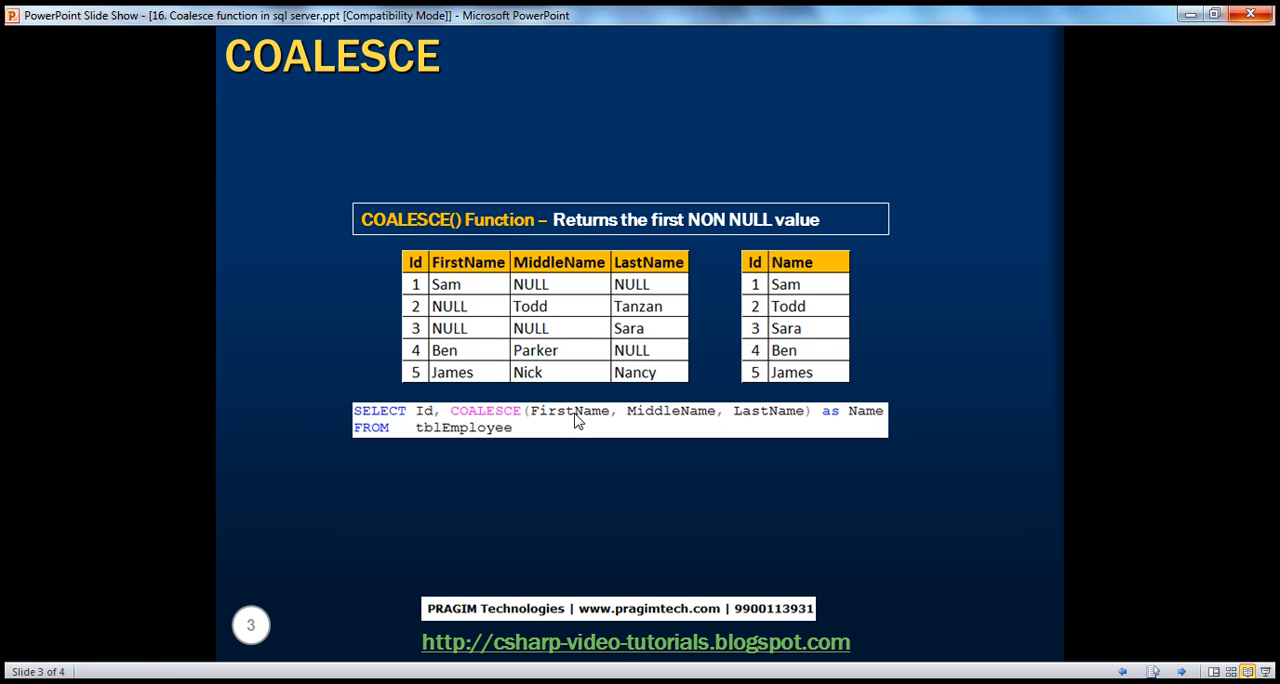
mouse_move(506, 350)
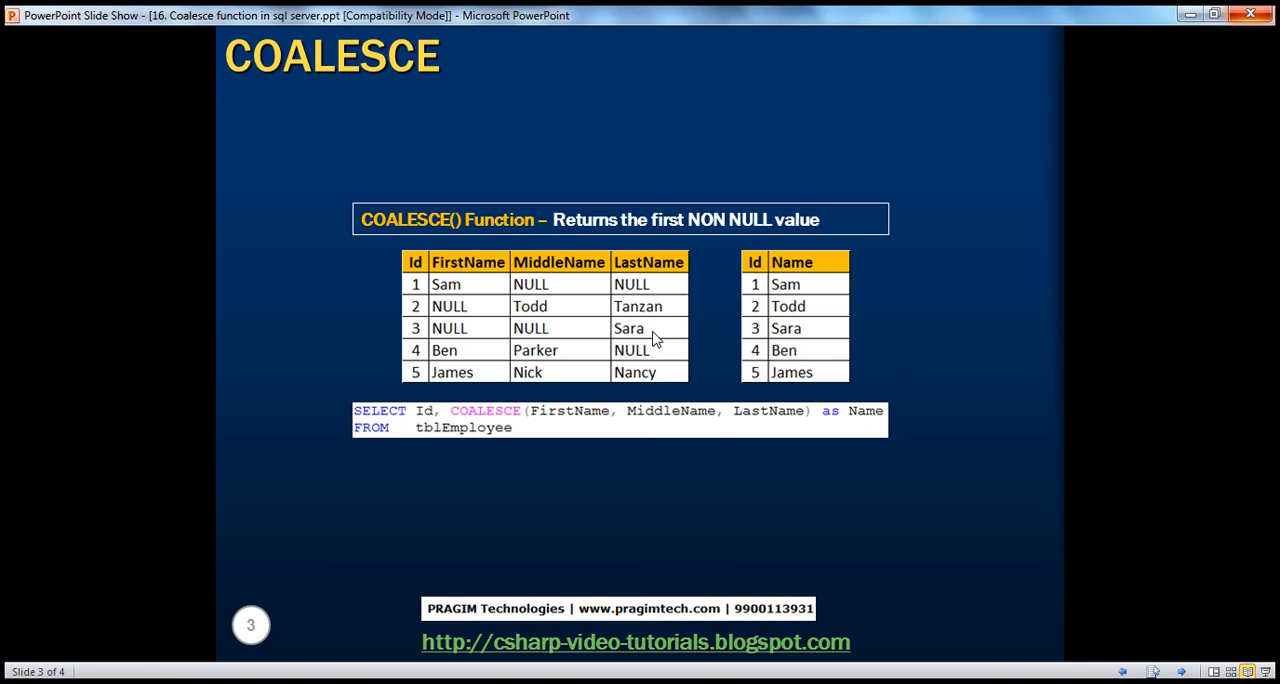
mouse_move(468, 374)
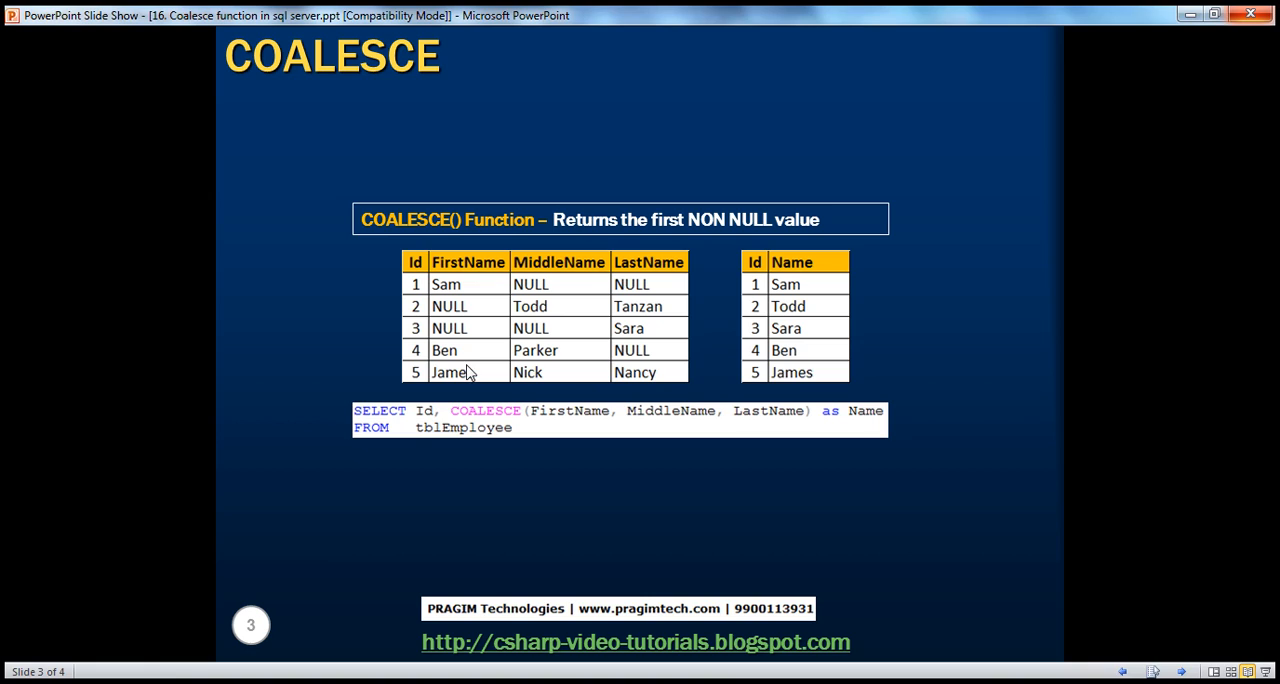
mouse_move(490, 428)
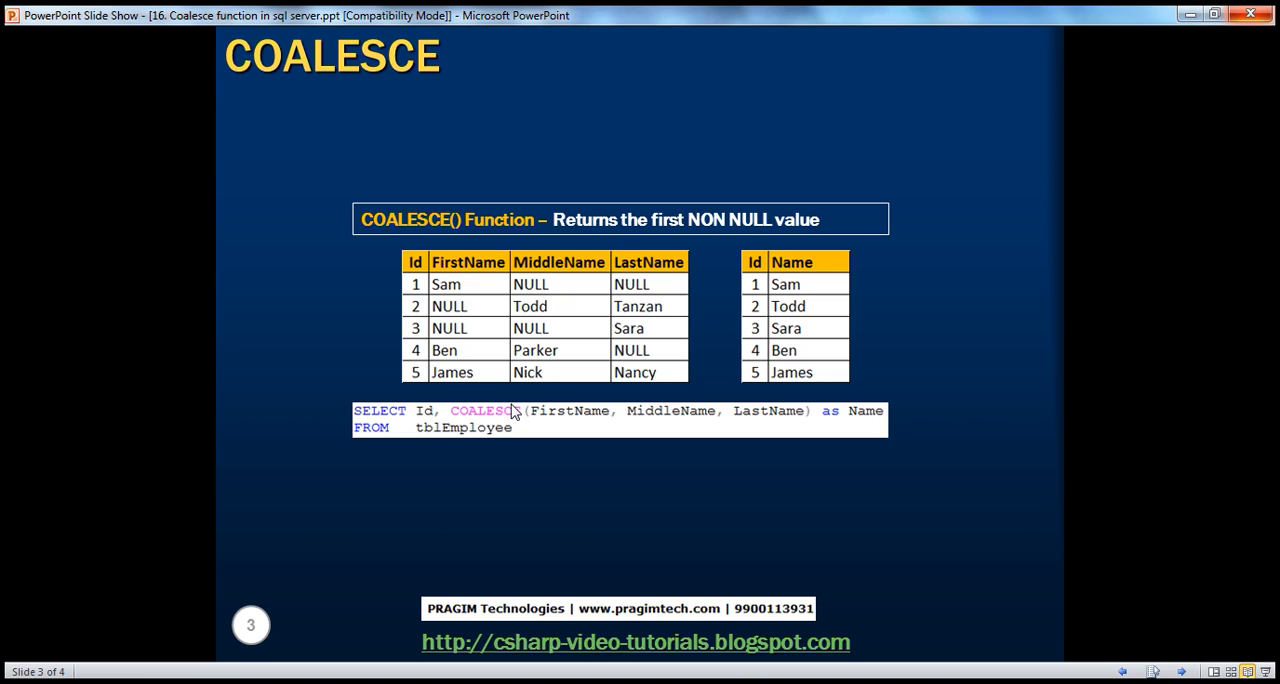
mouse_move(540, 418)
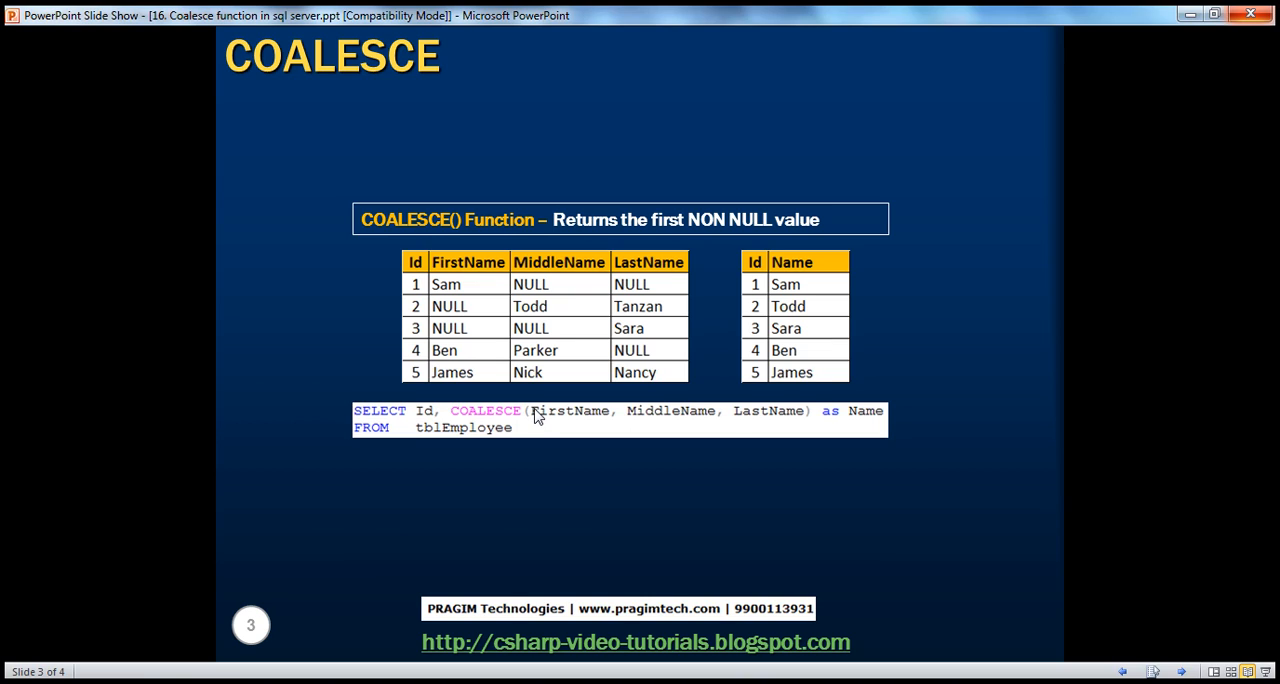
mouse_move(652, 420)
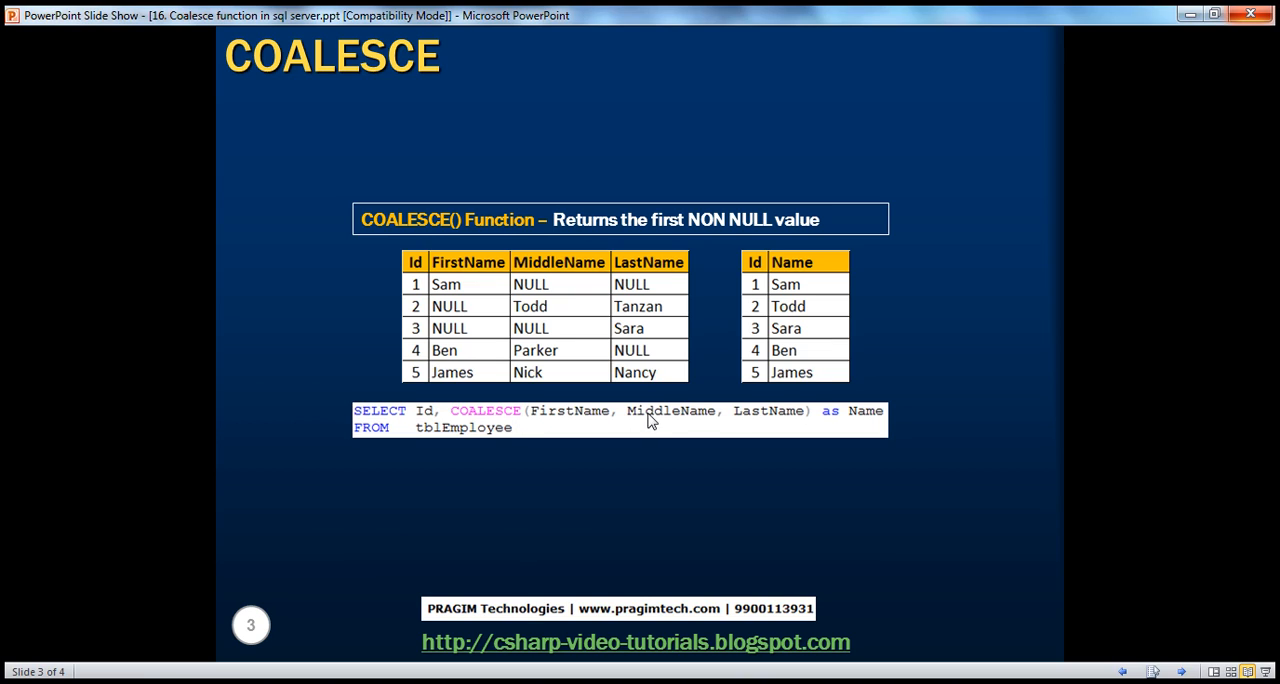
mouse_move(850, 424)
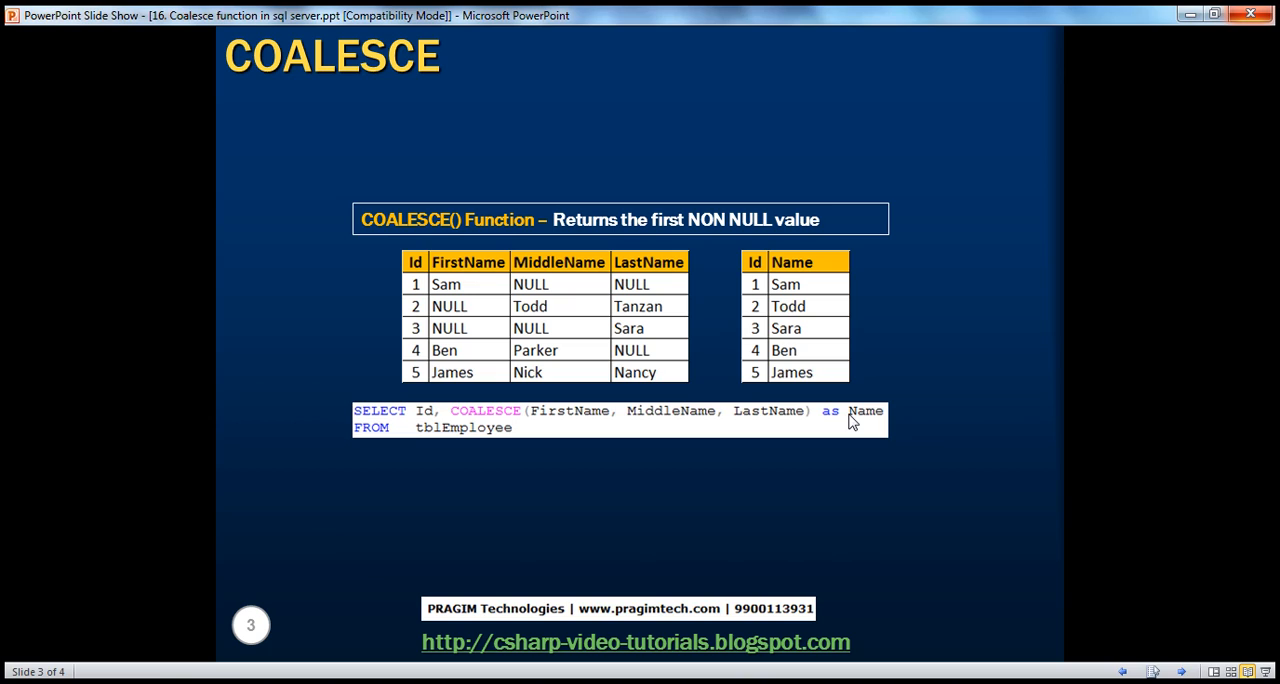
mouse_move(504, 444)
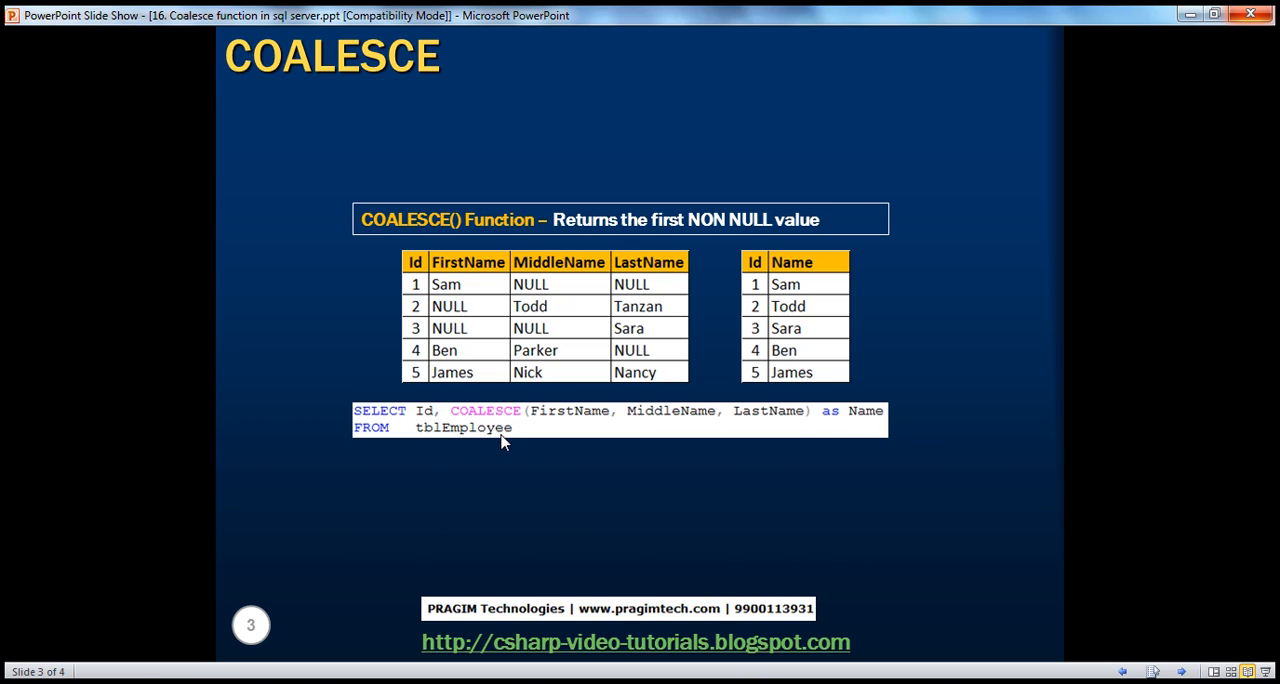
mouse_move(520, 464)
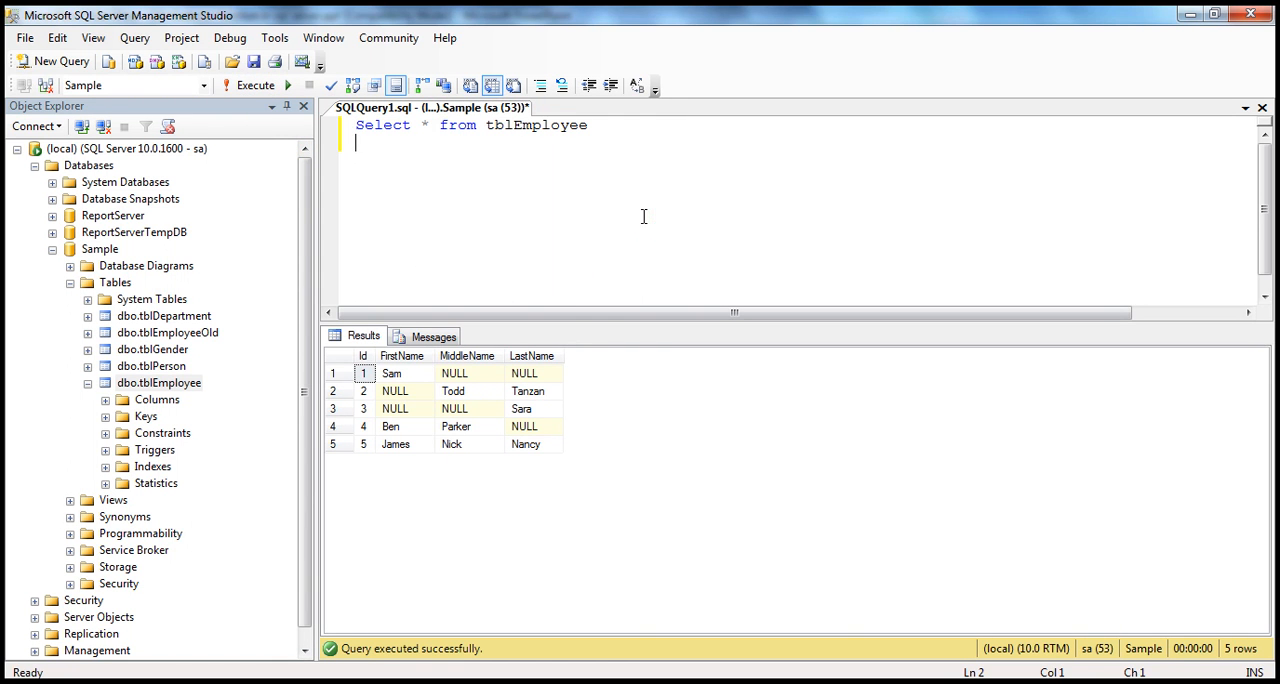
Step: Write a second query: Select Id, COALESCE(FirstName, MiddleName, LastName) below the tblEmployee query
text(Select)
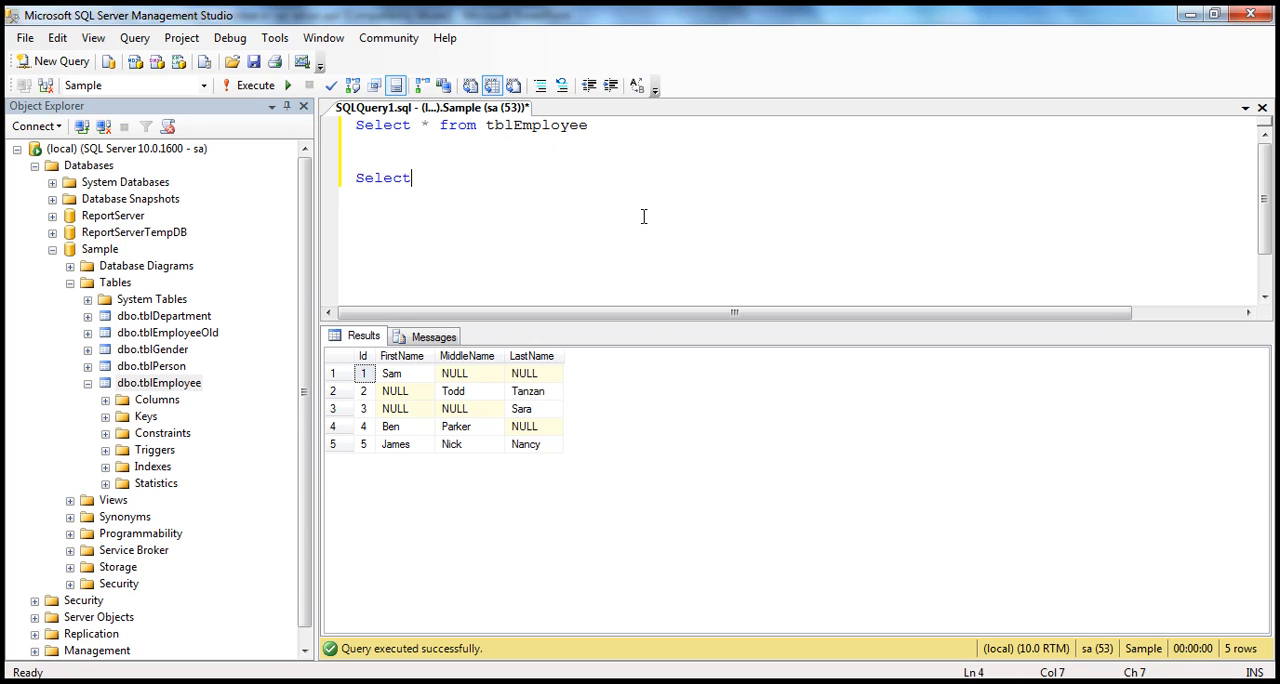
text(IDENT_CURRENT,)
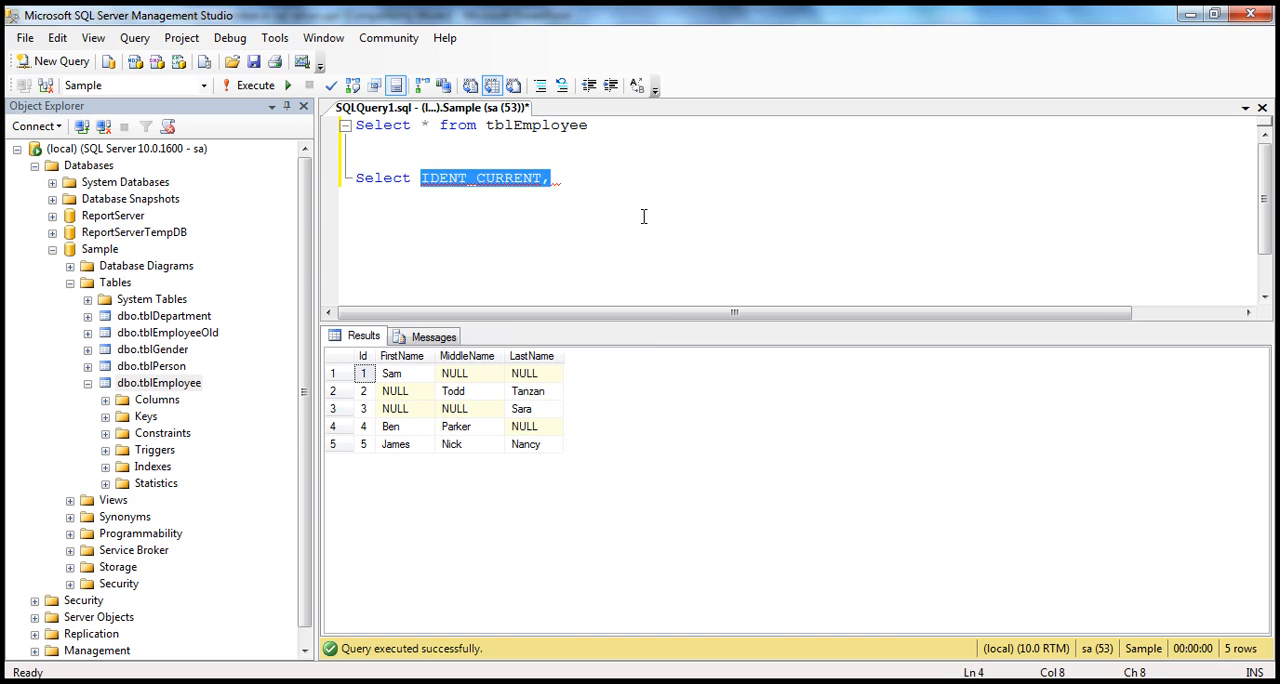
text(Id)
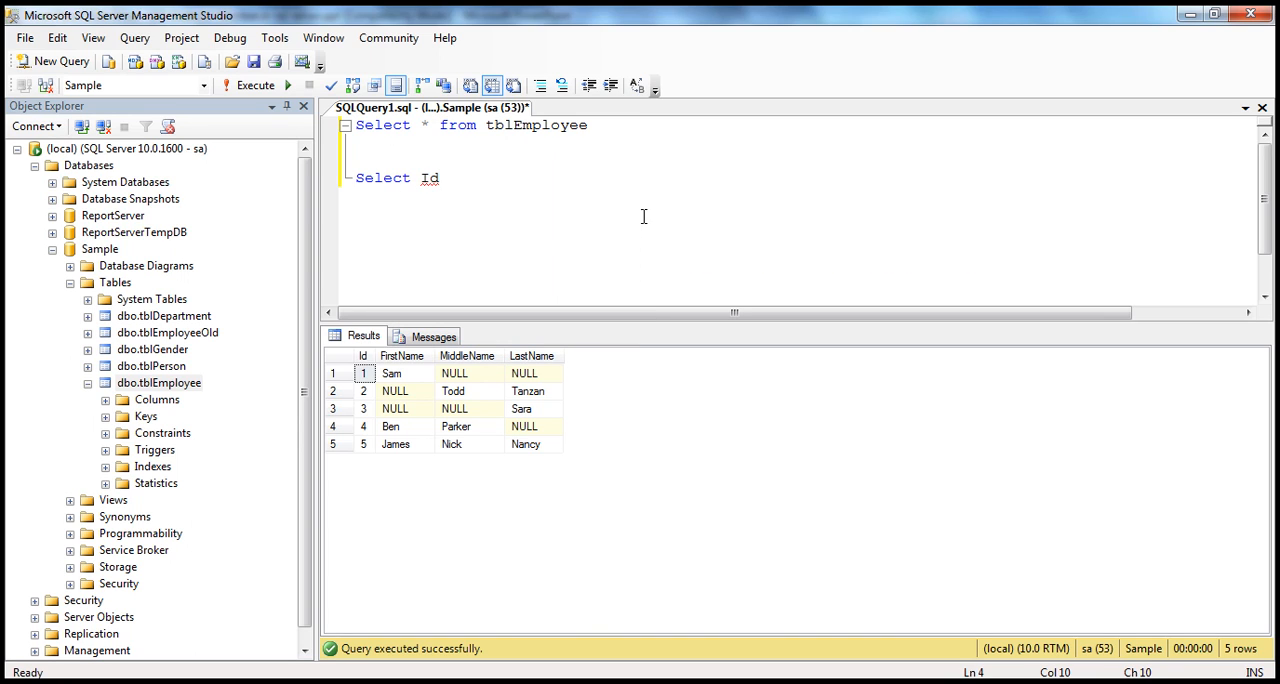
text(, C)
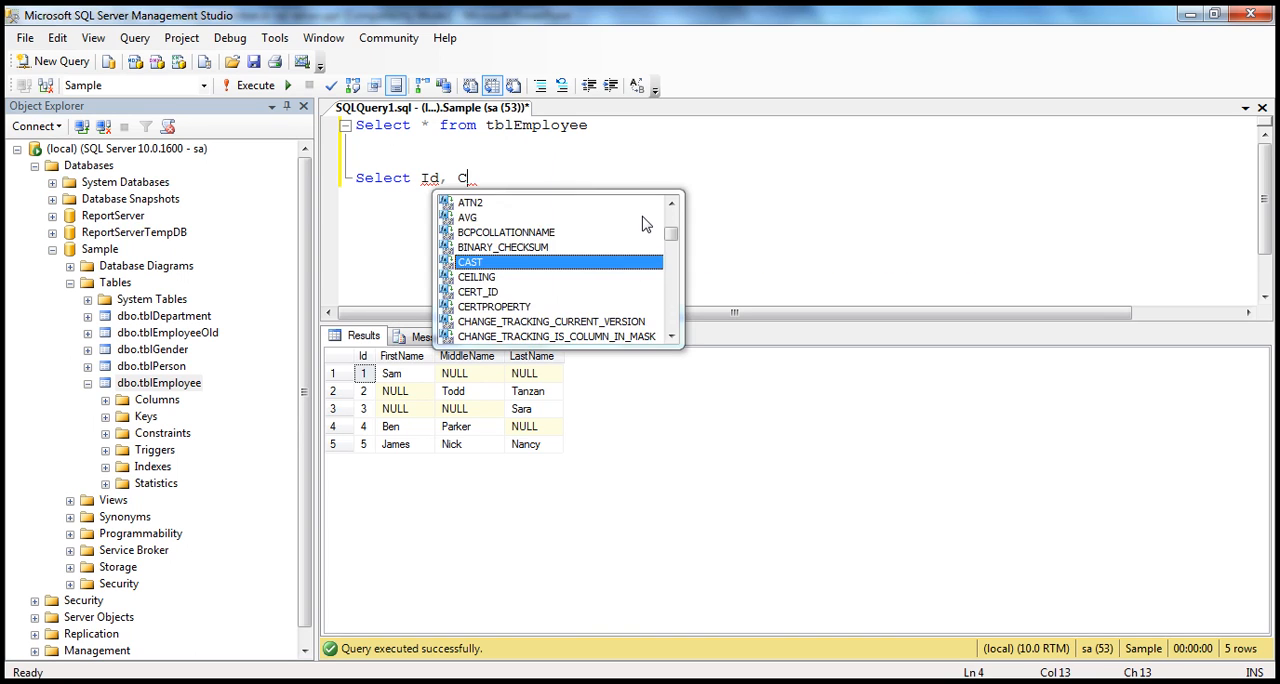
text(OALE)
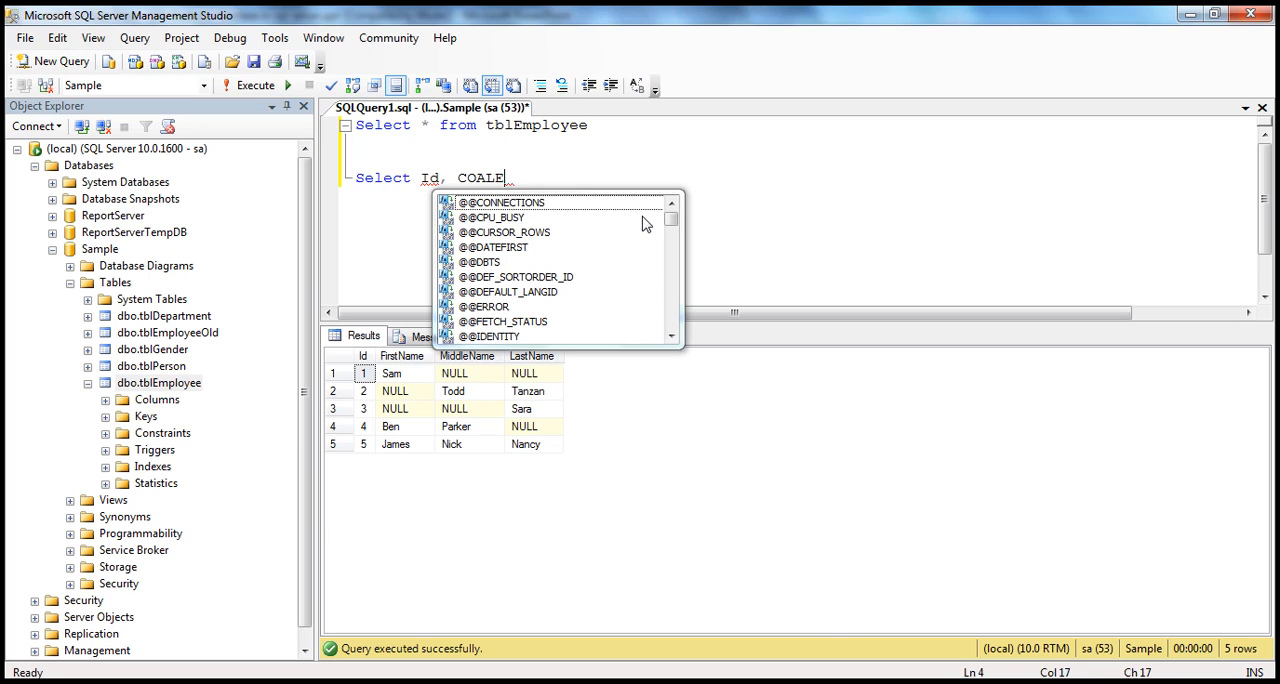
text(SCE ()
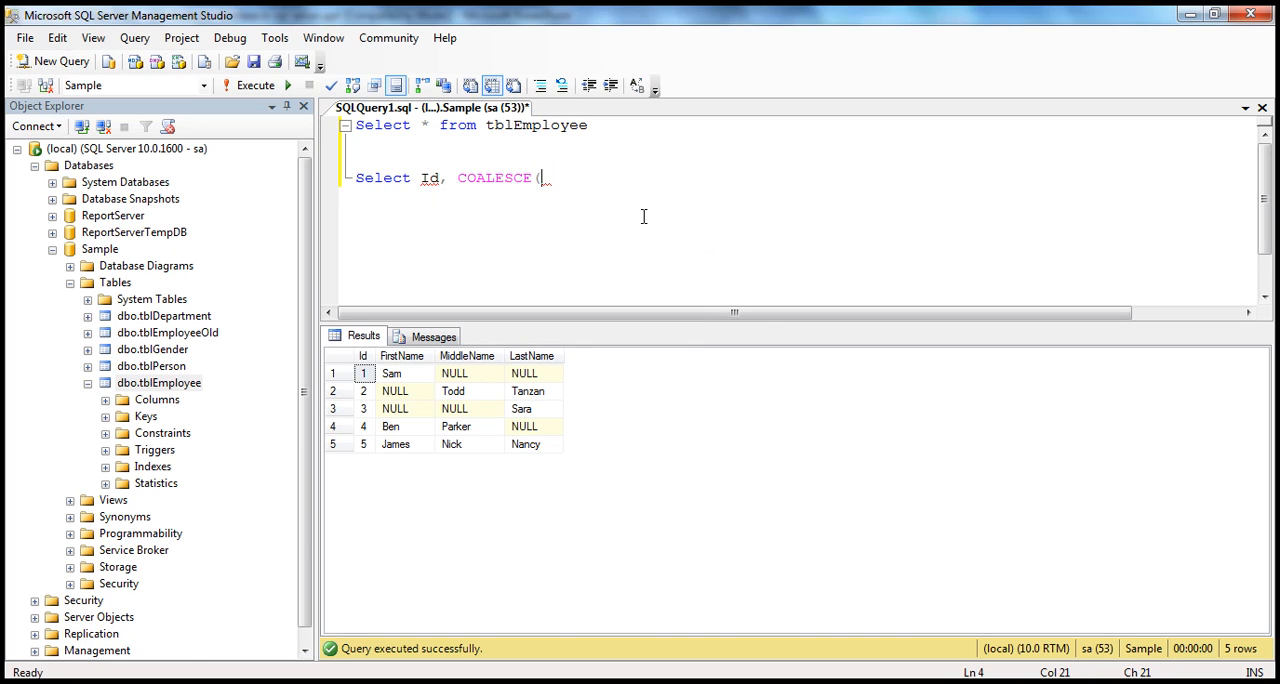
text(FirstName, M)
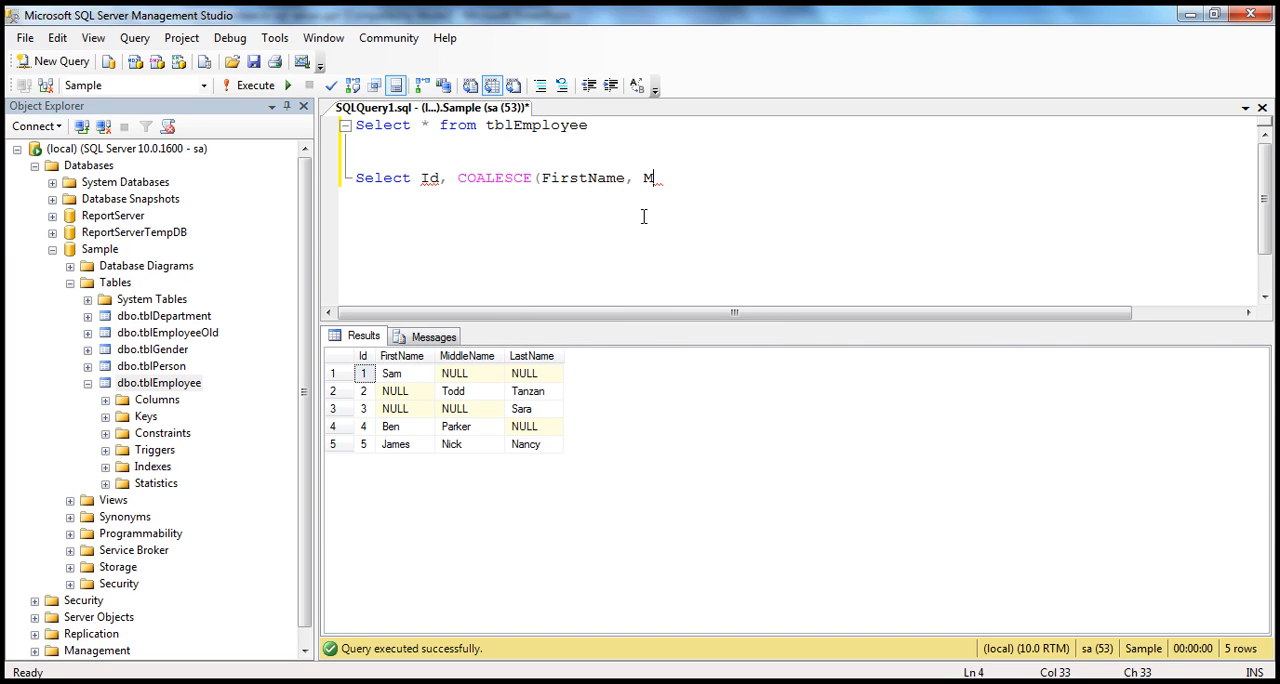
text(iddleName, Last)
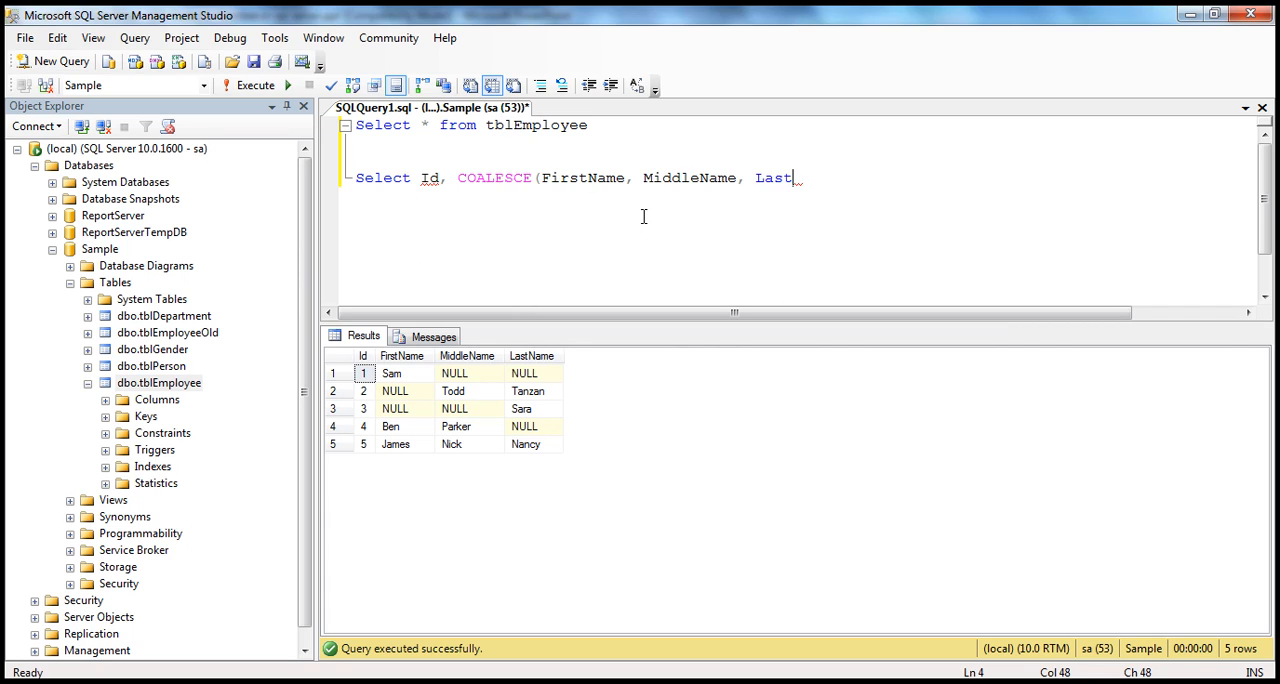
text(Name))
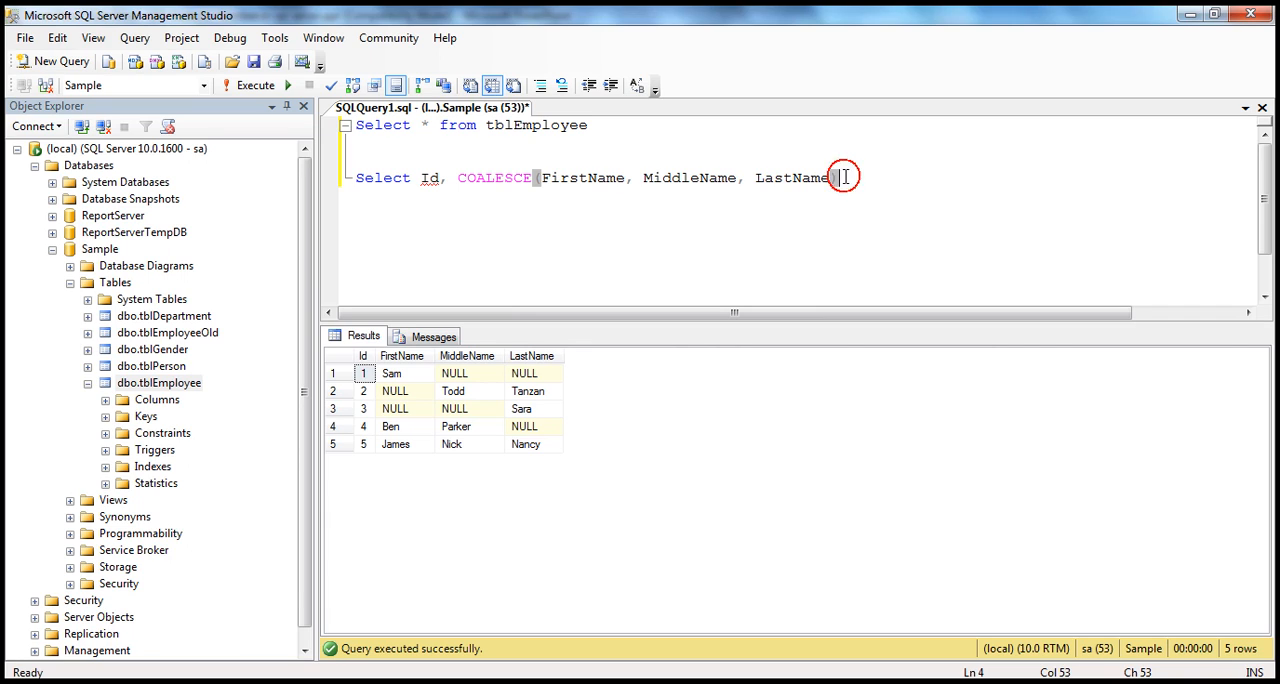
Step: Finish the query as ') as Name From tblEmployee' and execute it, returning Id and Name
text() as)
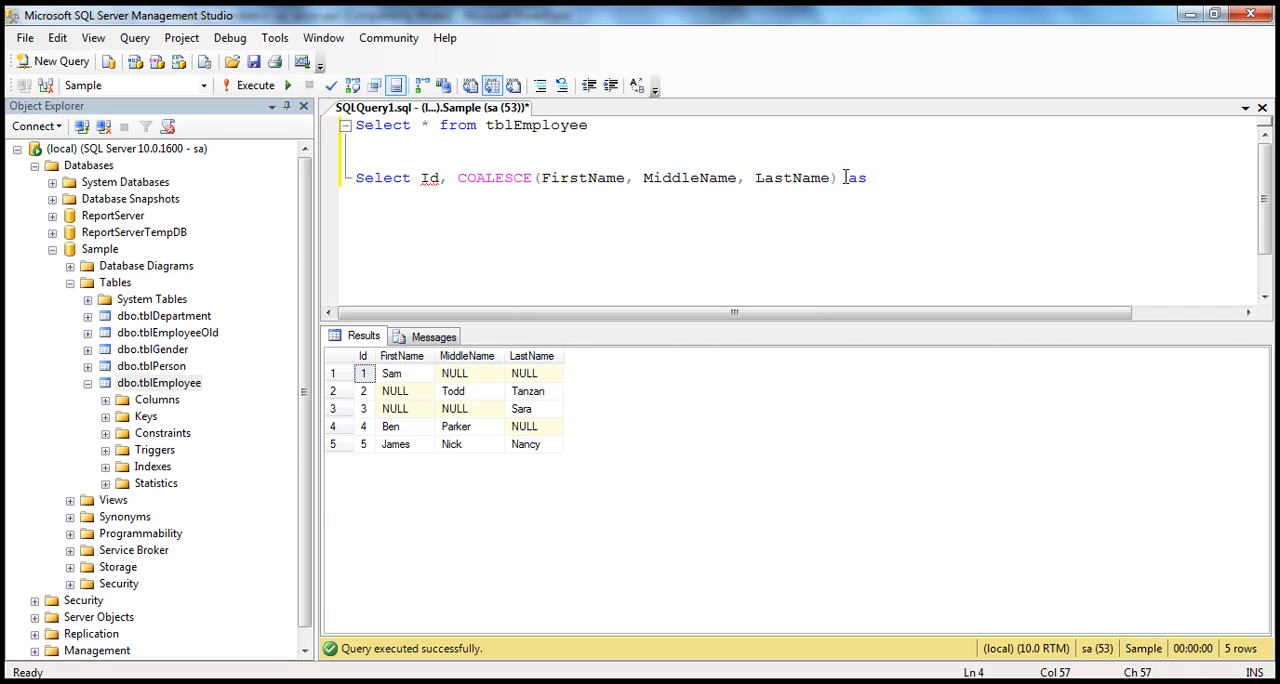
text(Name)
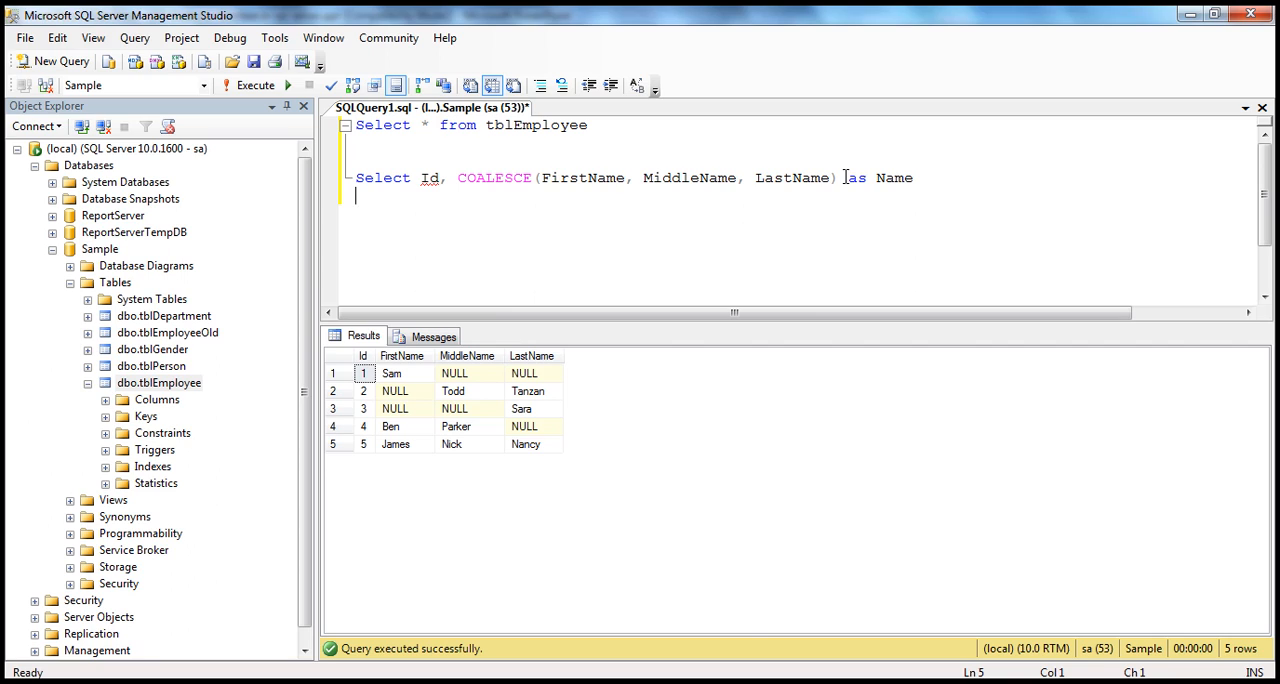
text(From)
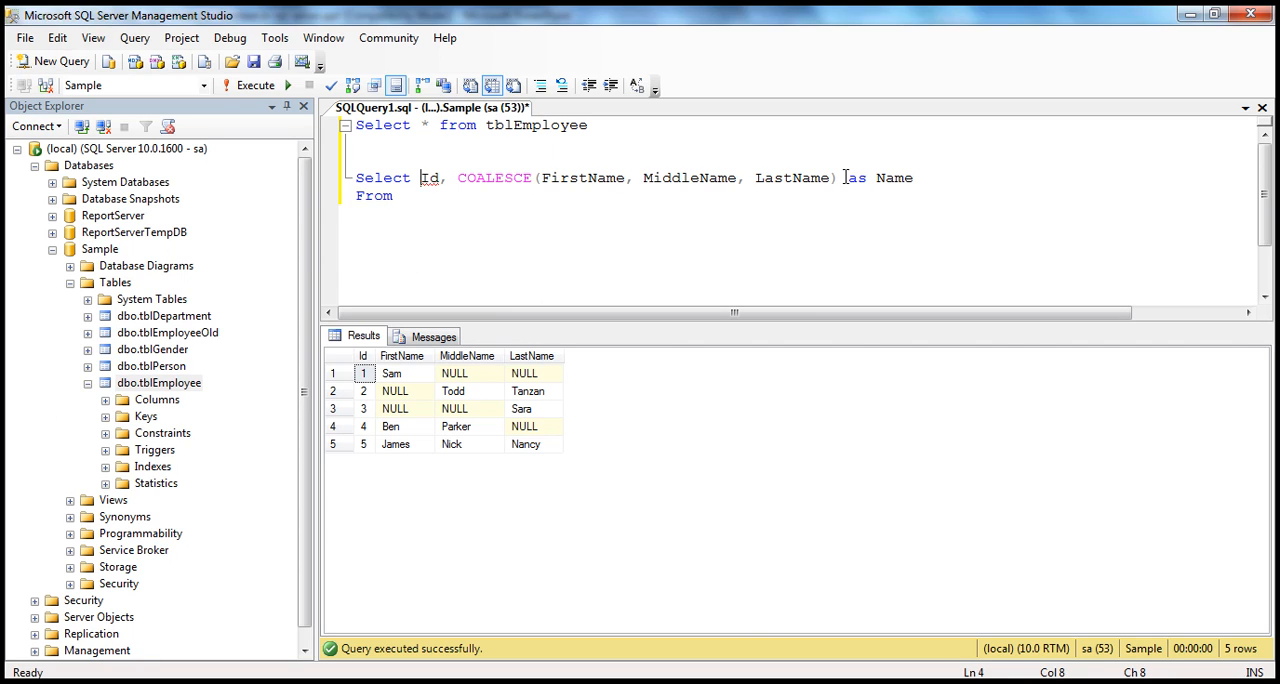
text(tble)
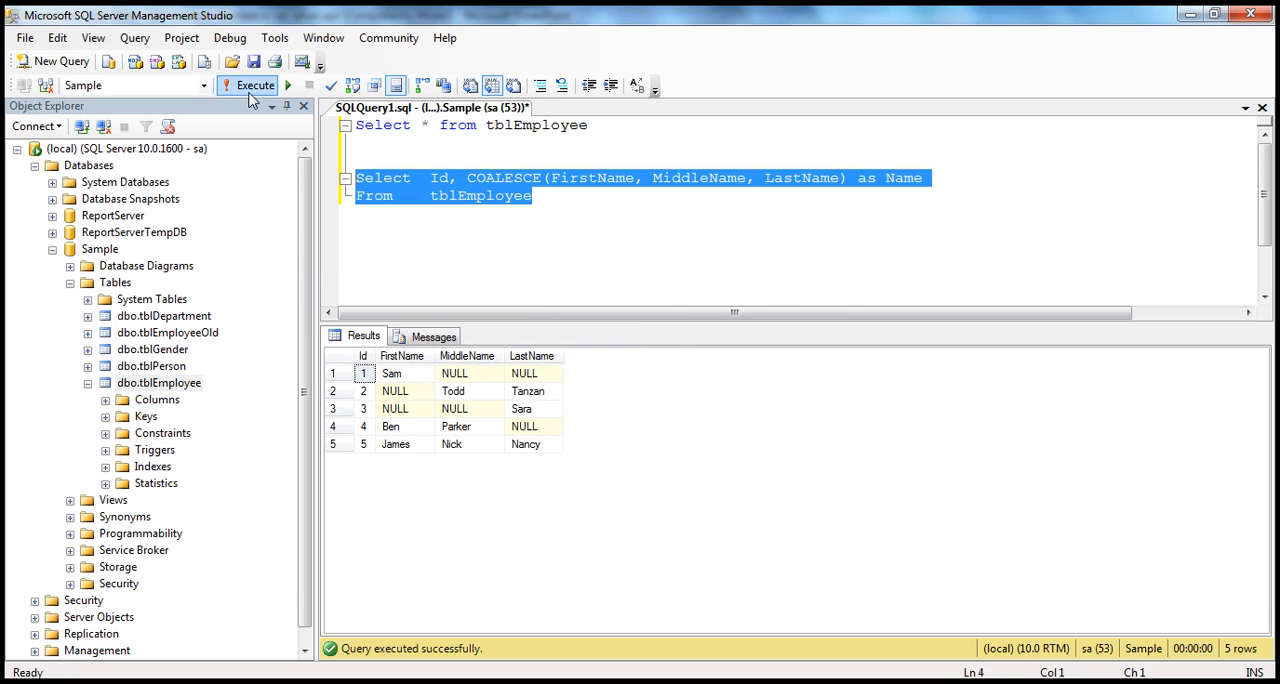
click(248, 84)
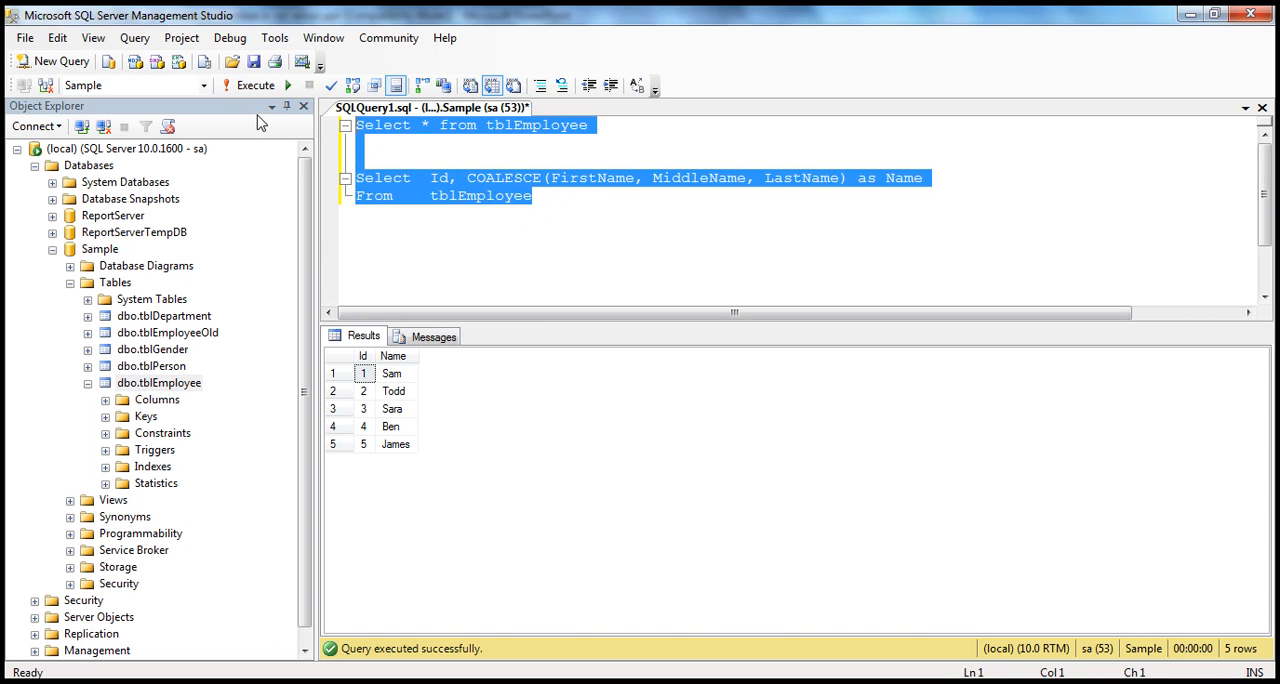
Step: Return to the slideshow and advance to the Additional Resources slide
click(268, 84)
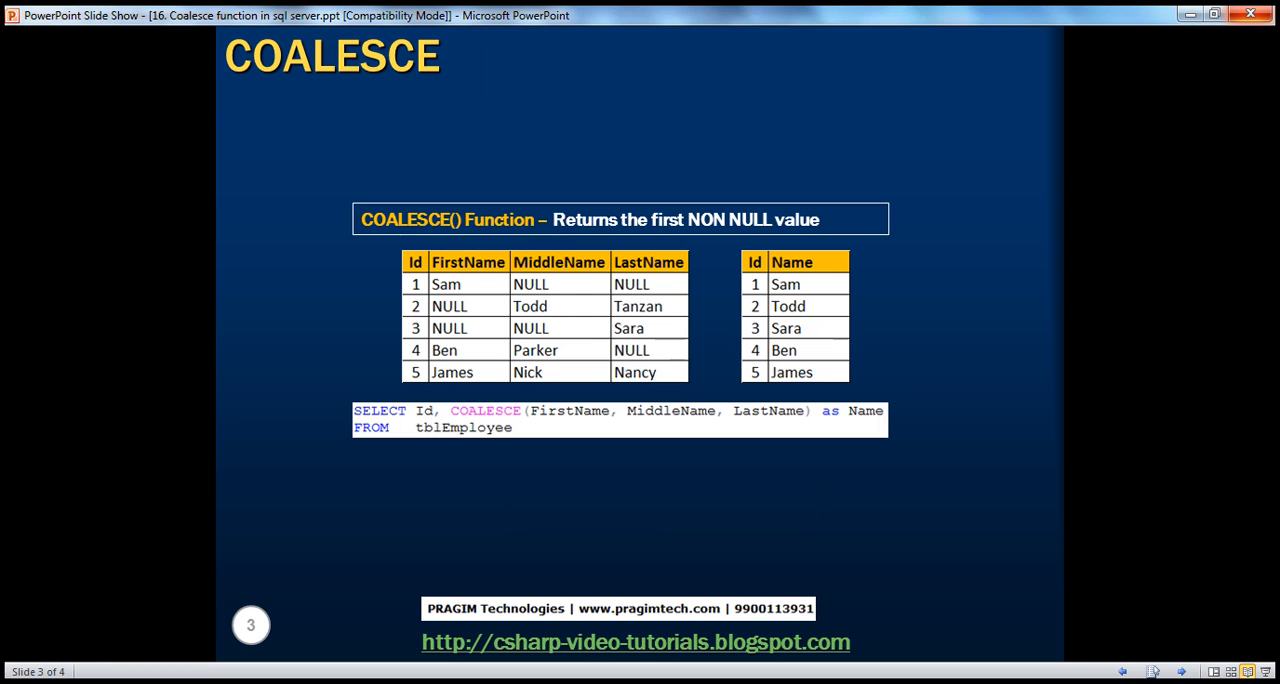
key(Right)
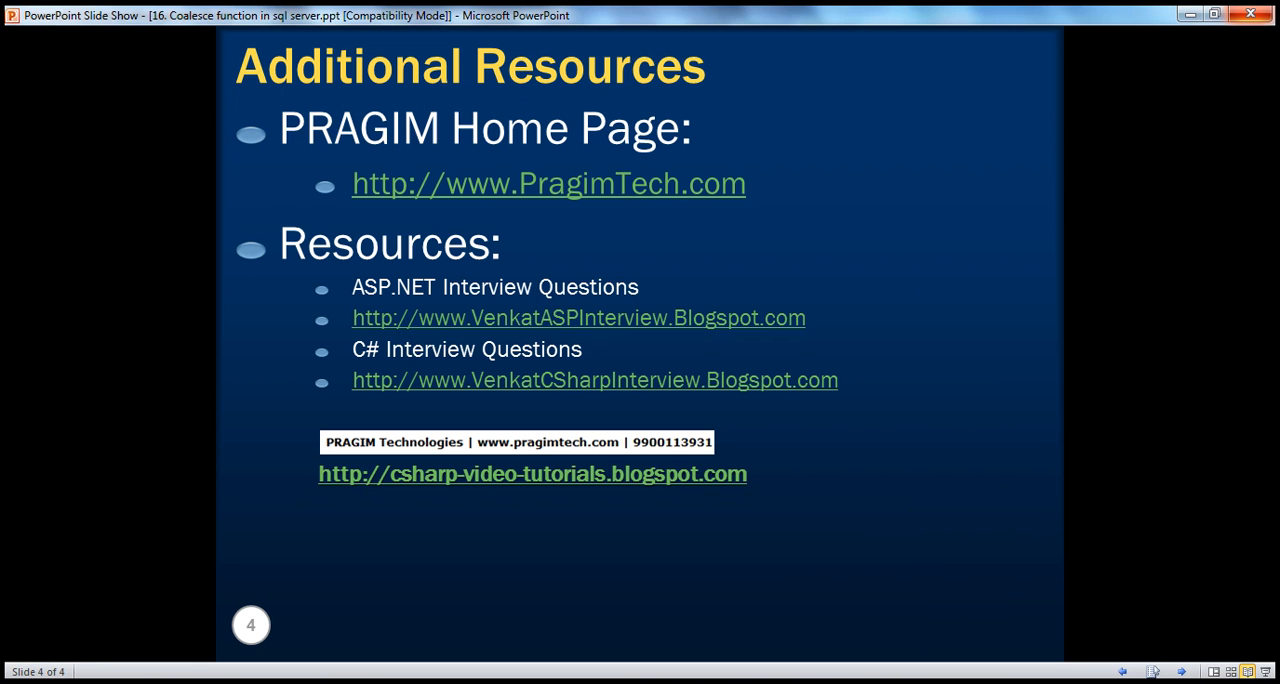